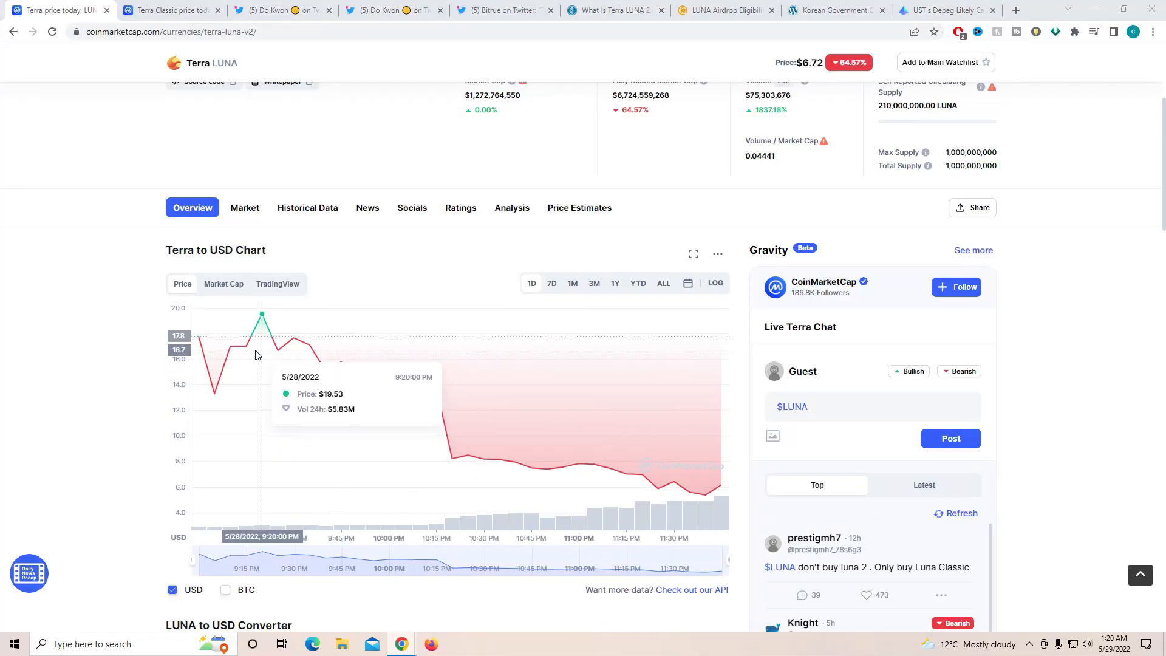
pyautogui.moveTo(196, 336)
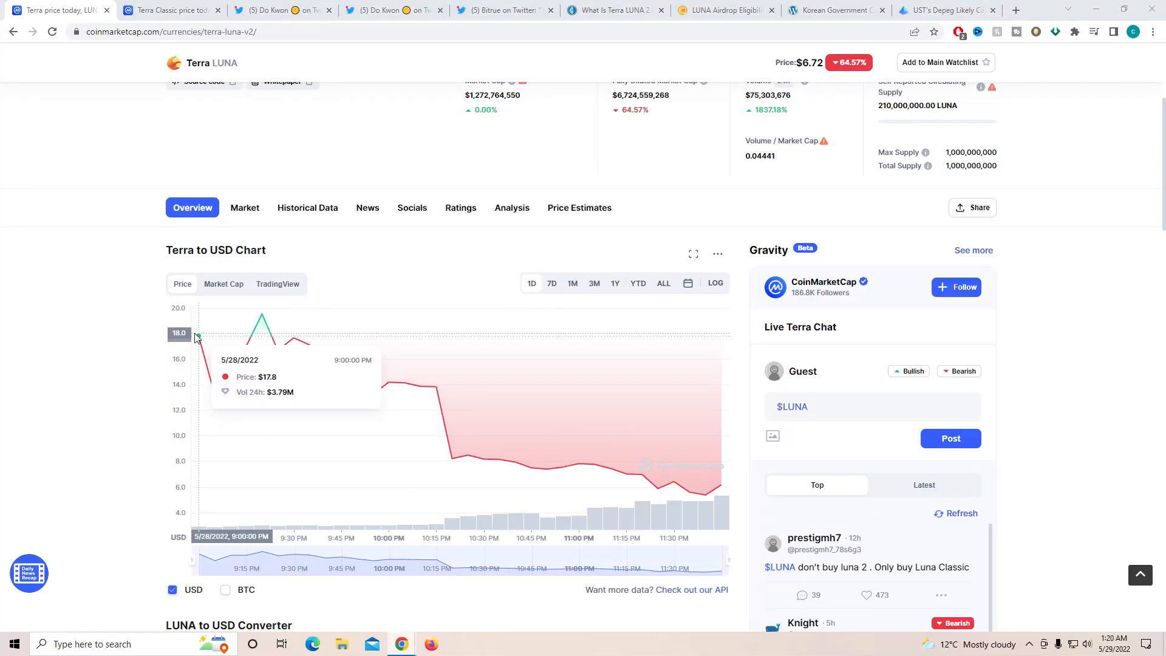
pyautogui.moveTo(262, 316)
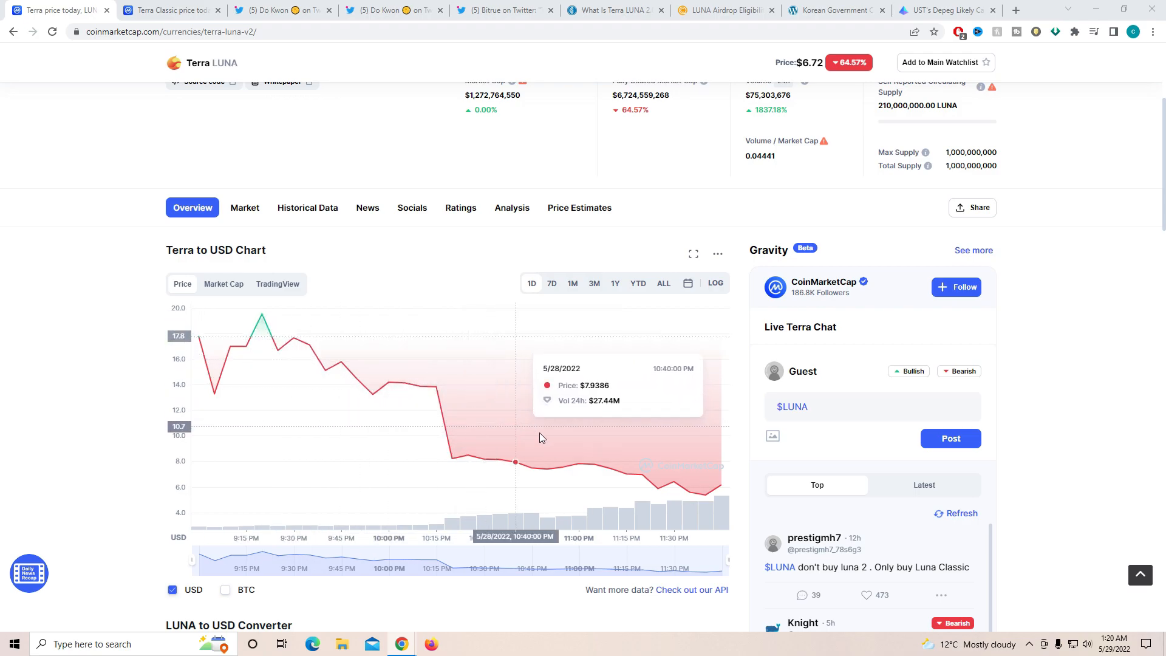
# Step: Switch to the Terra Classic (LUNC) price page and scroll to its hourly TradingView candlestick chart
pyautogui.scroll(3)
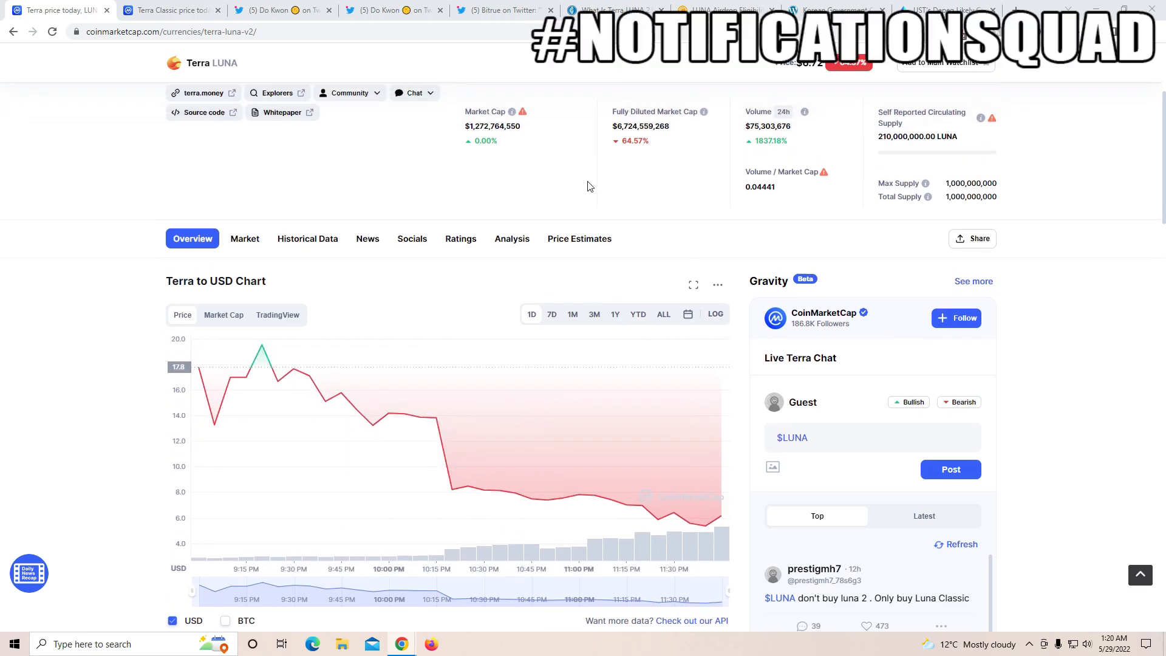
pyautogui.scroll(3)
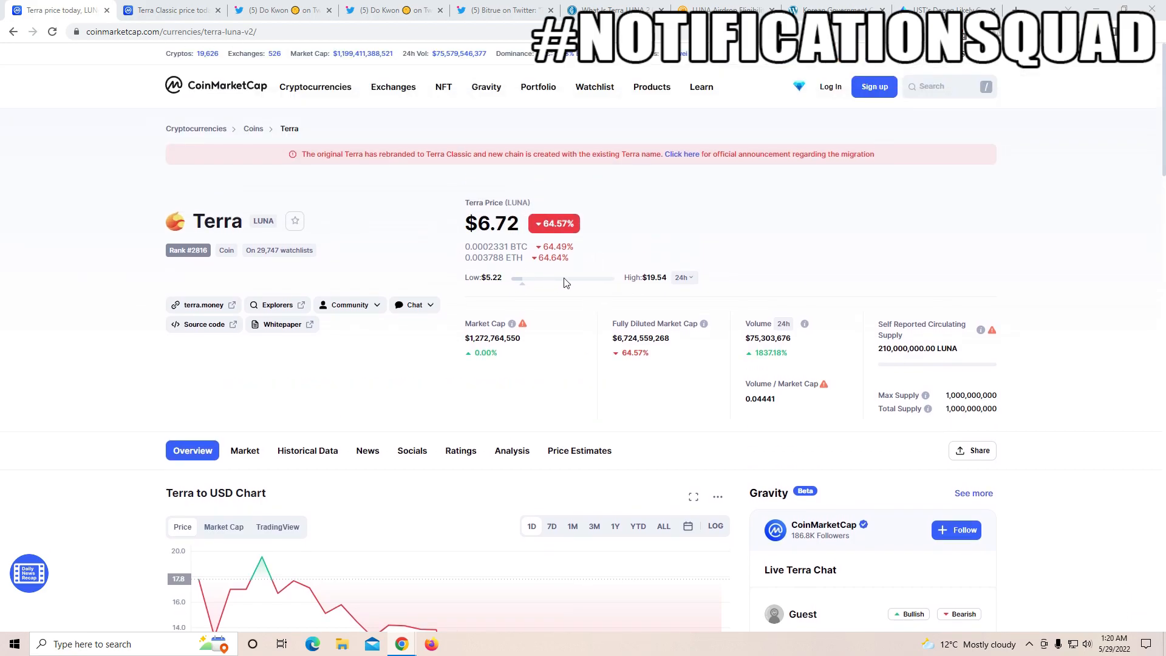
pyautogui.scroll(-3)
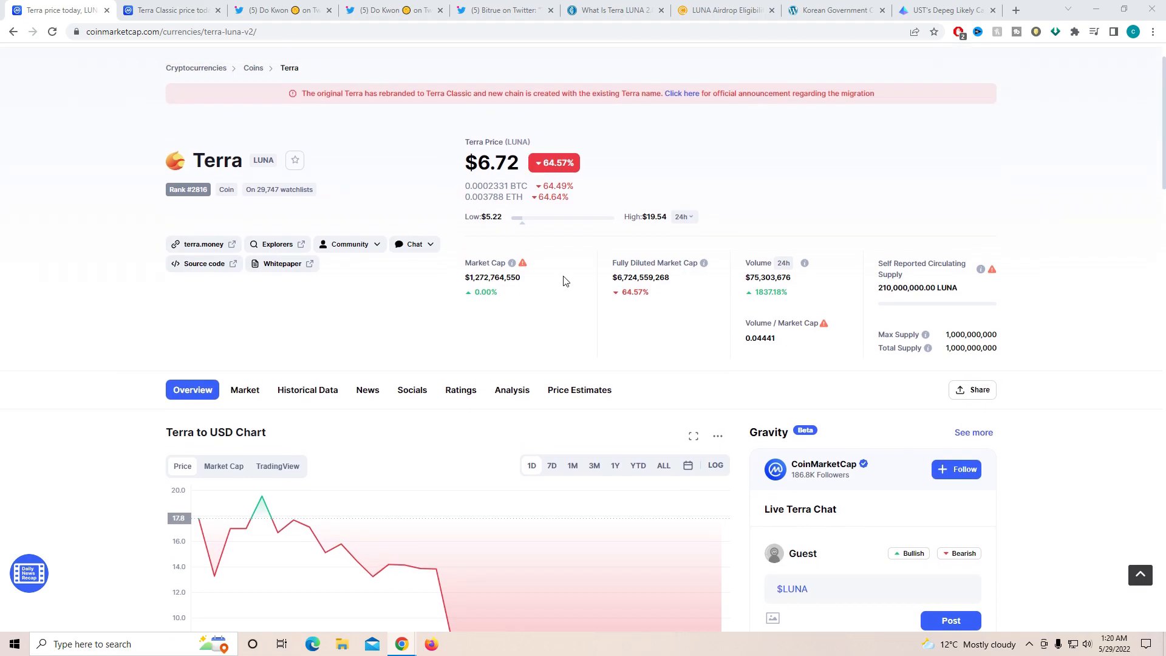
pyautogui.moveTo(503, 178)
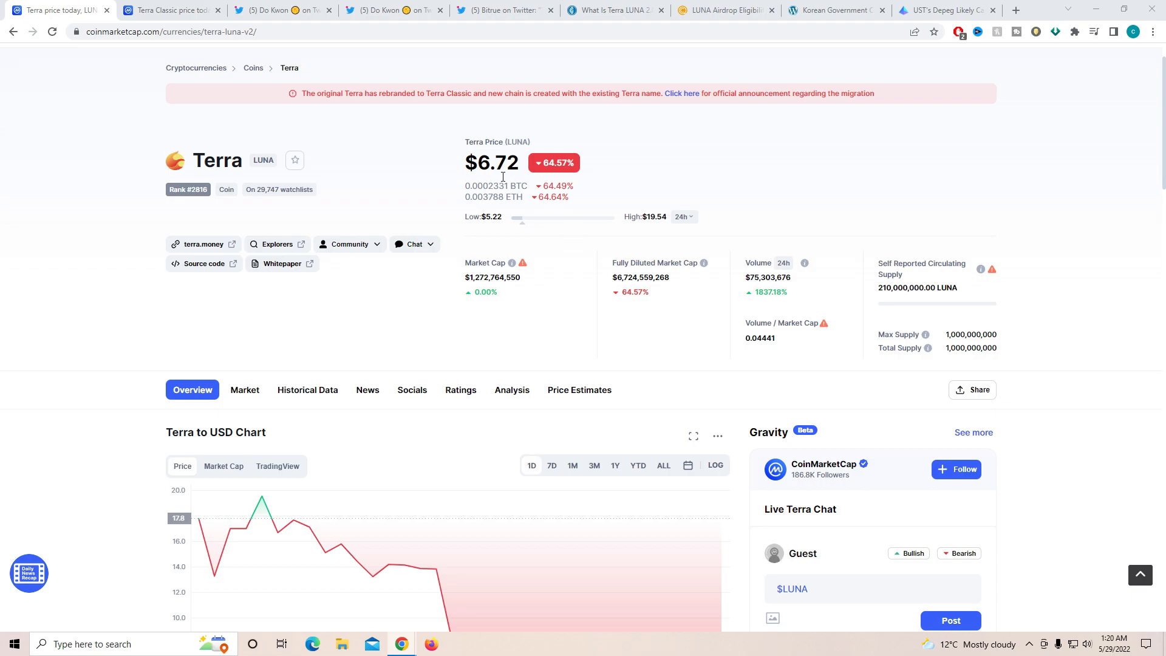
pyautogui.click(172, 10)
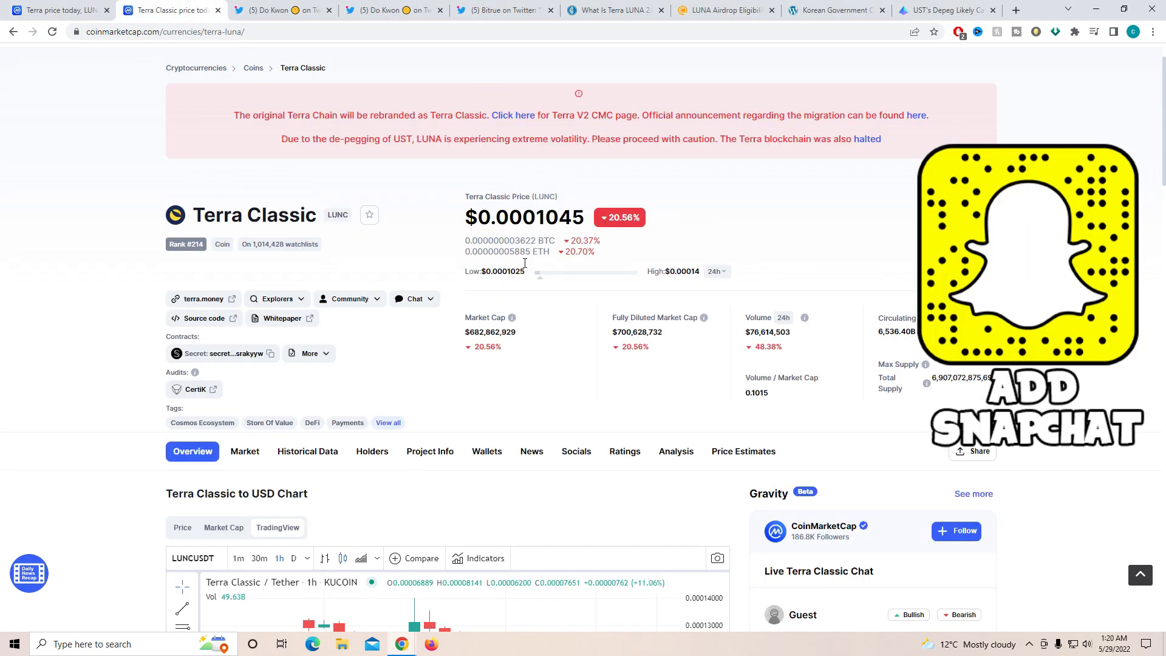
pyautogui.scroll(-3)
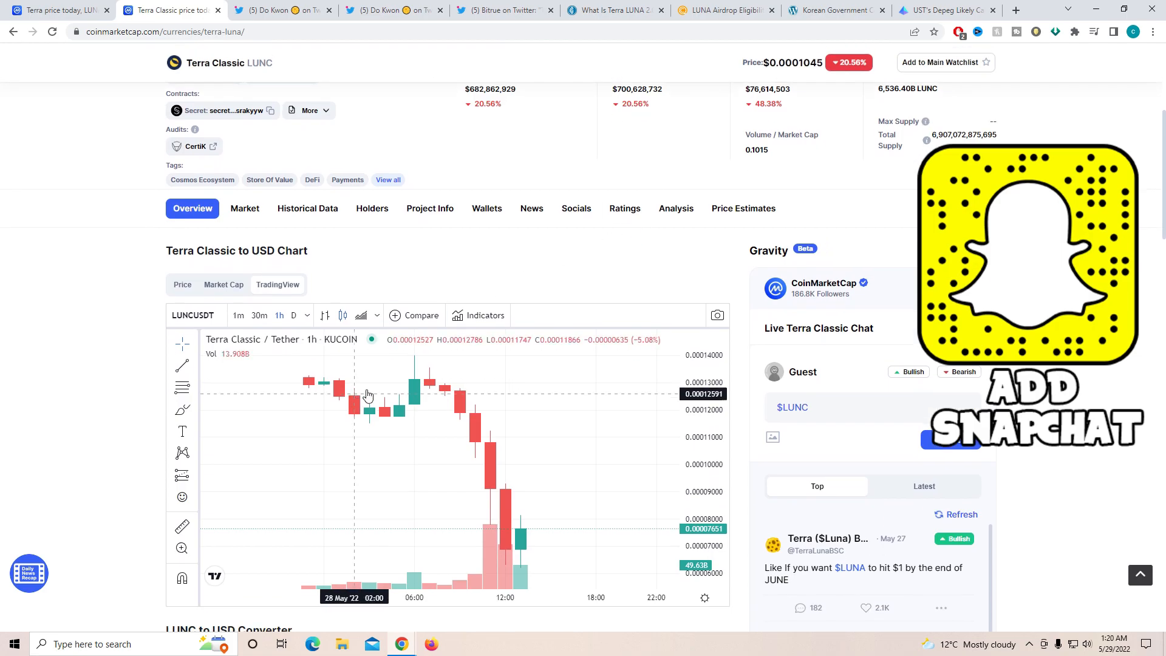
pyautogui.moveTo(528, 529)
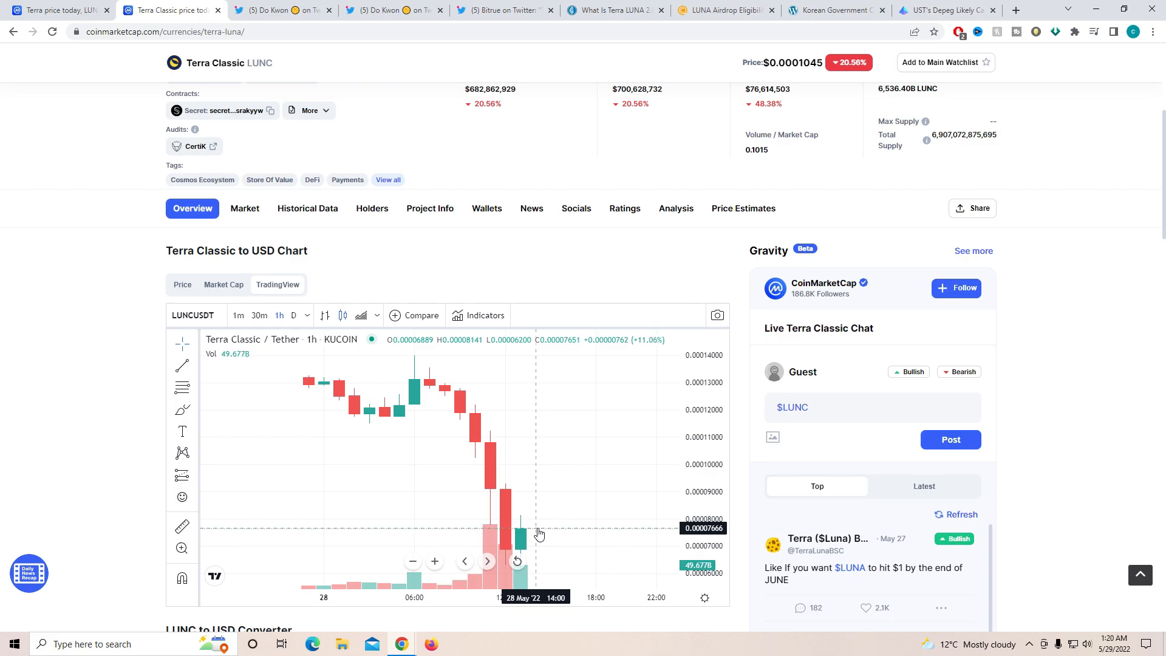
pyautogui.moveTo(539, 533)
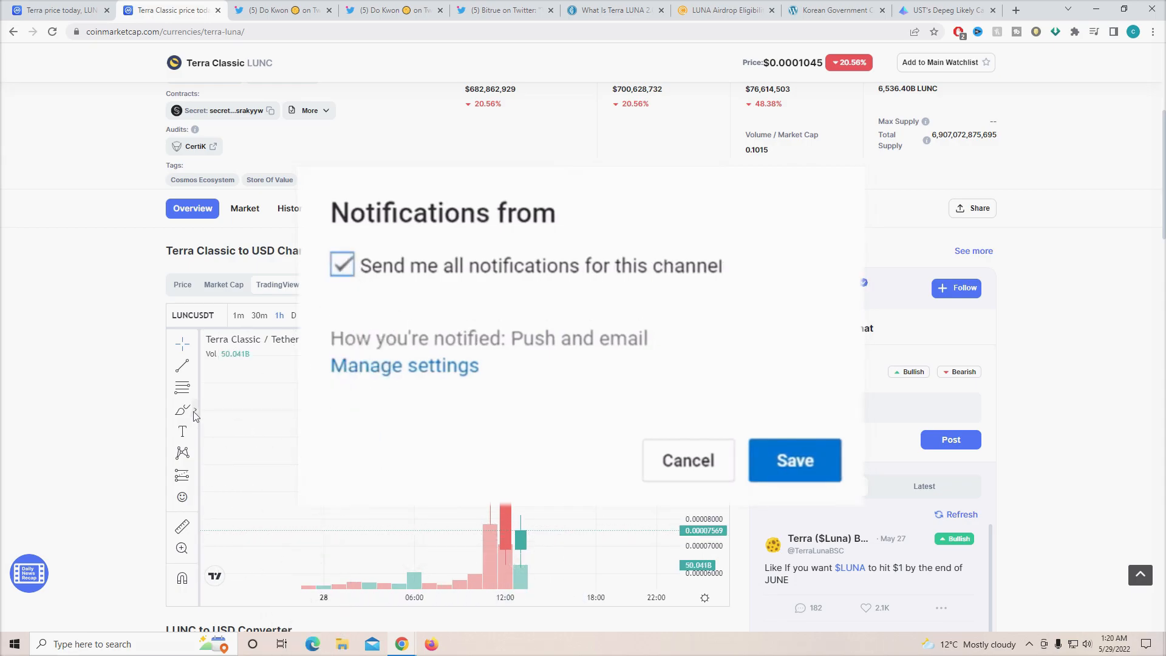
pyautogui.click(686, 460)
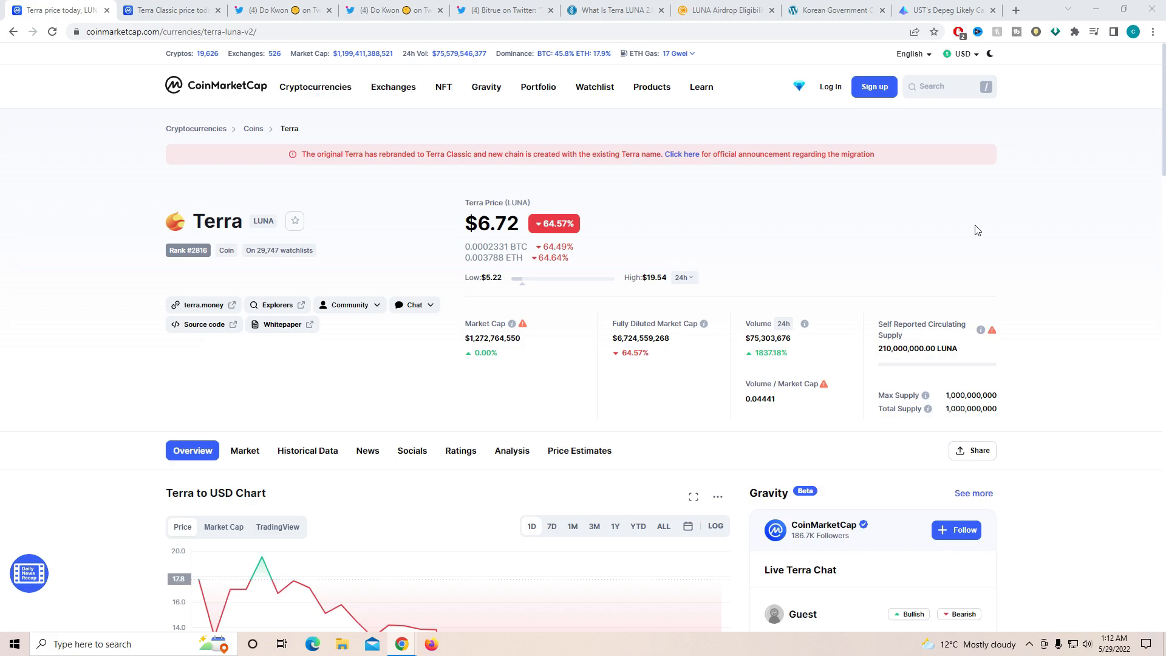
pyautogui.moveTo(681, 247)
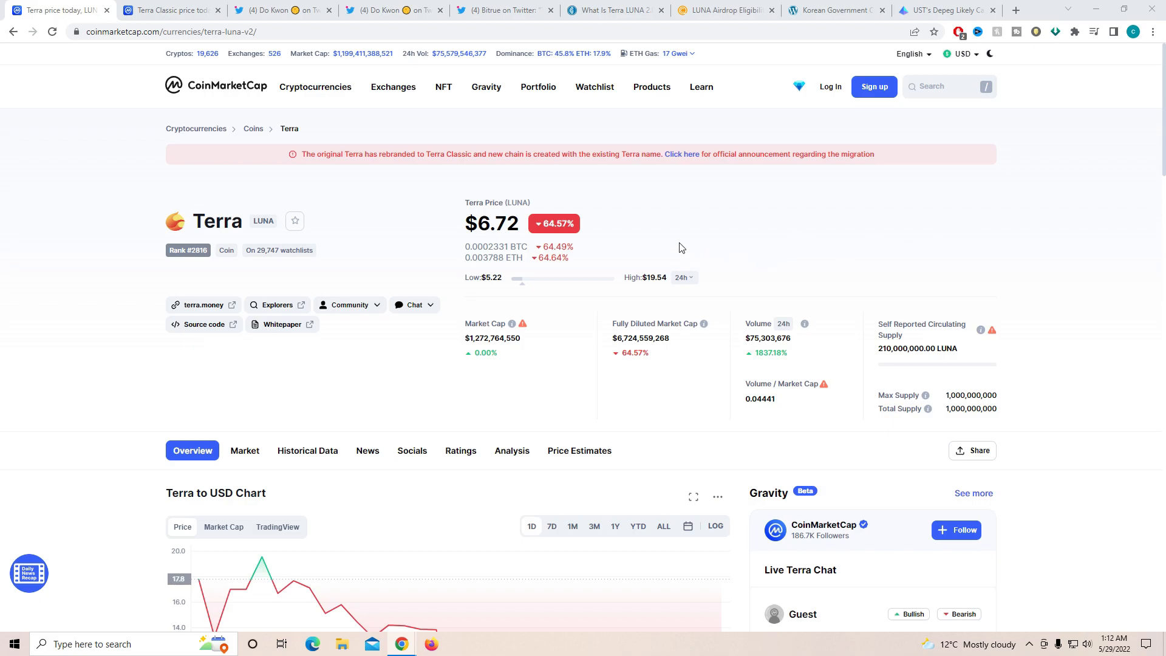
pyautogui.moveTo(252, 235)
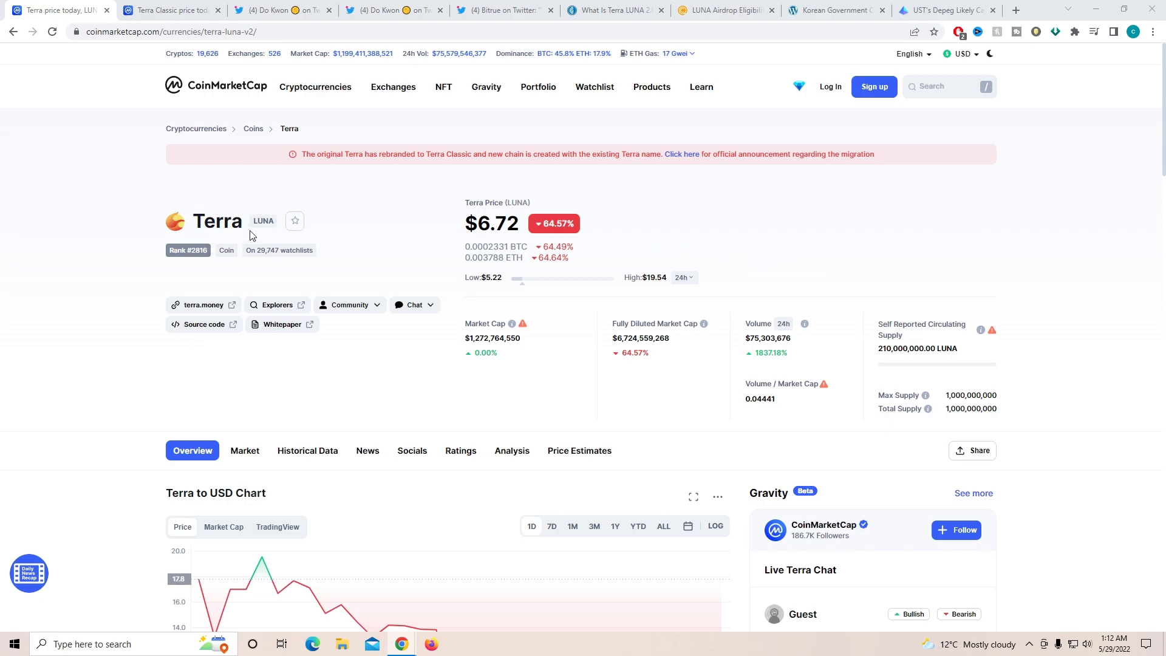
pyautogui.moveTo(455, 248)
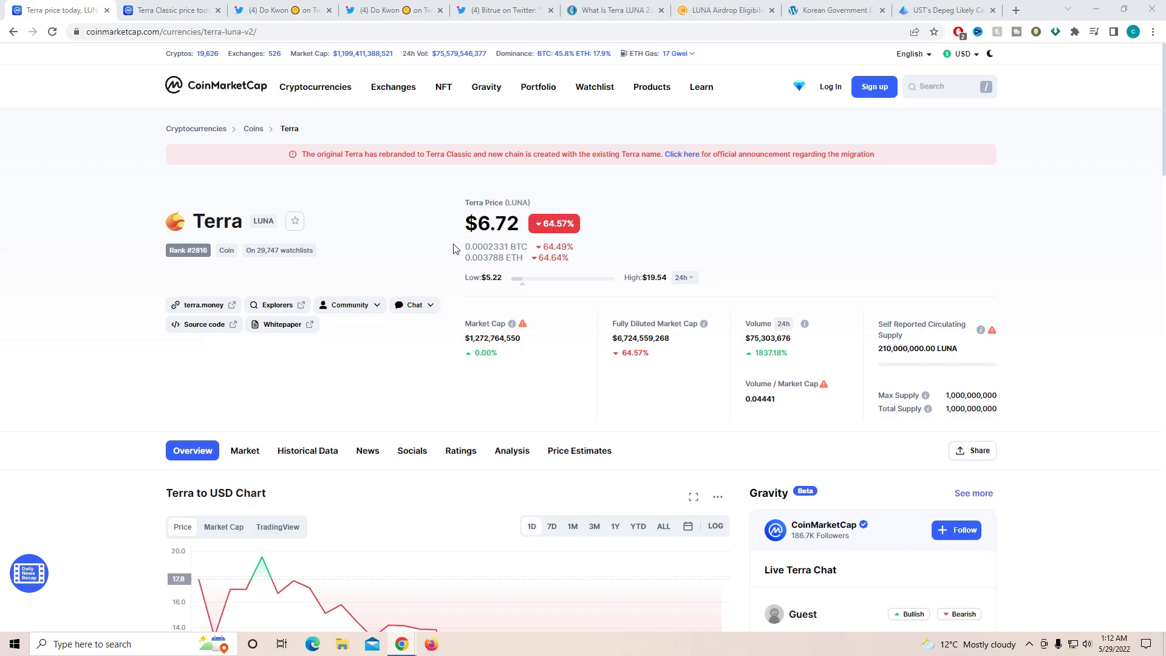
pyautogui.moveTo(654, 281)
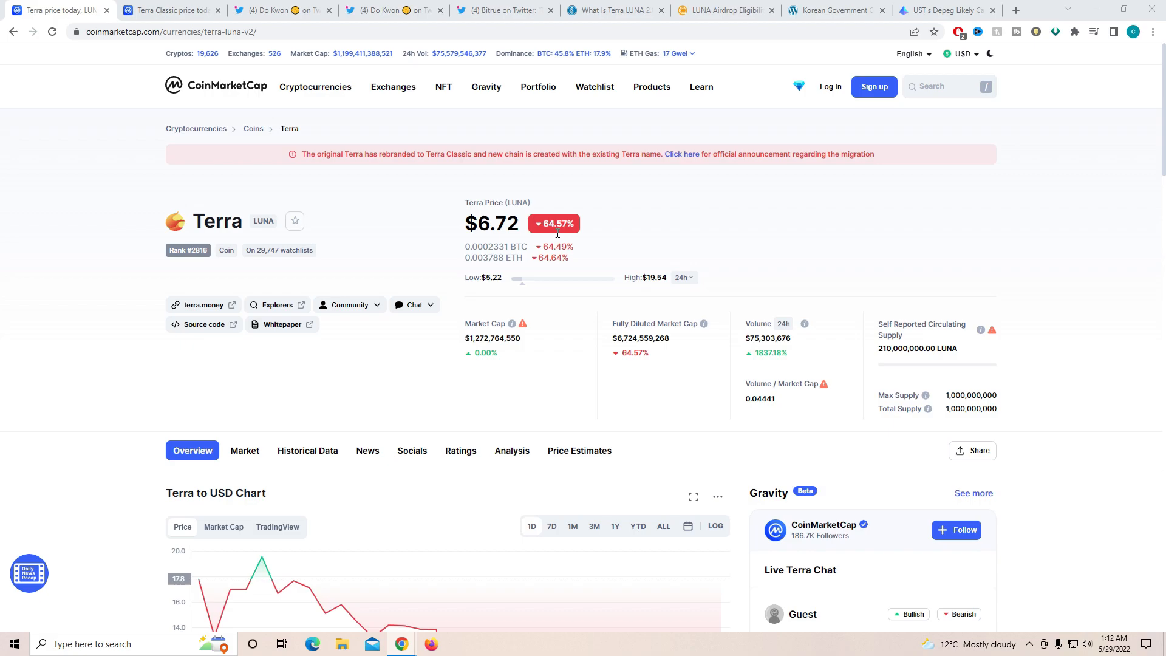
pyautogui.scroll(-3)
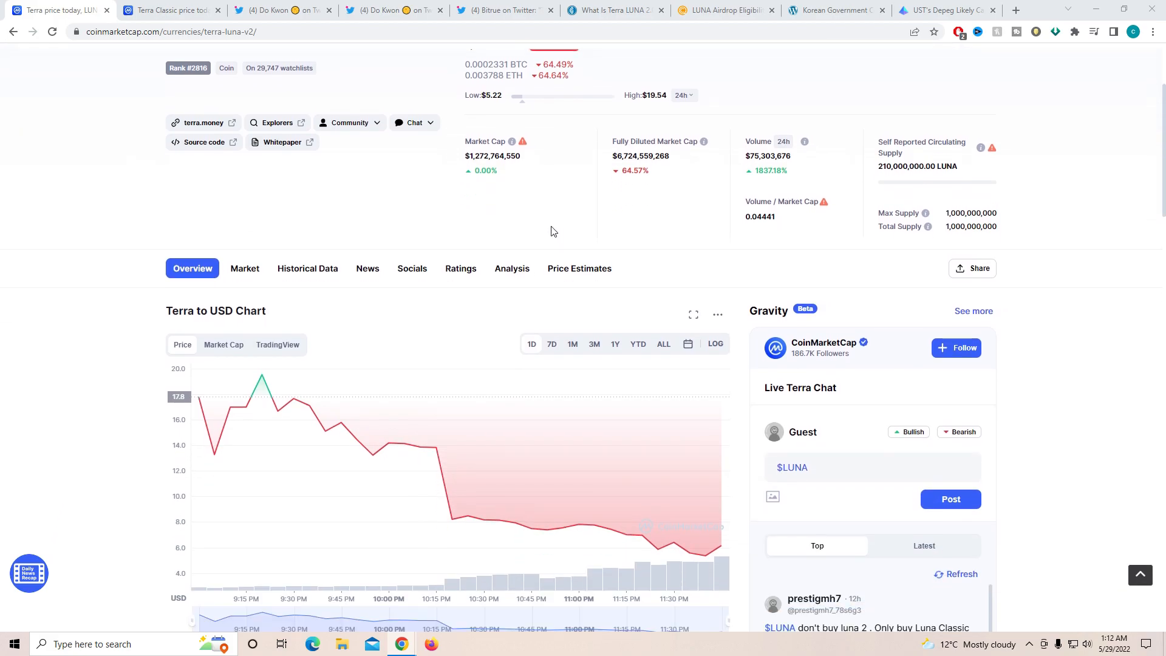
# Step: Show the Terra to USD chart as TradingView daily LUNA/USDT candlesticks, then return to the page top
pyautogui.click(277, 344)
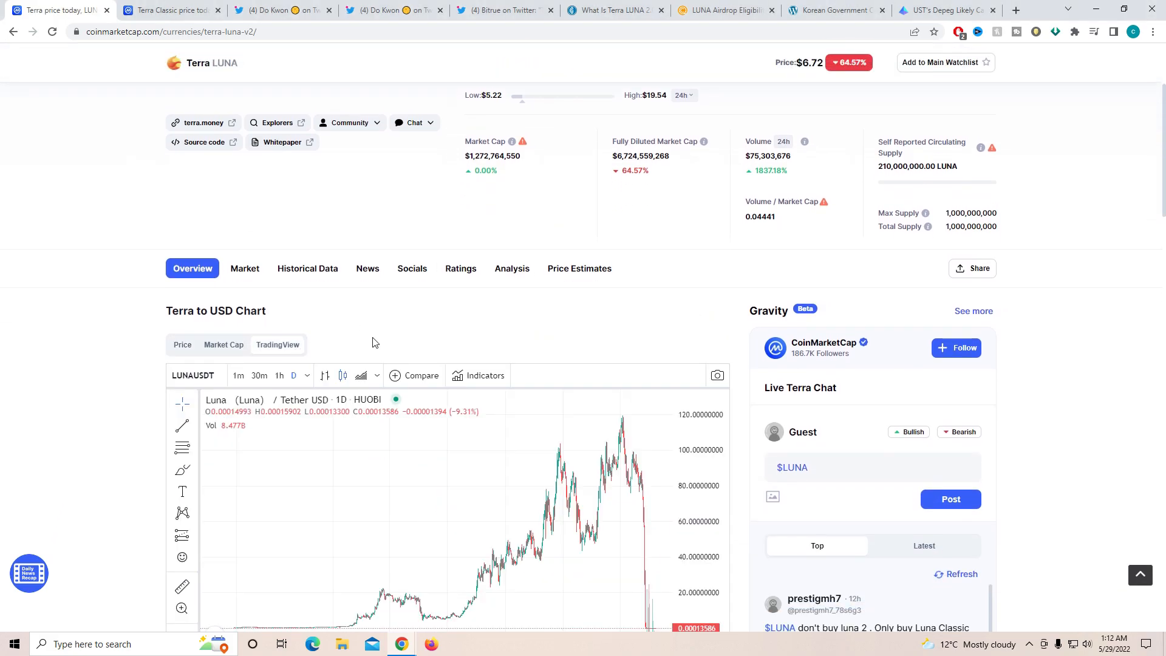
pyautogui.scroll(-3)
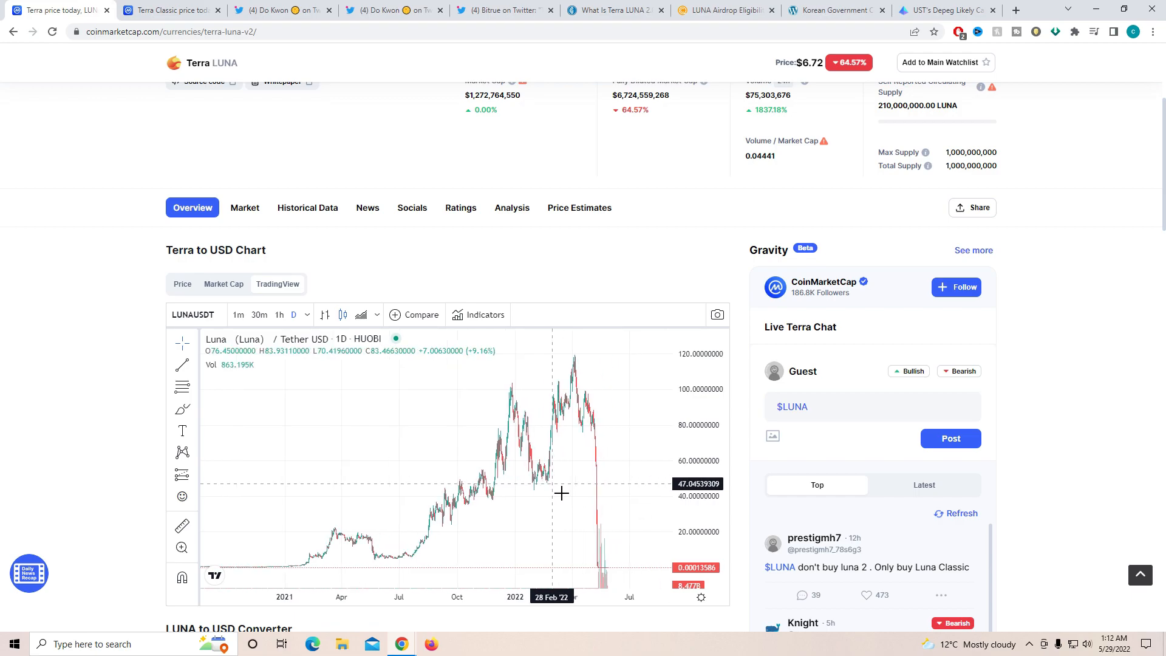
pyautogui.moveTo(568, 470)
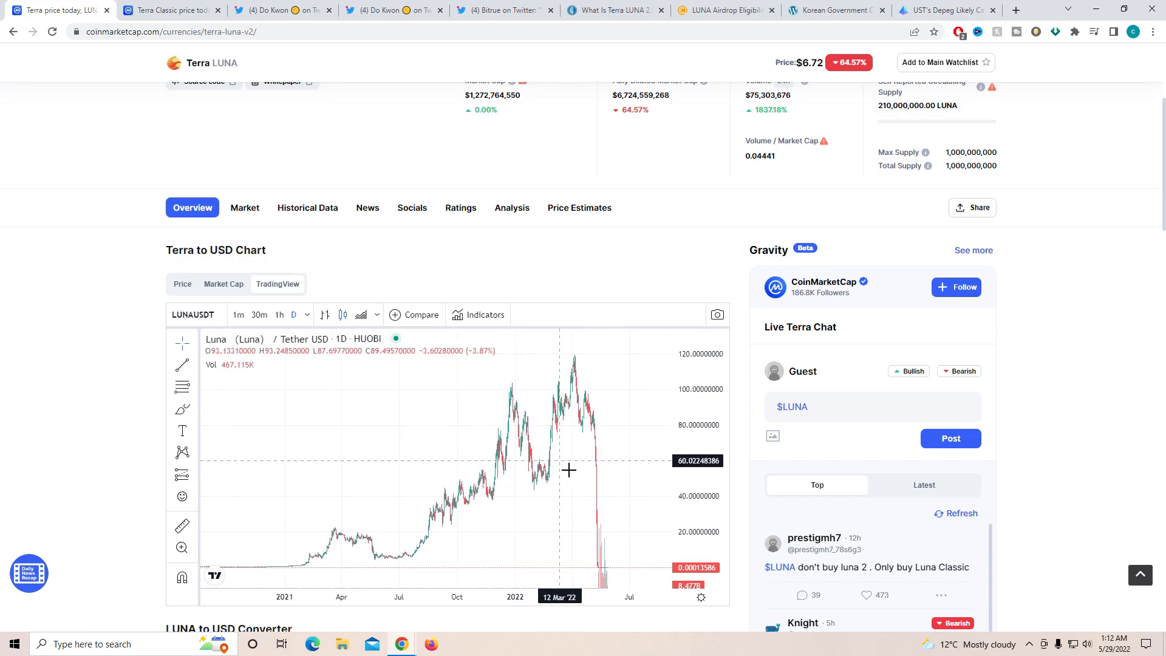
pyautogui.scroll(3)
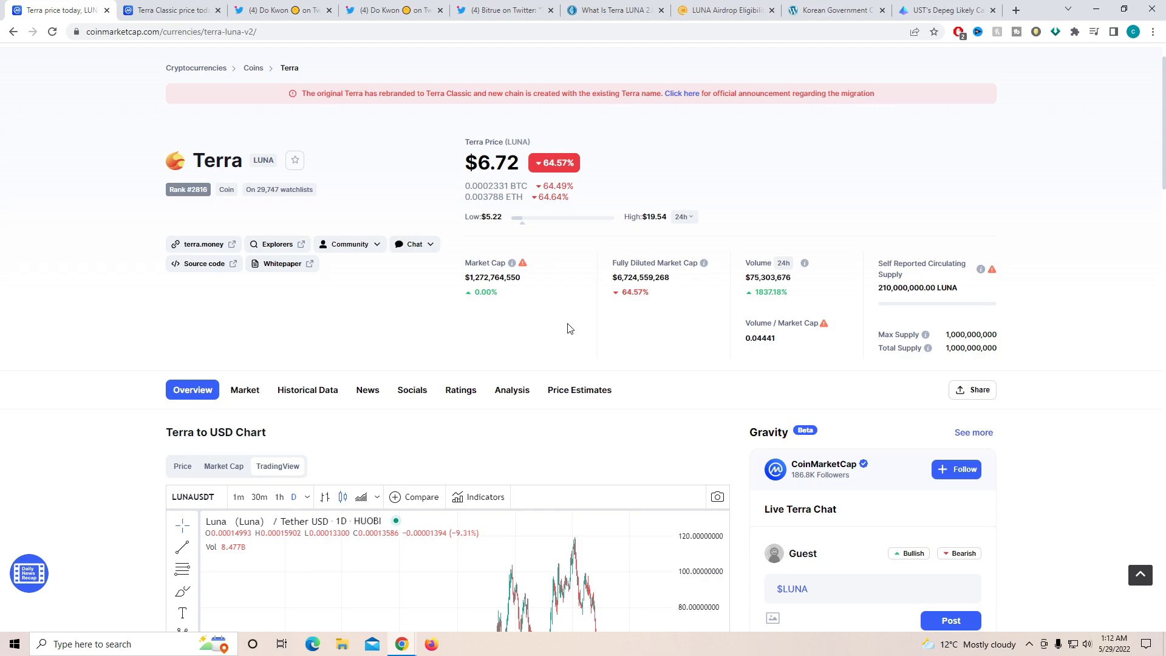
pyautogui.scroll(3)
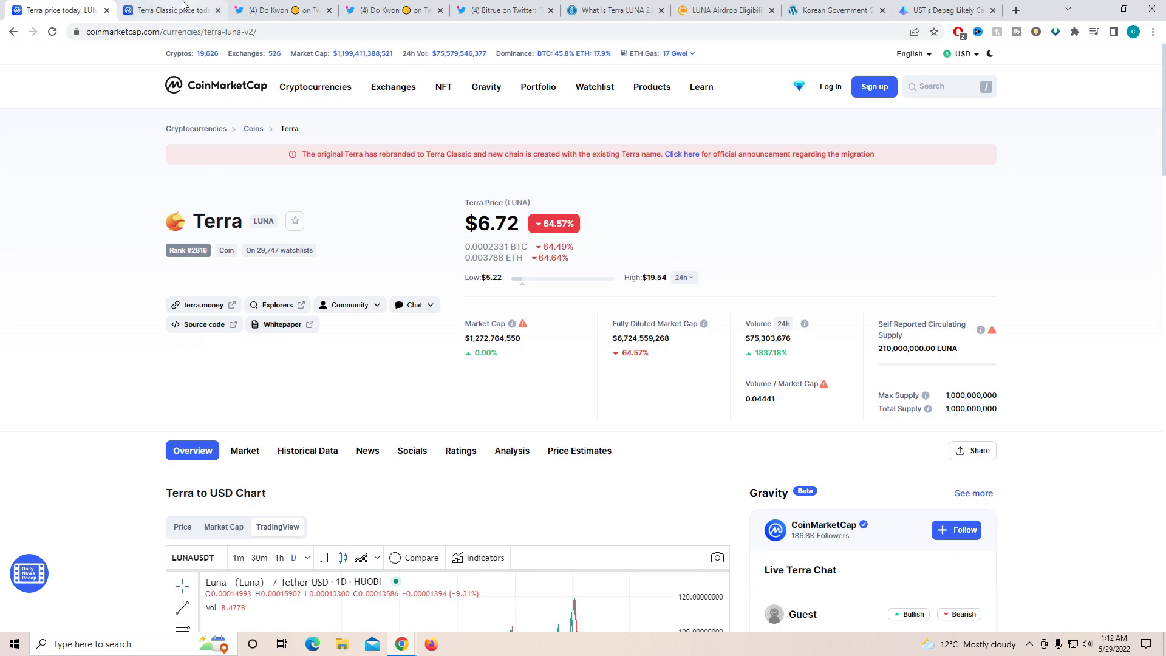
pyautogui.click(171, 10)
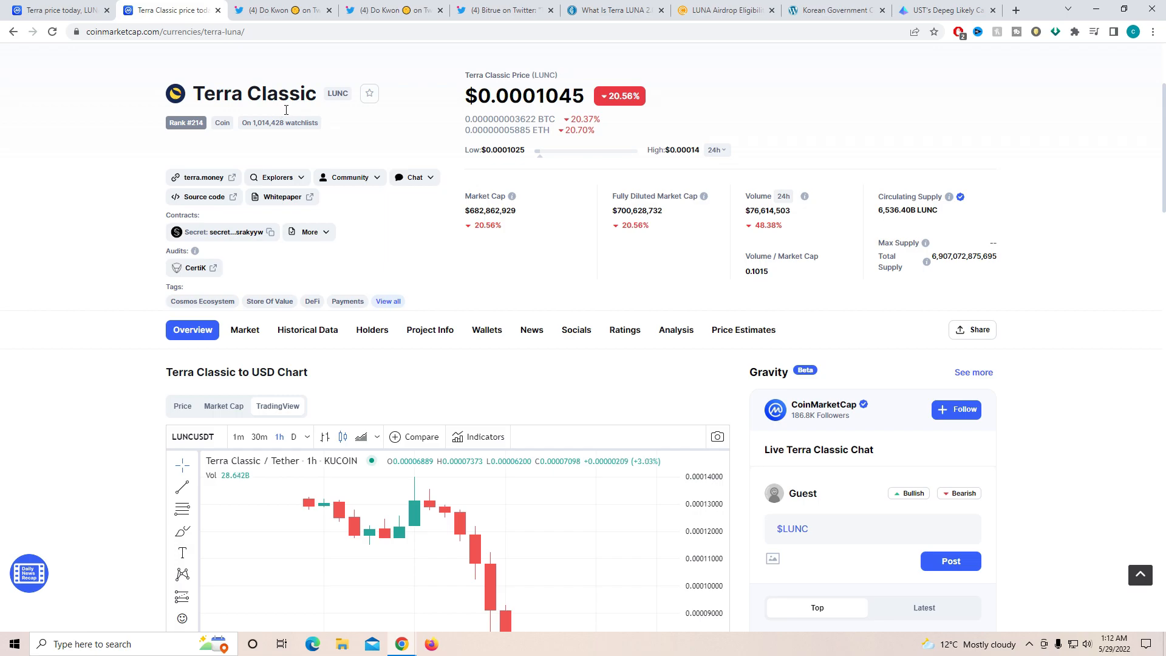
pyautogui.scroll(-3)
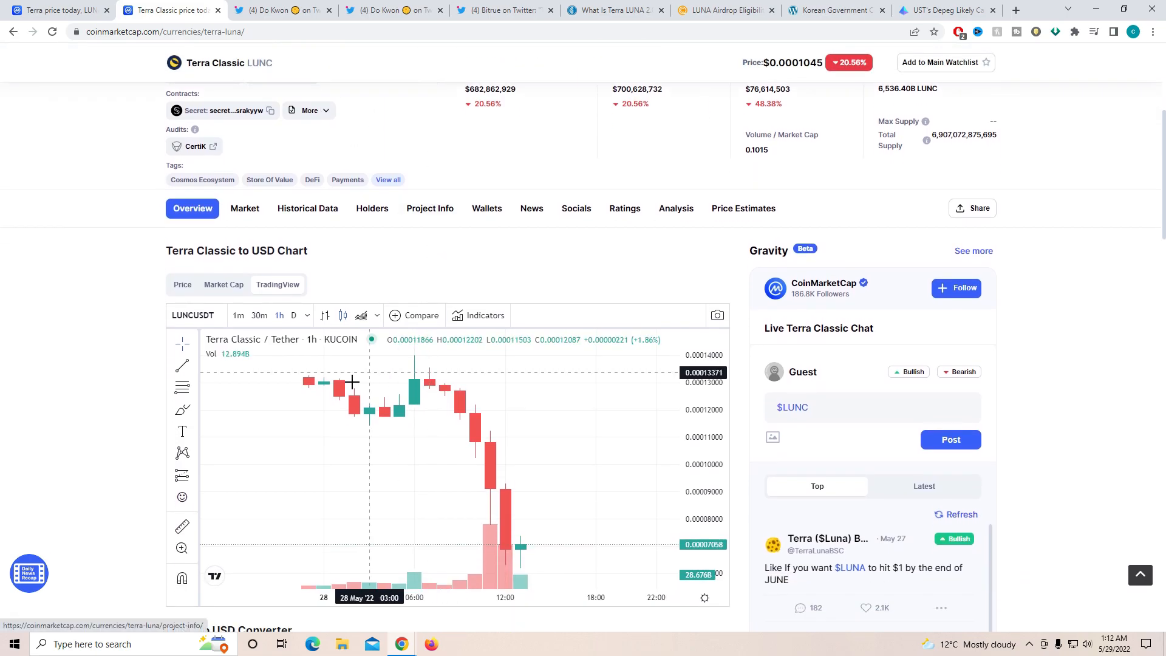
pyautogui.moveTo(312, 380)
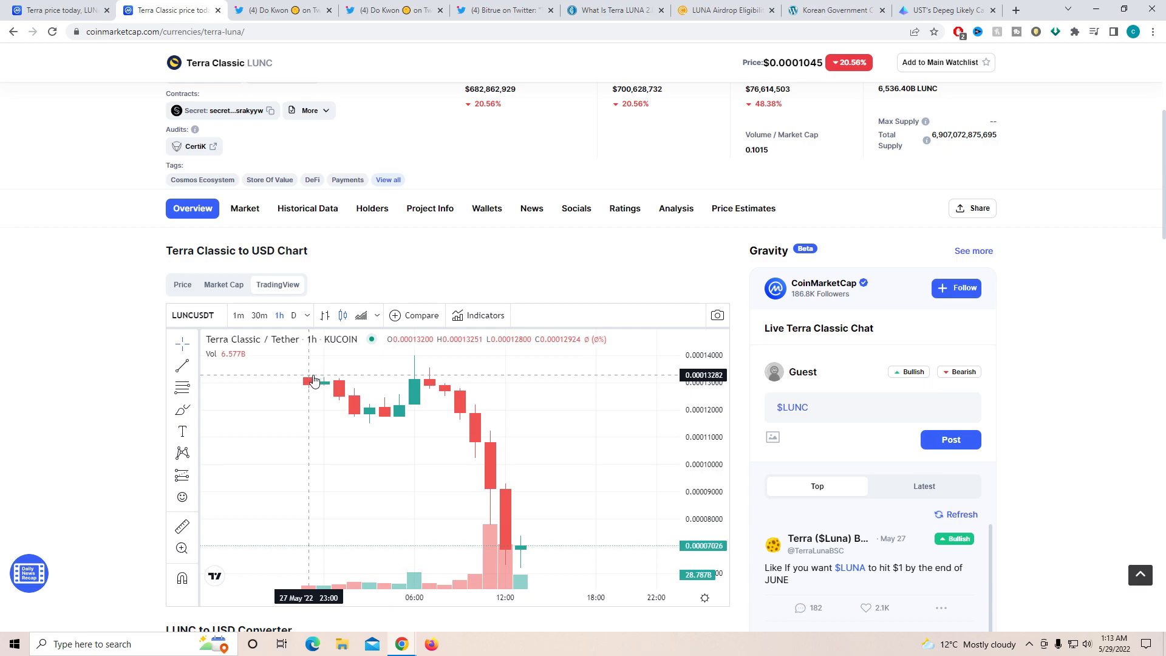
pyautogui.scroll(3)
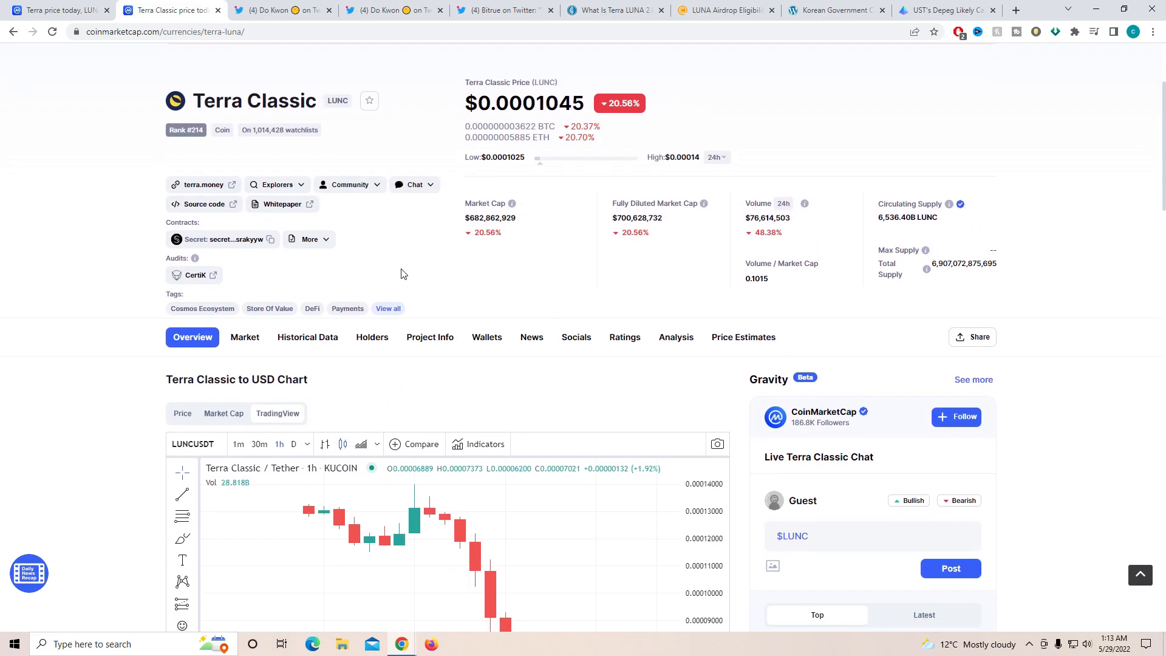
pyautogui.scroll(-3)
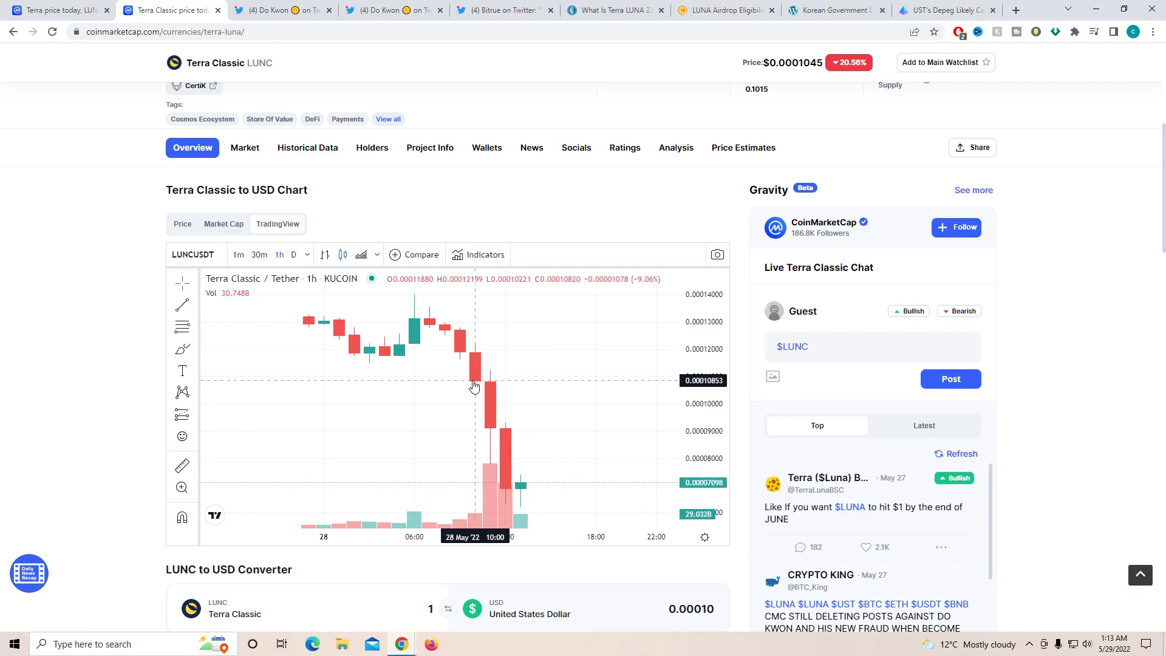
pyautogui.scroll(3)
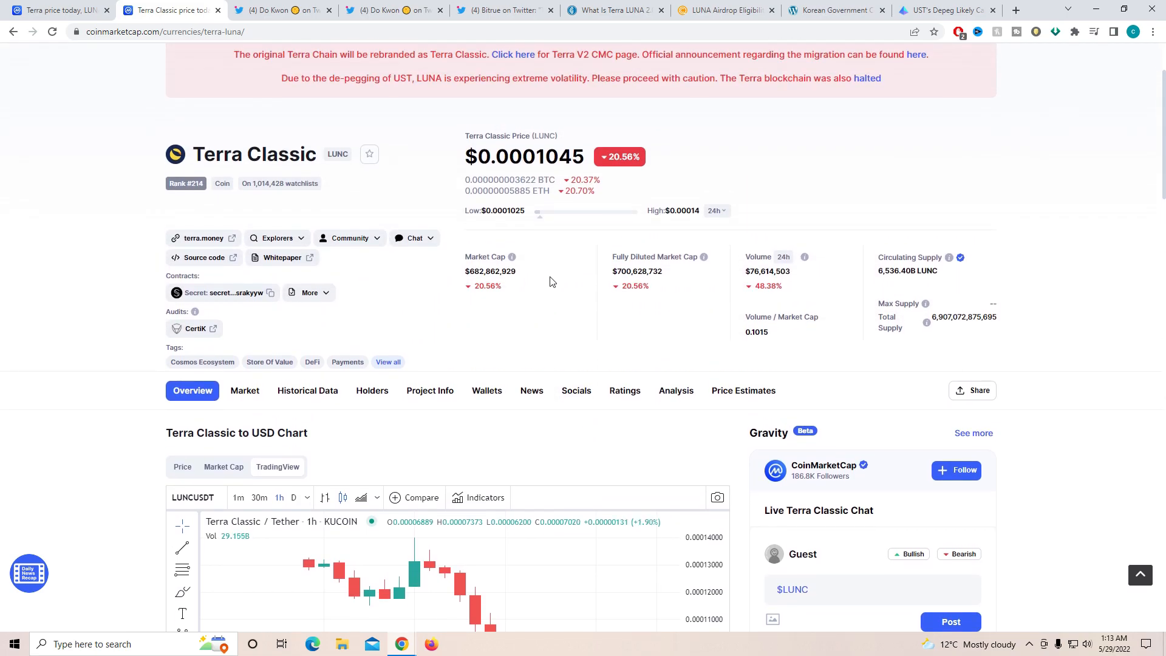
pyautogui.scroll(-3)
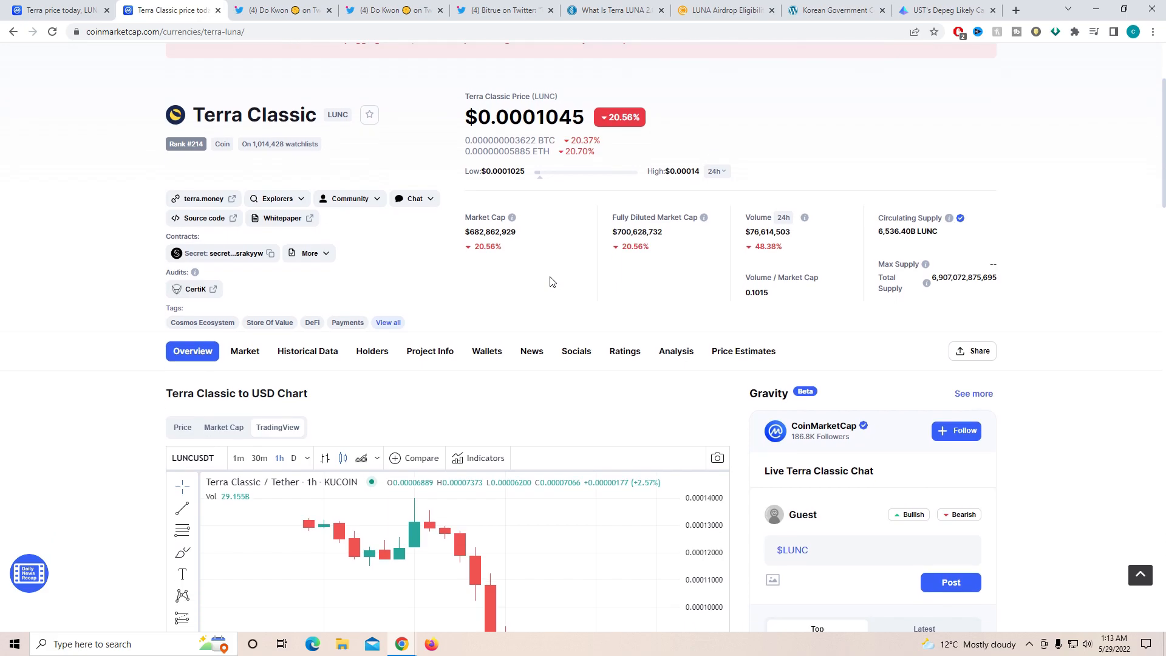
pyautogui.scroll(-3)
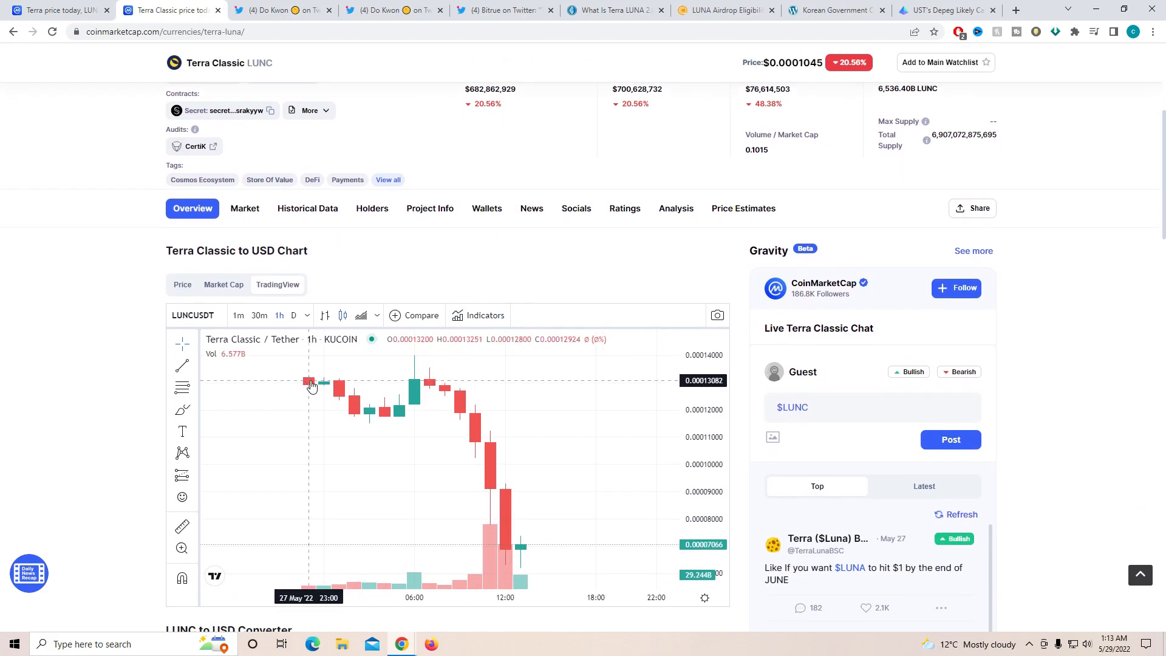
pyautogui.moveTo(430, 389)
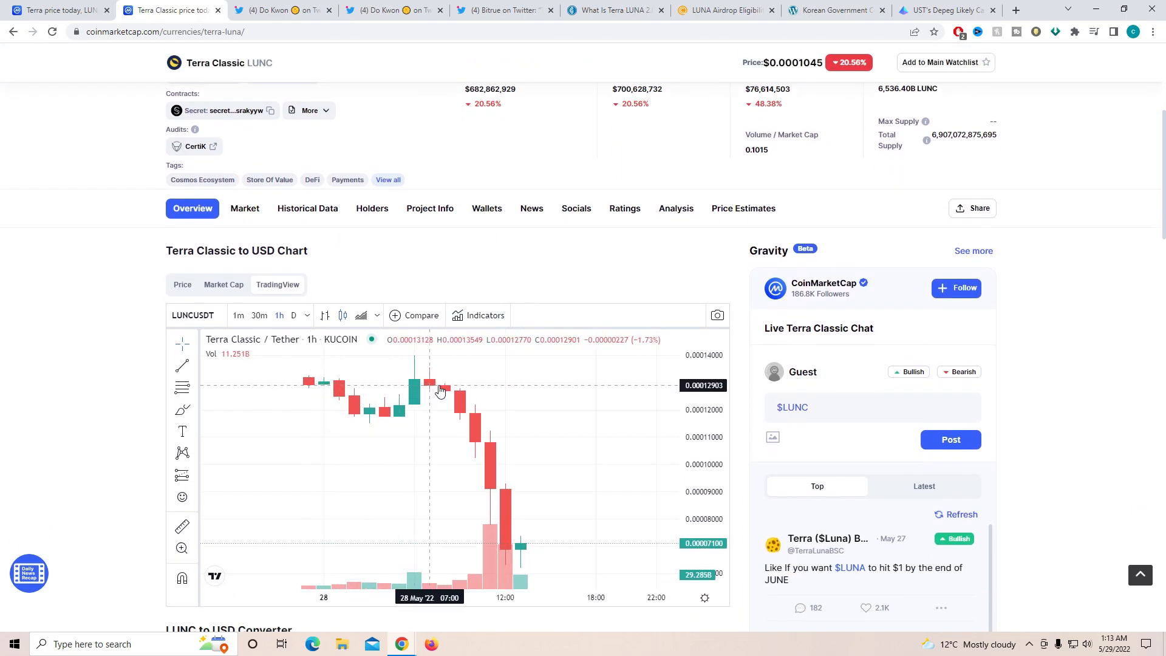
pyautogui.moveTo(446, 390)
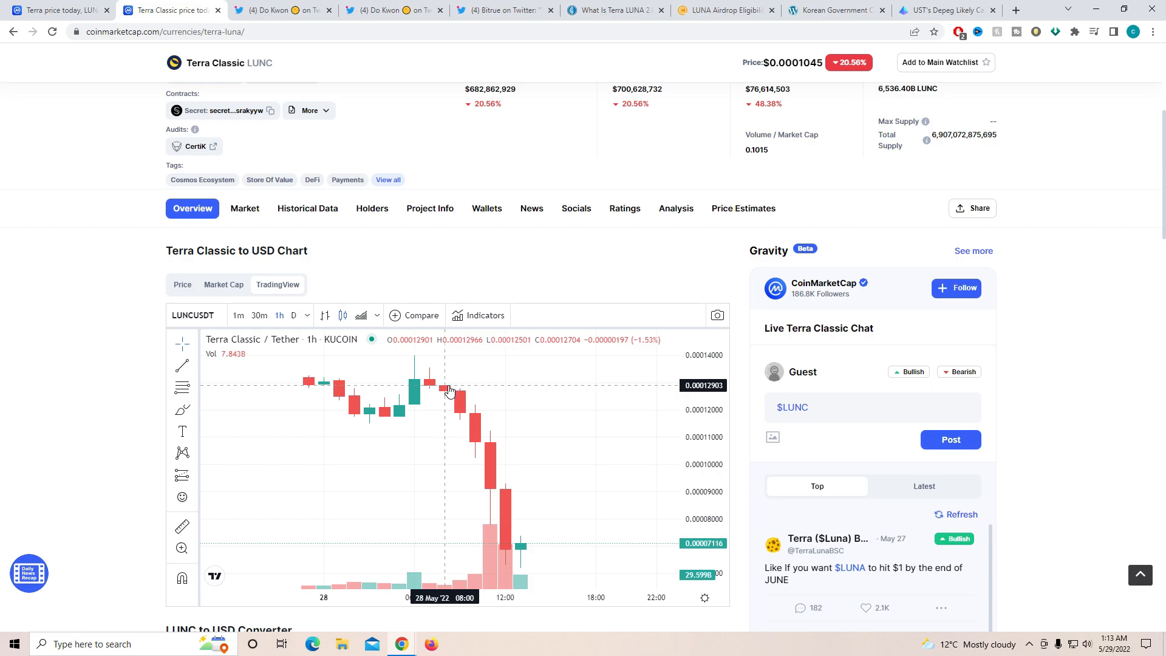
pyautogui.moveTo(476, 433)
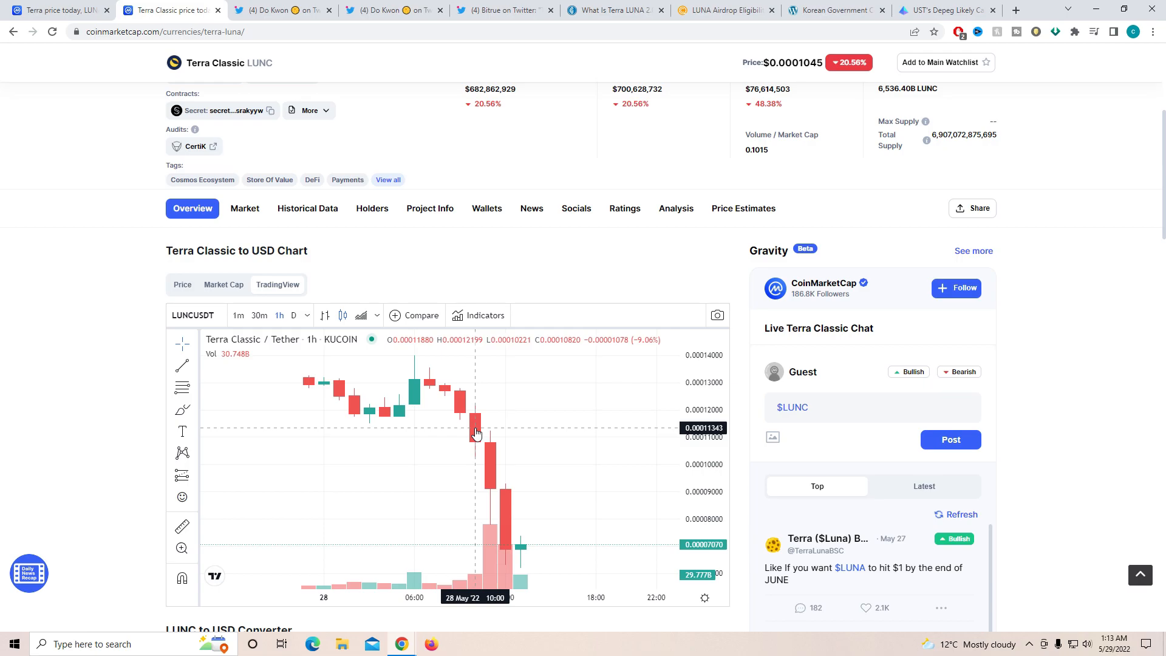
pyautogui.moveTo(575, 545)
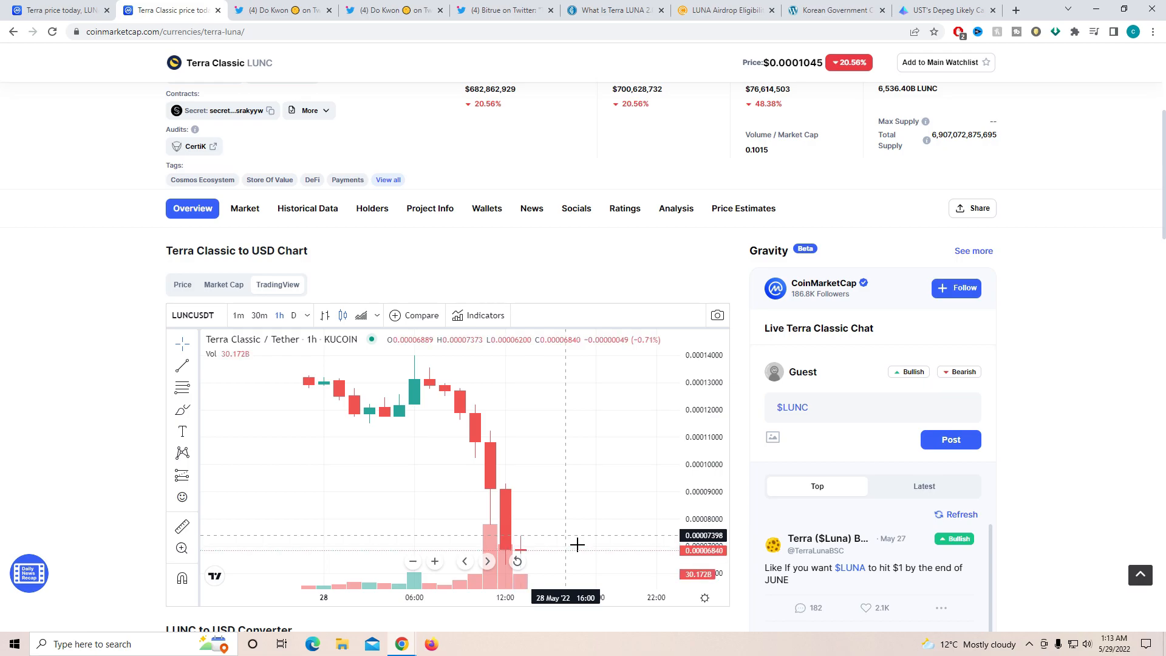
pyautogui.moveTo(448, 392)
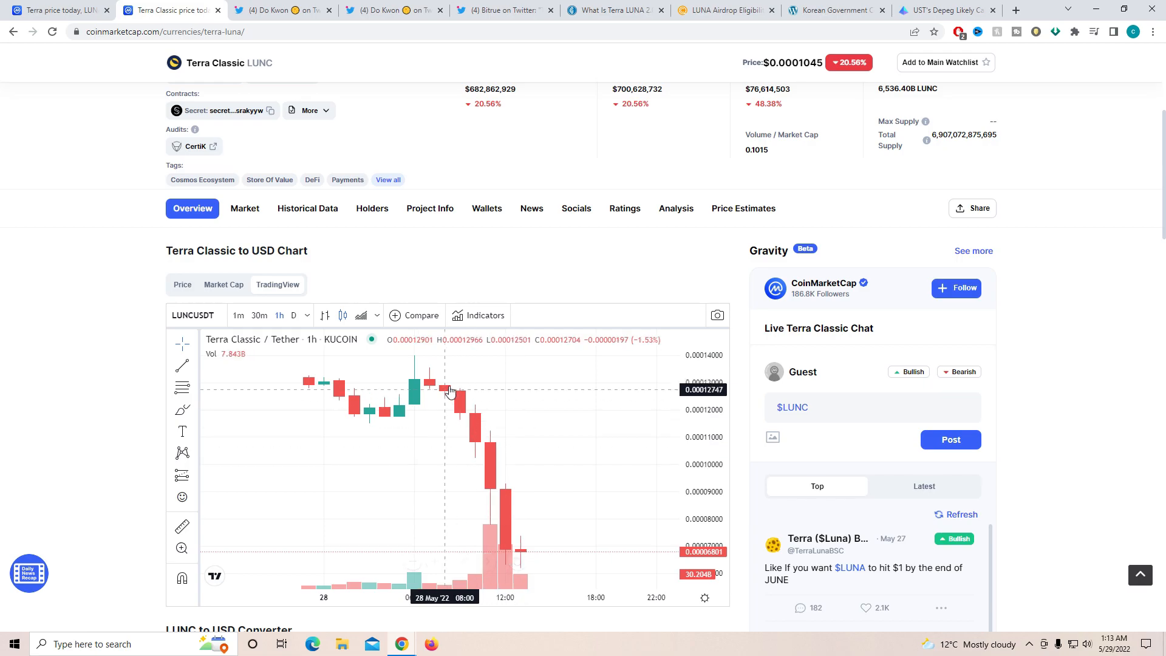
# Step: Review the Terra Classic stats, then move to Do Kwon's Bybit LUNA/USDT spot trading tweet
pyautogui.scroll(3)
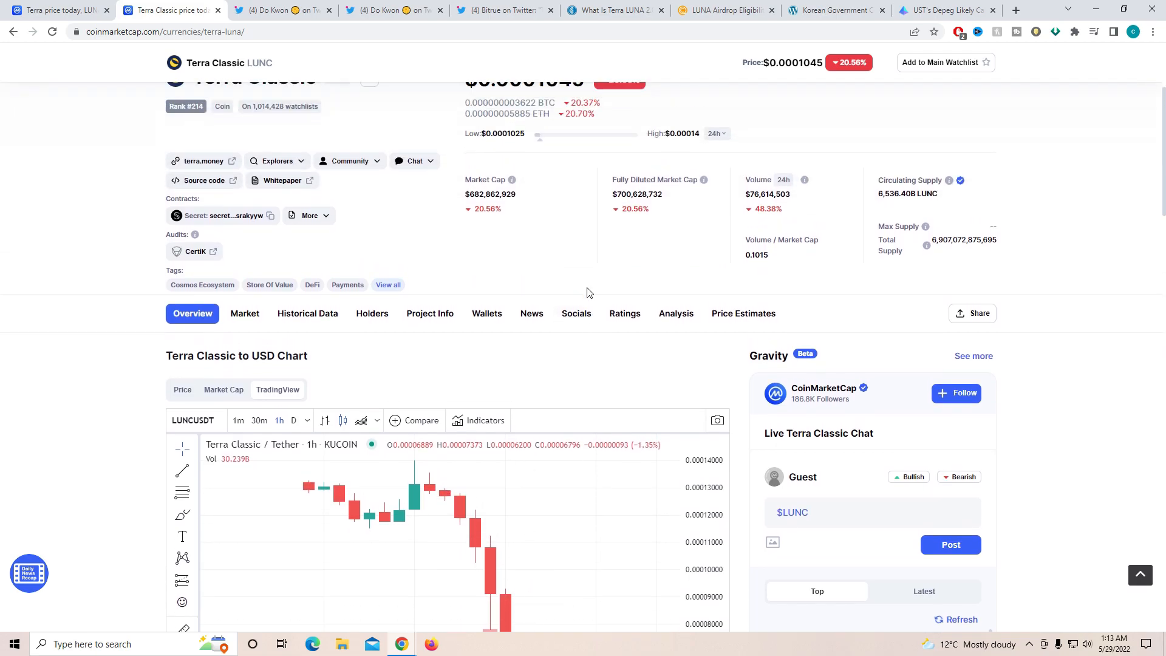
pyautogui.scroll(3)
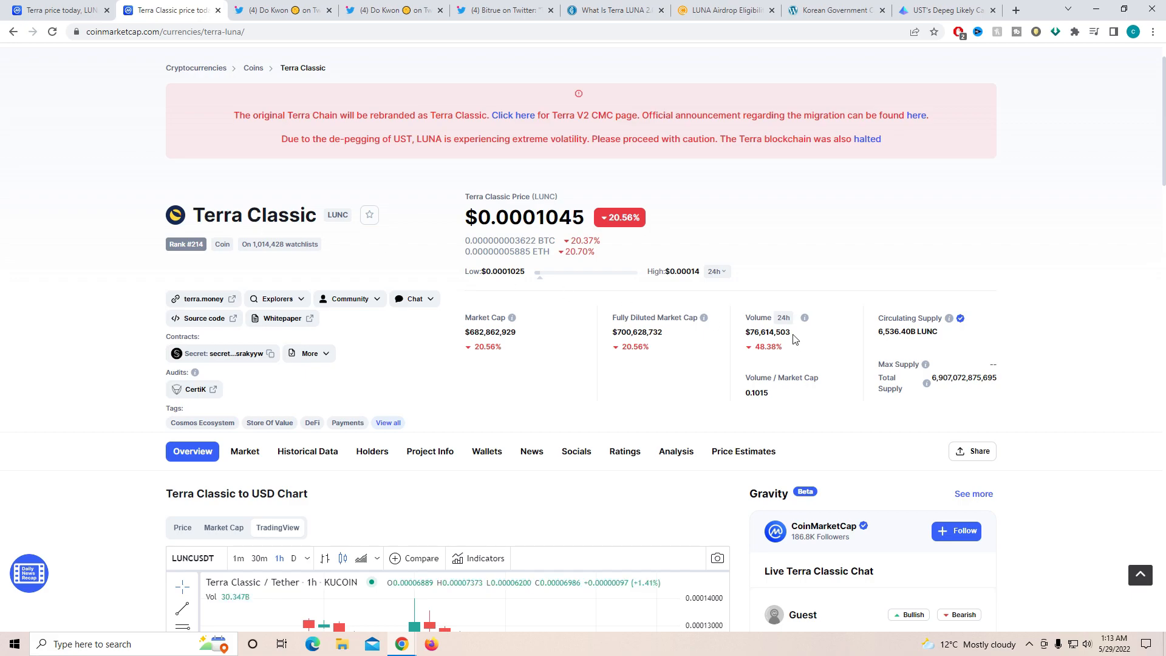
pyautogui.moveTo(792, 337)
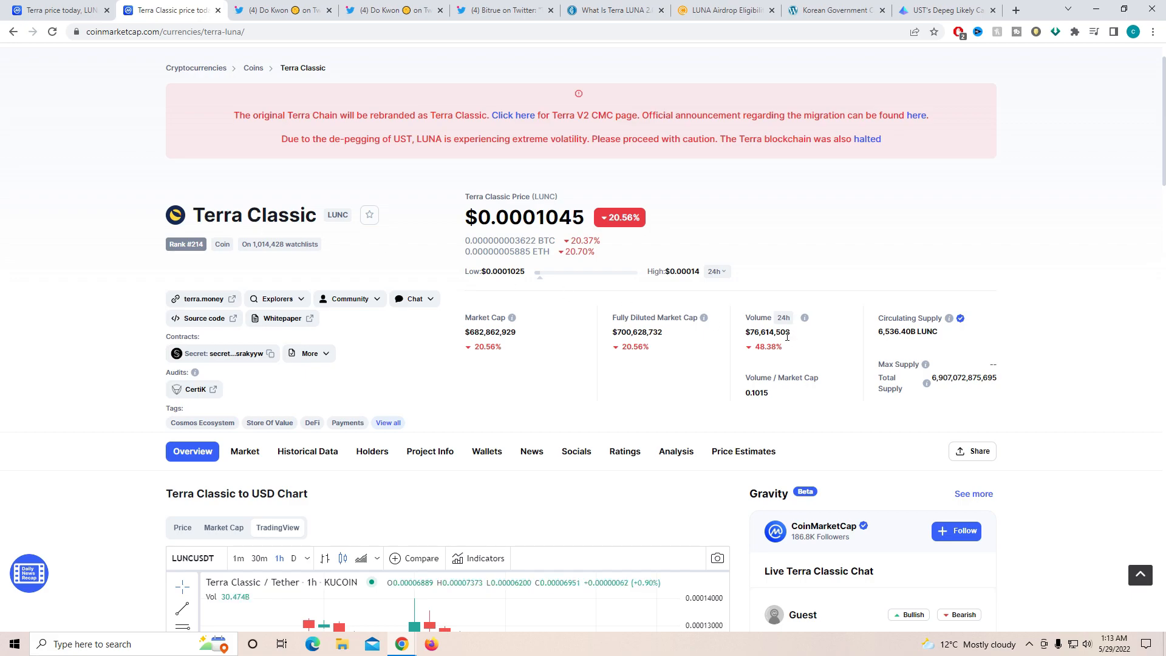
pyautogui.moveTo(752, 413)
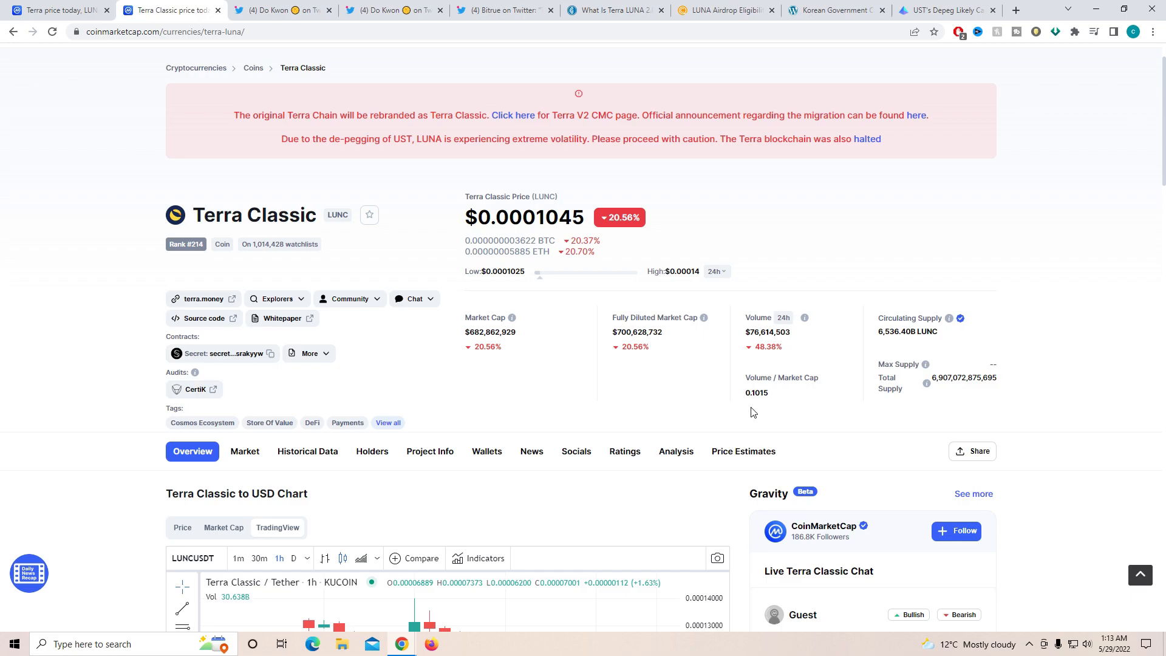
pyautogui.moveTo(780, 393)
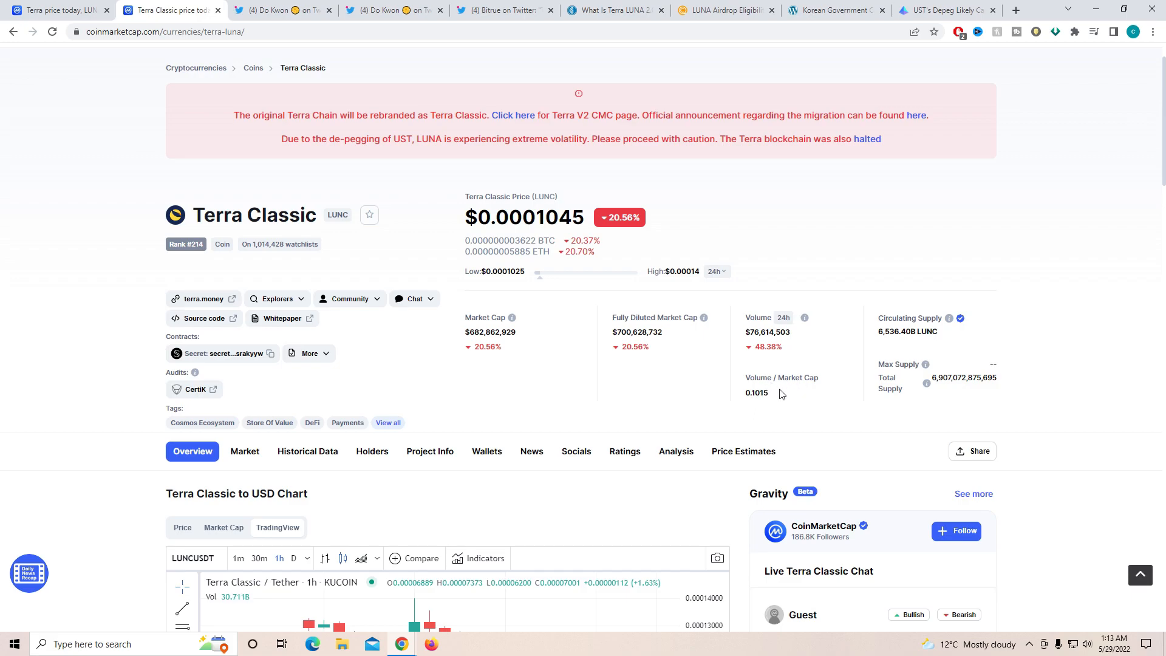
pyautogui.moveTo(767, 399)
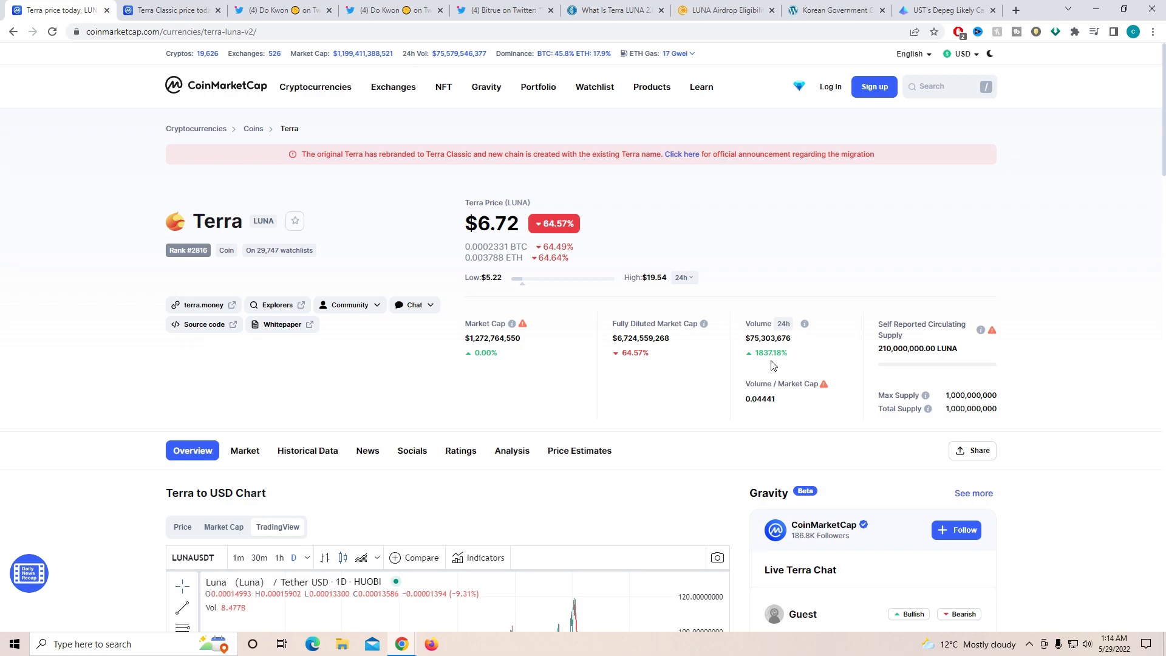
pyautogui.moveTo(757, 343)
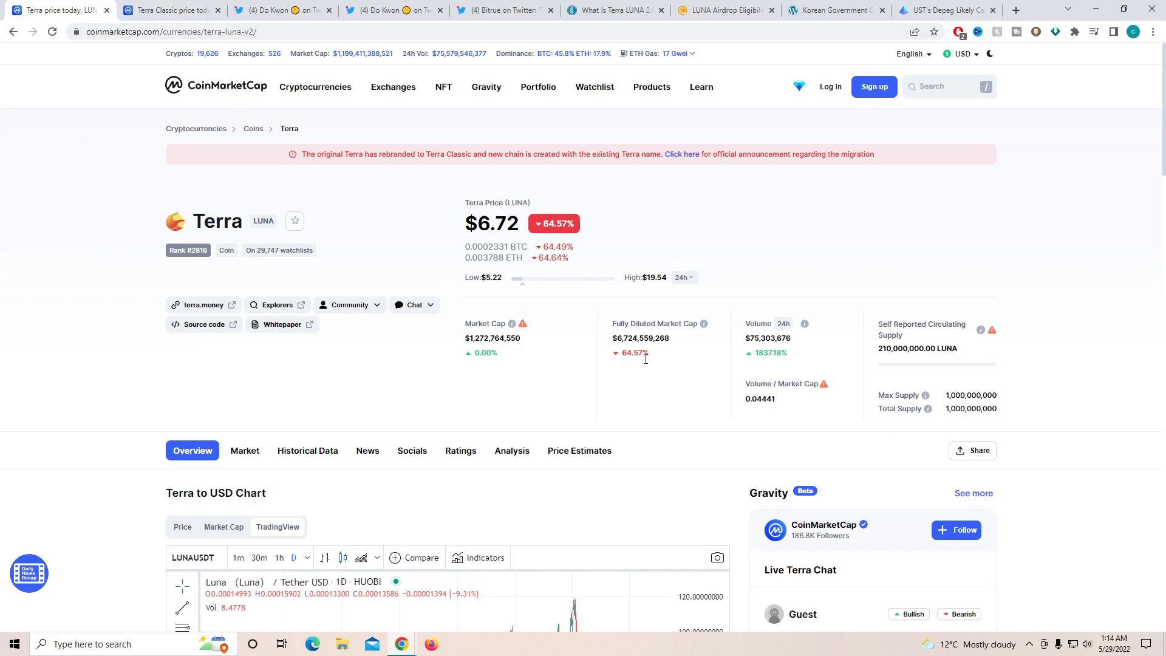
pyautogui.moveTo(562, 343)
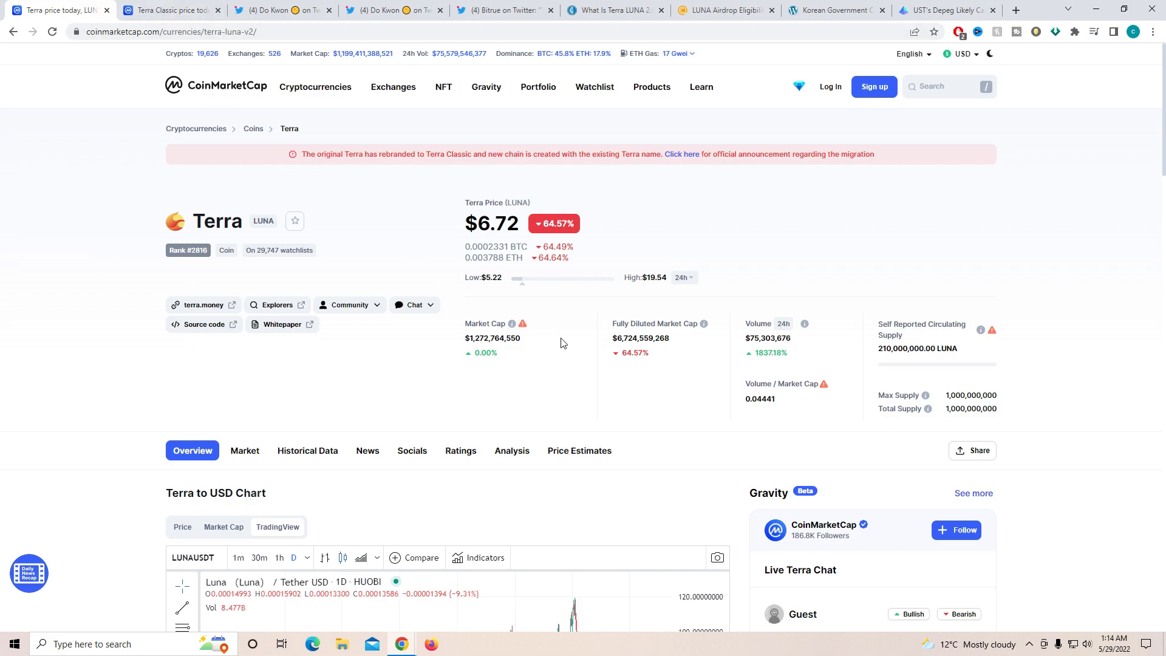
pyautogui.moveTo(543, 234)
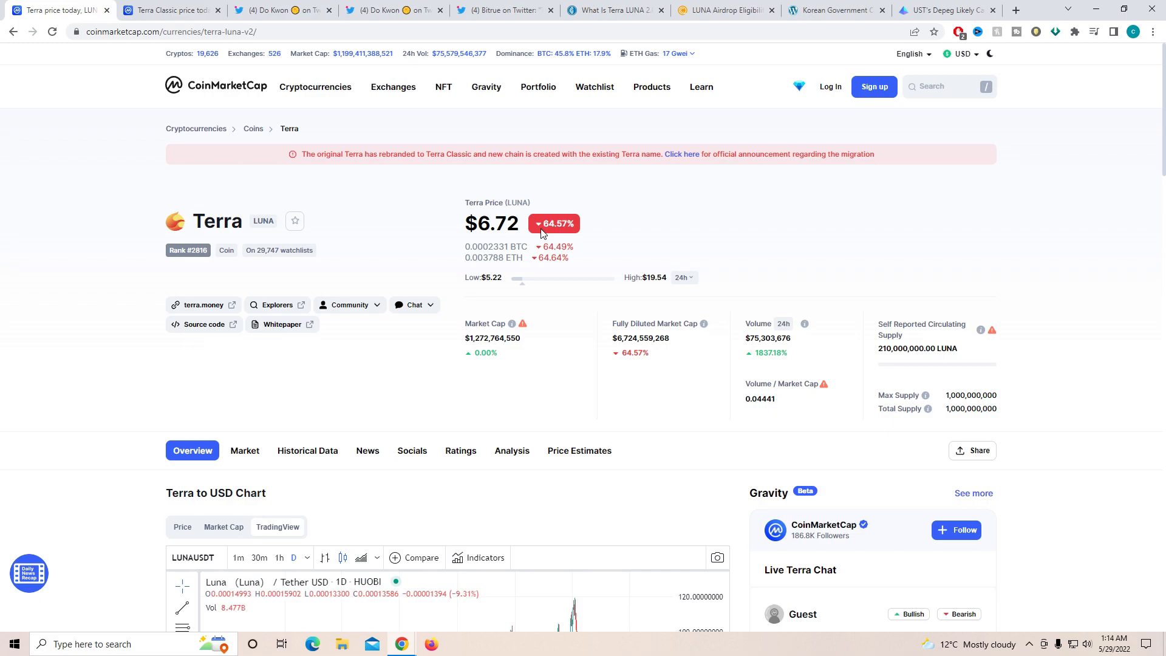
pyautogui.moveTo(937, 346)
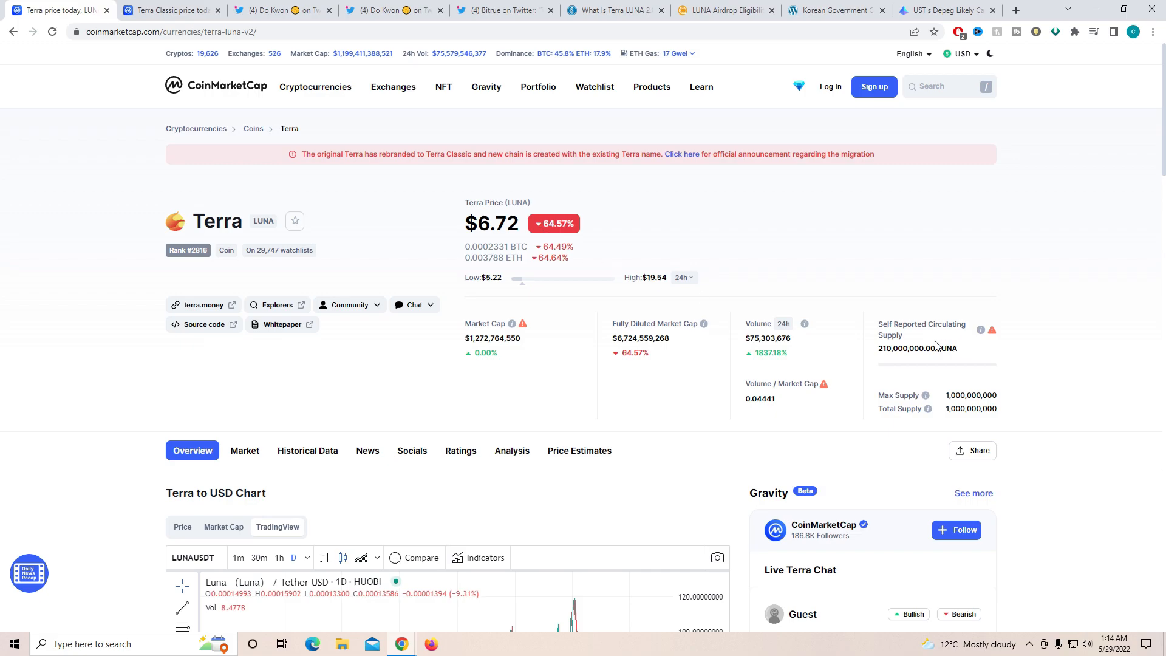
pyautogui.moveTo(973, 360)
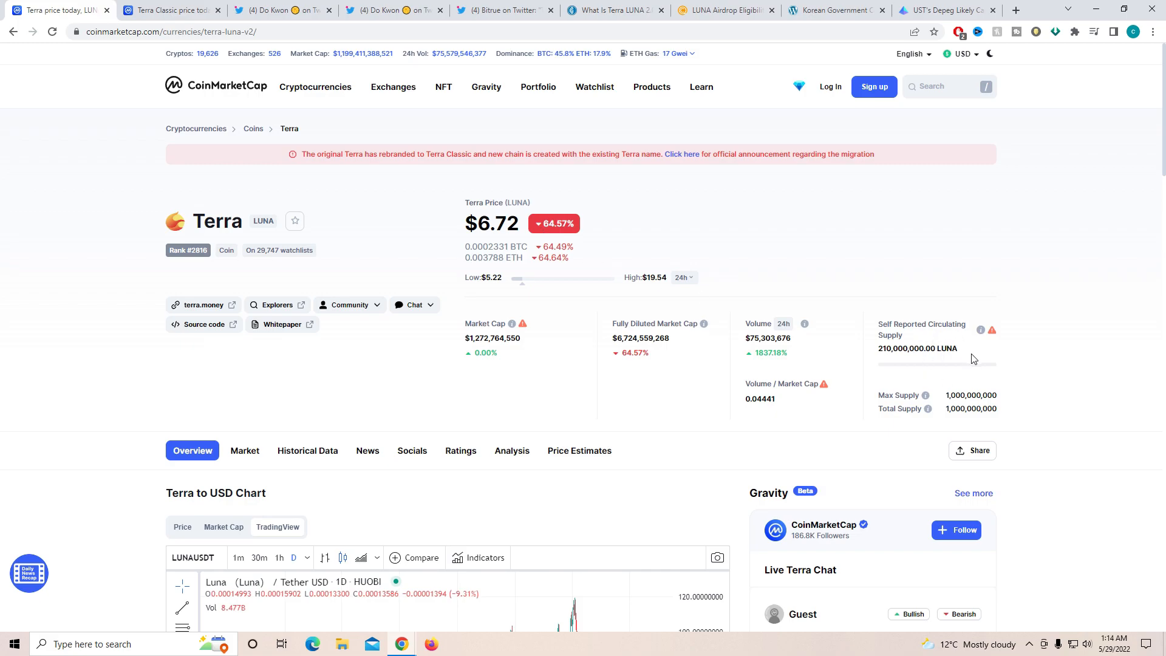
pyautogui.moveTo(955, 360)
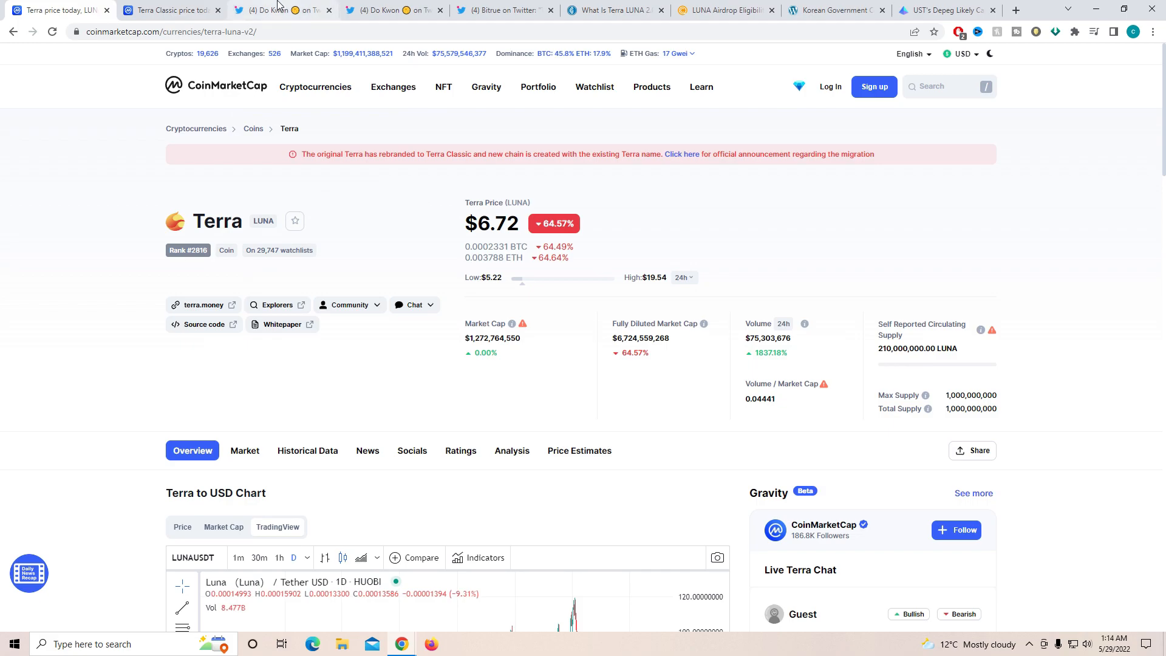
pyautogui.click(283, 10)
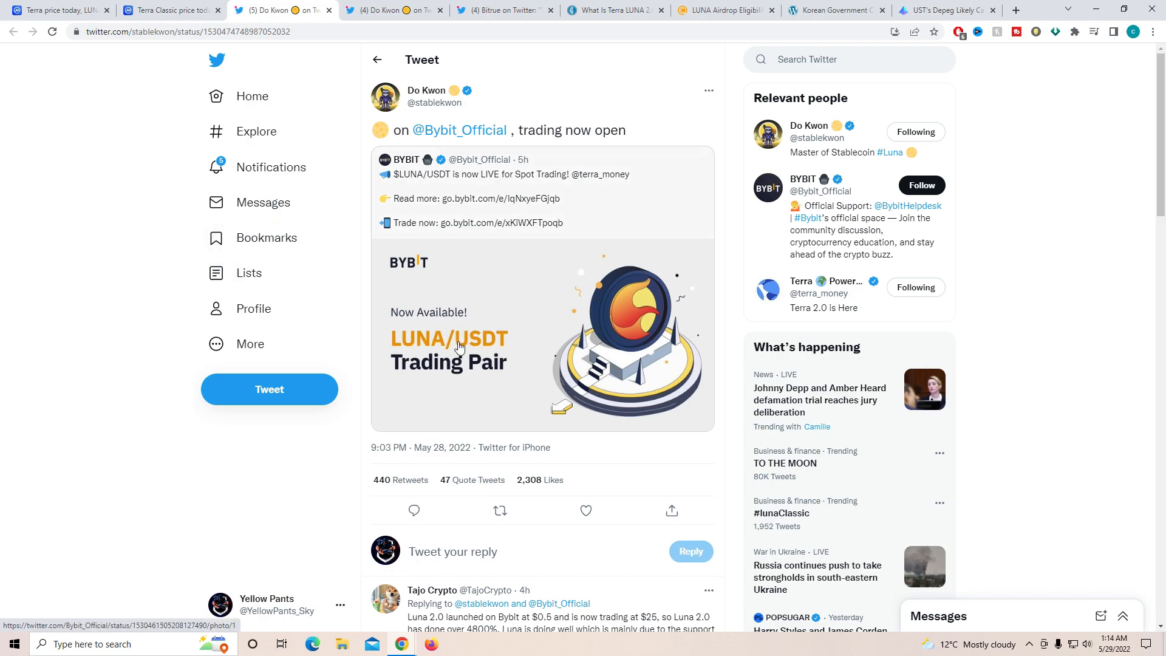
pyautogui.moveTo(476, 197)
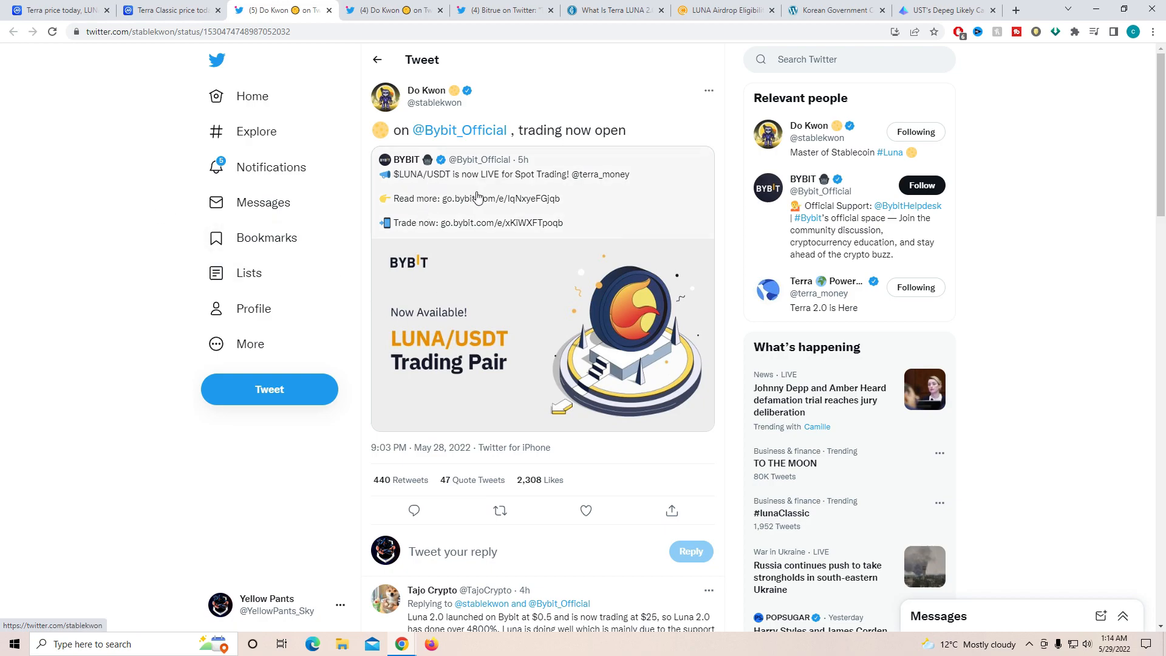
pyautogui.moveTo(575, 187)
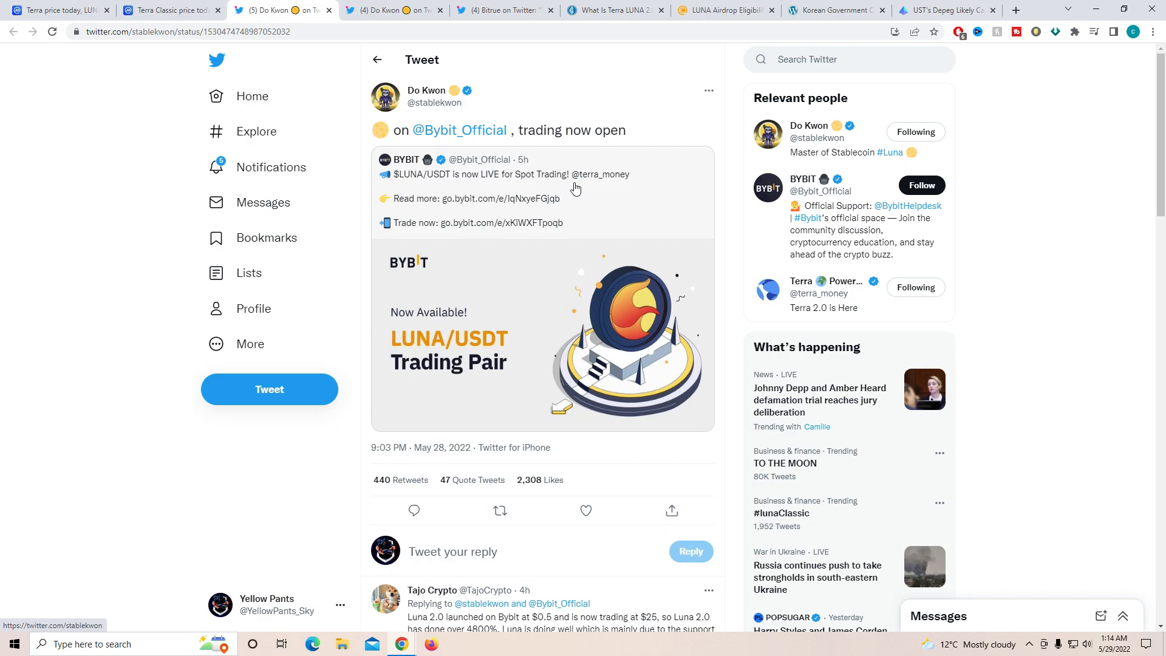
pyautogui.moveTo(580, 192)
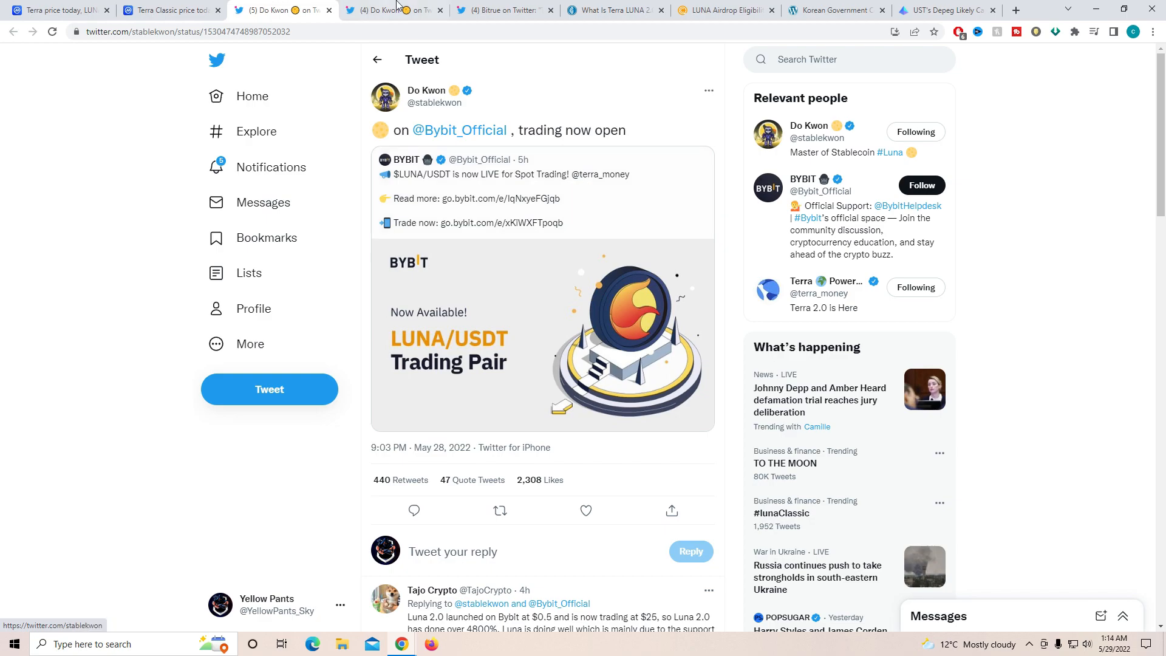
# Step: View Do Kwon's KuCoin LUNA listing tweet, then Bitrue's LUNA USDT/USDC trading thread
pyautogui.click(393, 10)
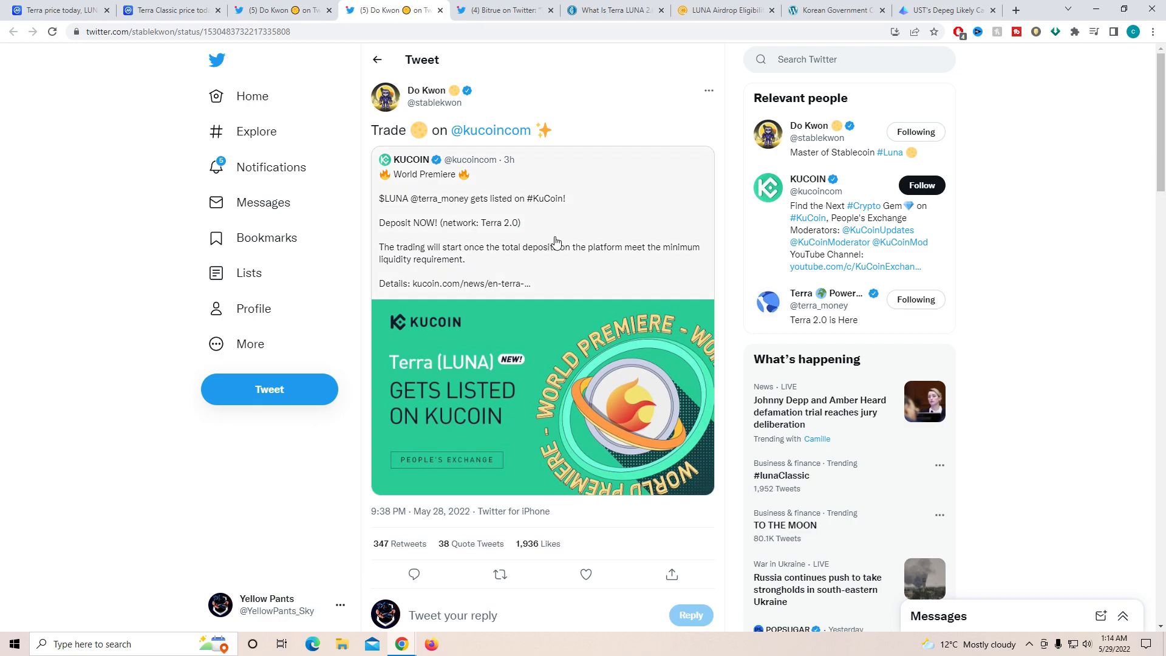
pyautogui.moveTo(504, 253)
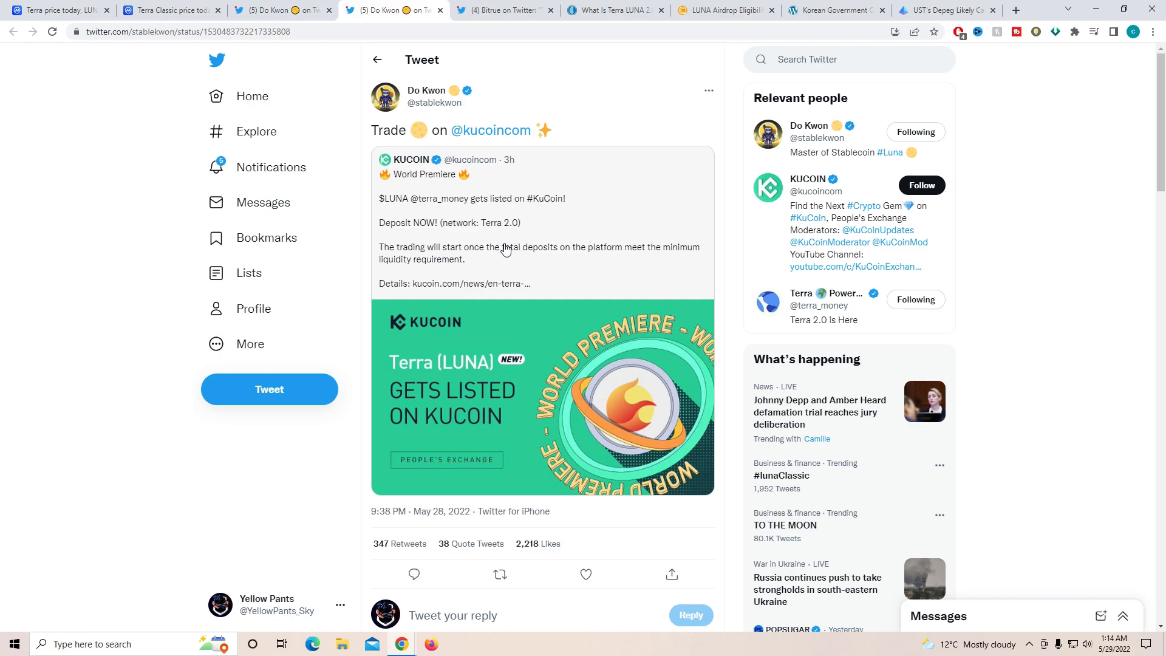
pyautogui.moveTo(517, 233)
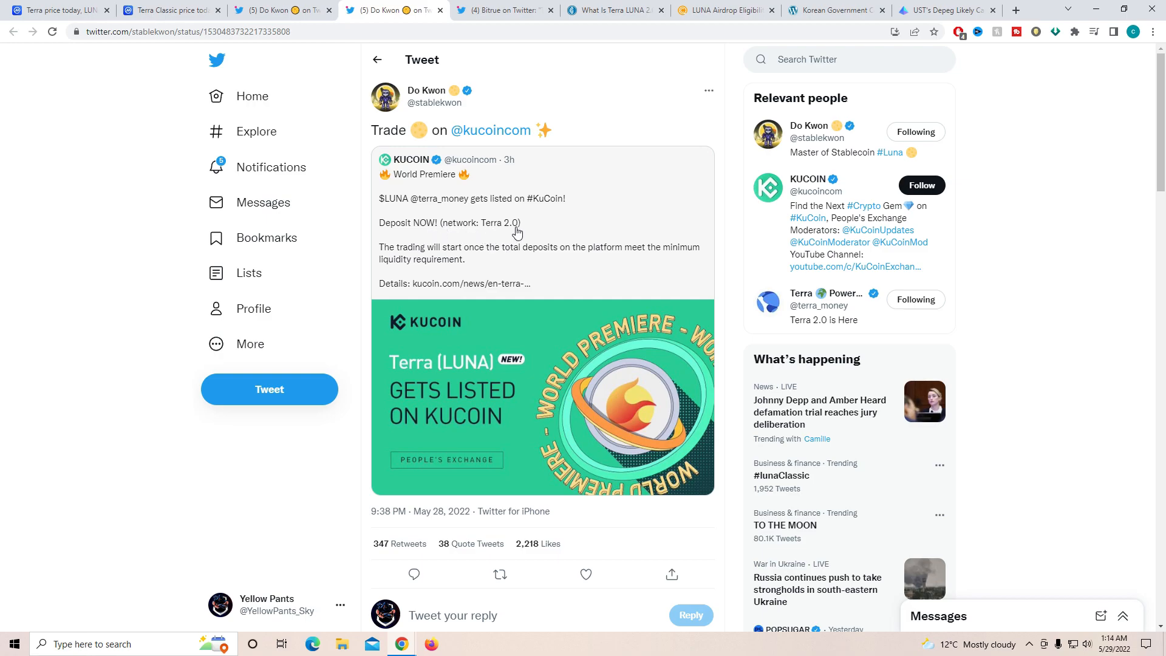
pyautogui.moveTo(511, 255)
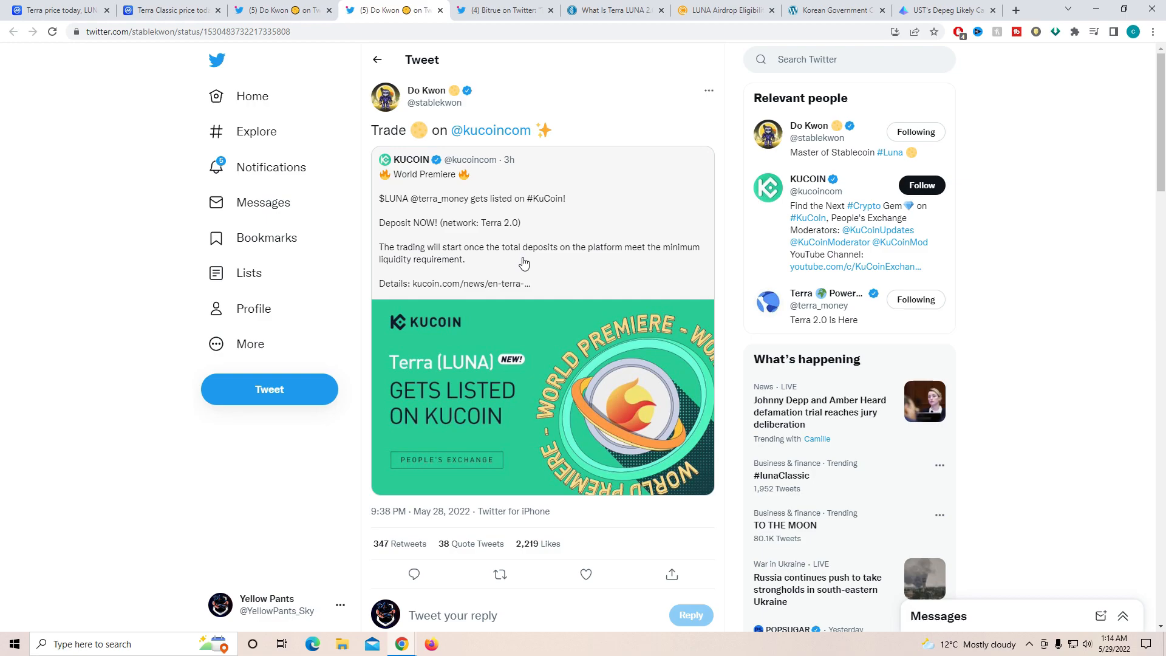
pyautogui.click(505, 10)
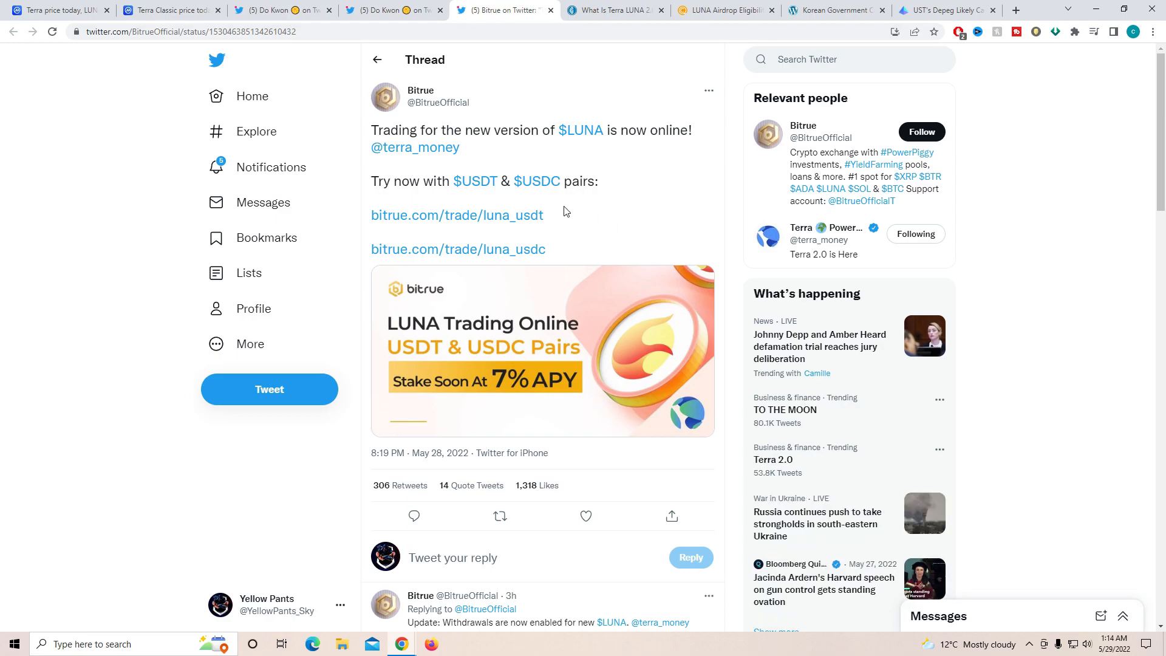
pyautogui.moveTo(489, 160)
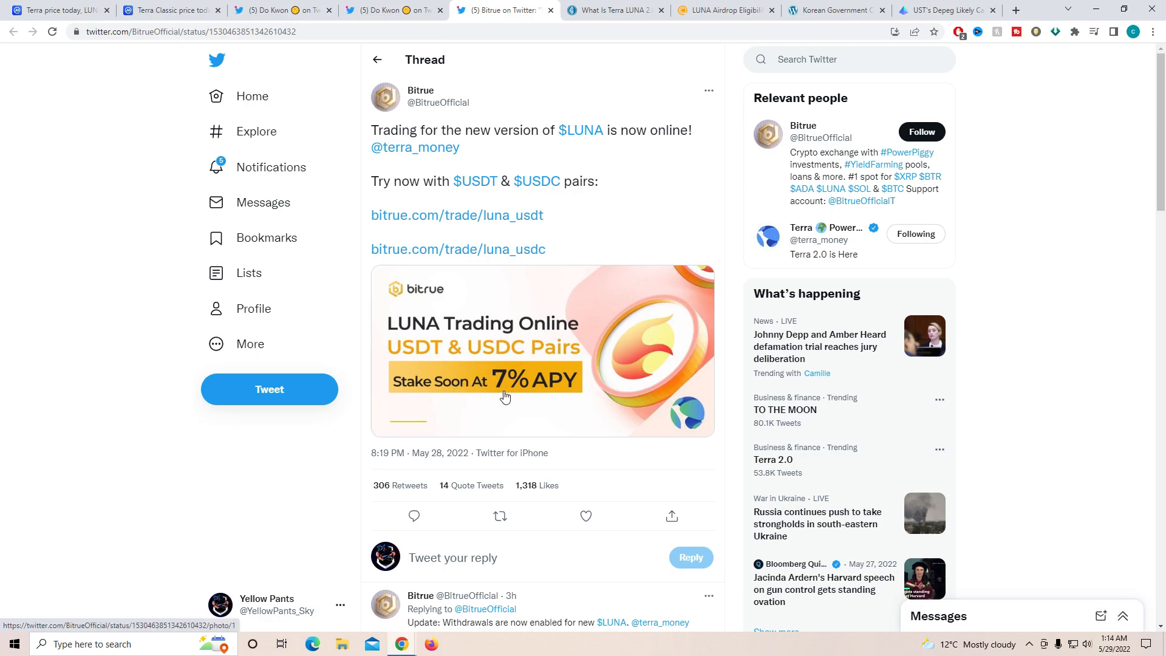
pyautogui.moveTo(520, 397)
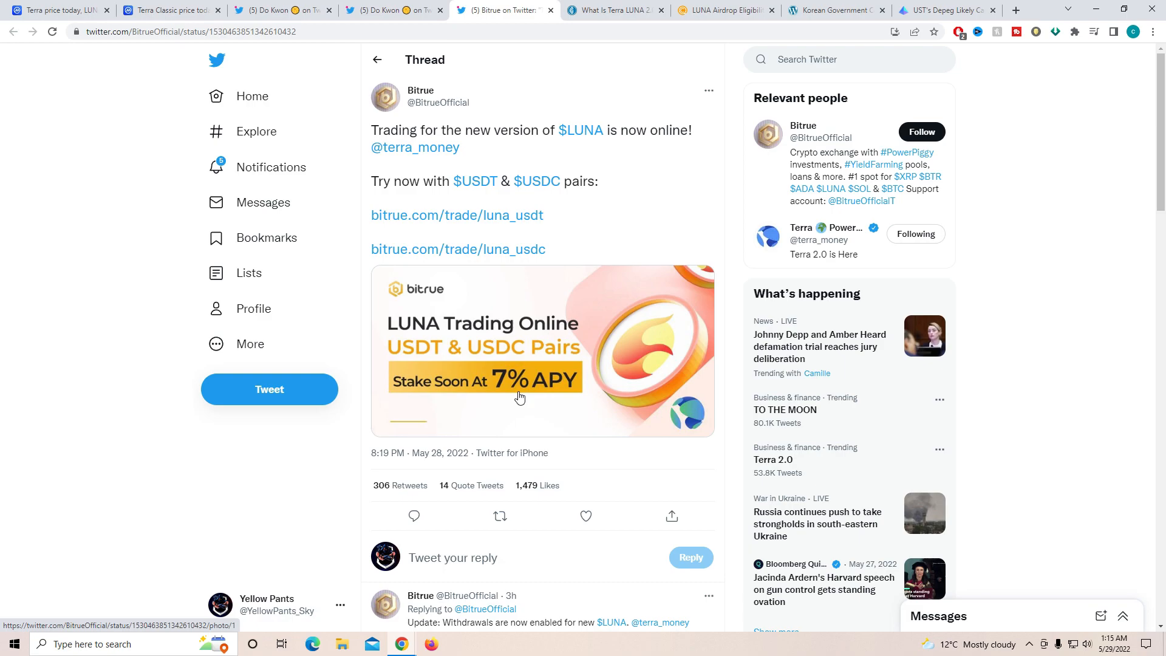
pyautogui.moveTo(821, 466)
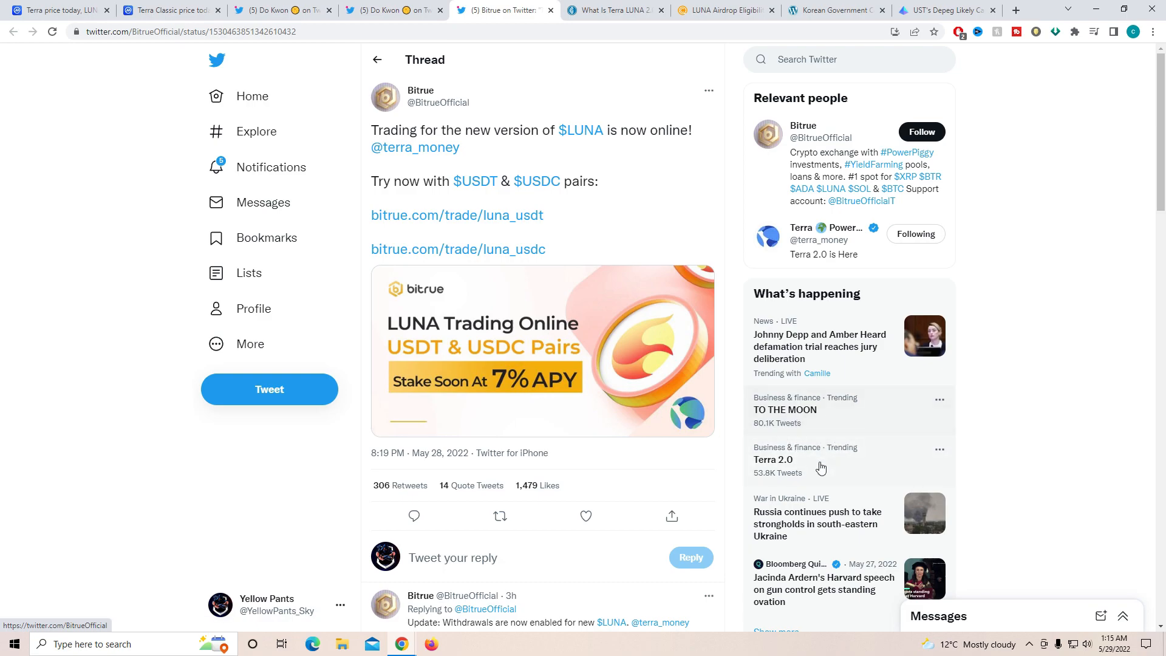
pyautogui.moveTo(767, 446)
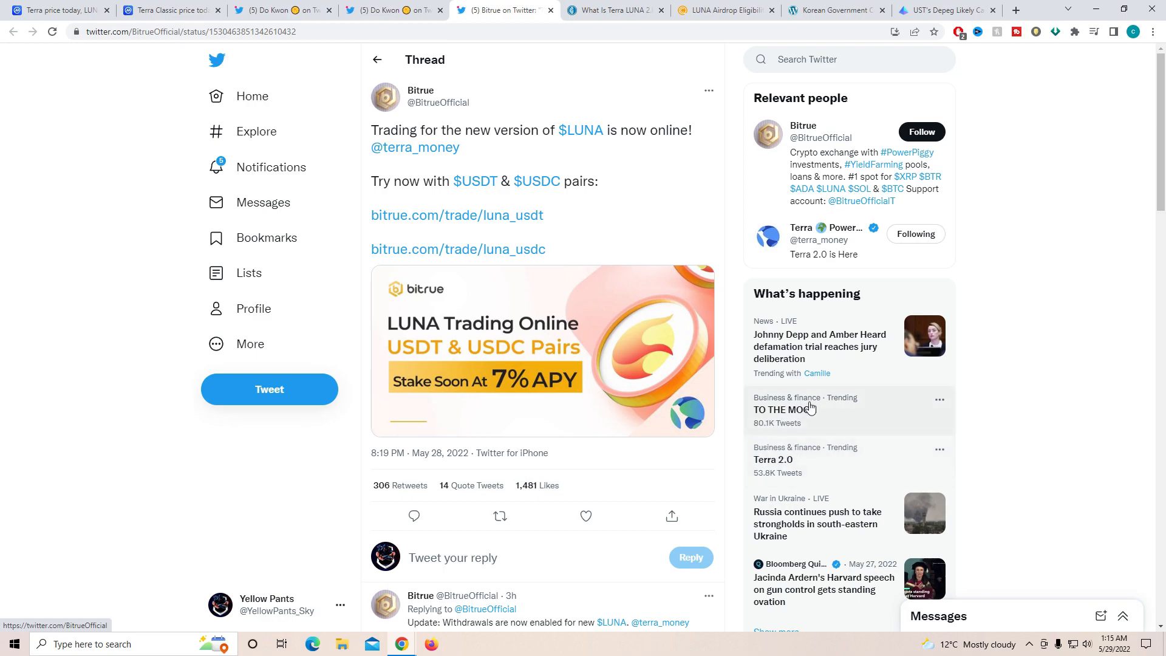
pyautogui.moveTo(780, 422)
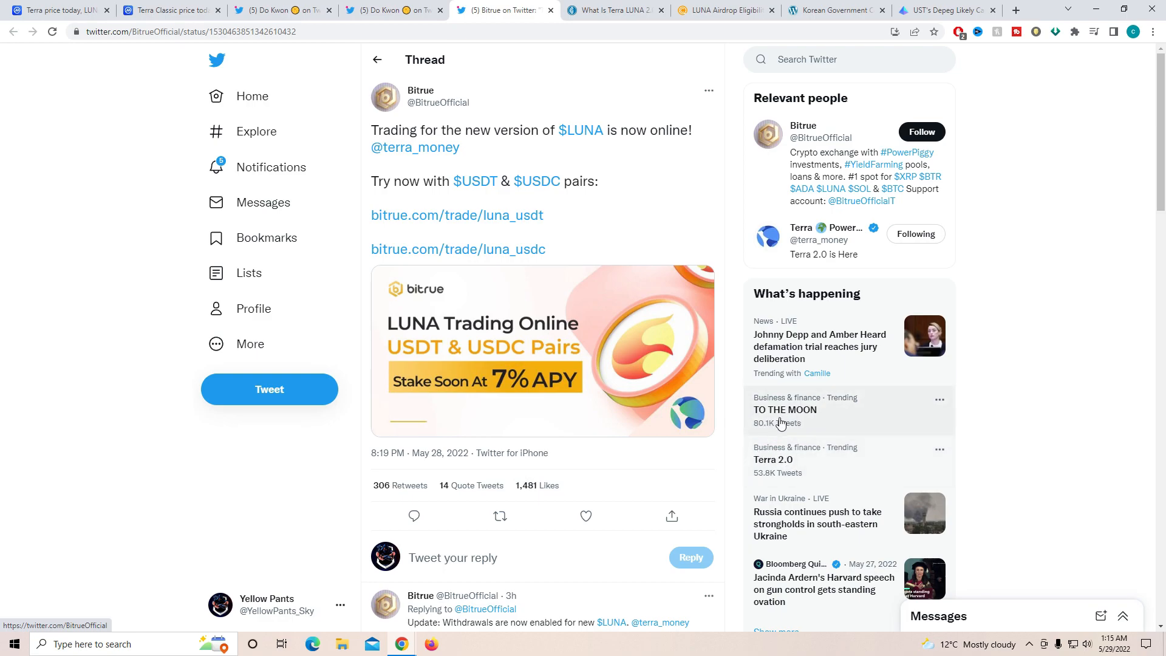
# Step: Leave Bitrue's Twitter thread for CoinGape's 'What Is Terra LUNA 2.0' explainer article
pyautogui.click(609, 9)
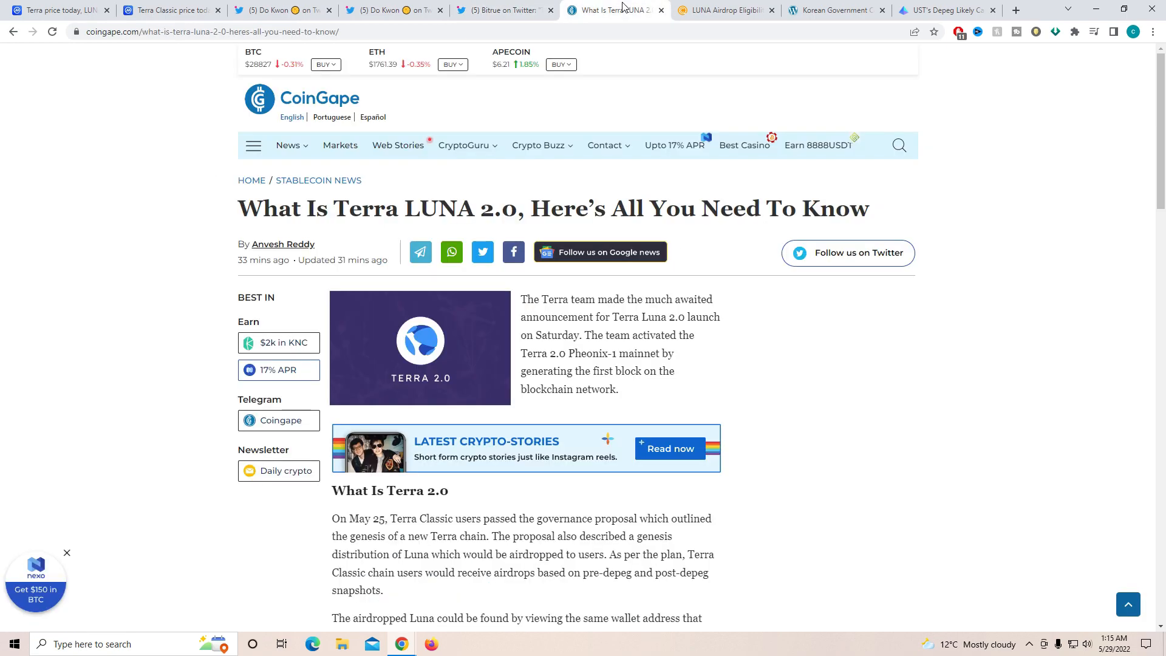
pyautogui.moveTo(592, 372)
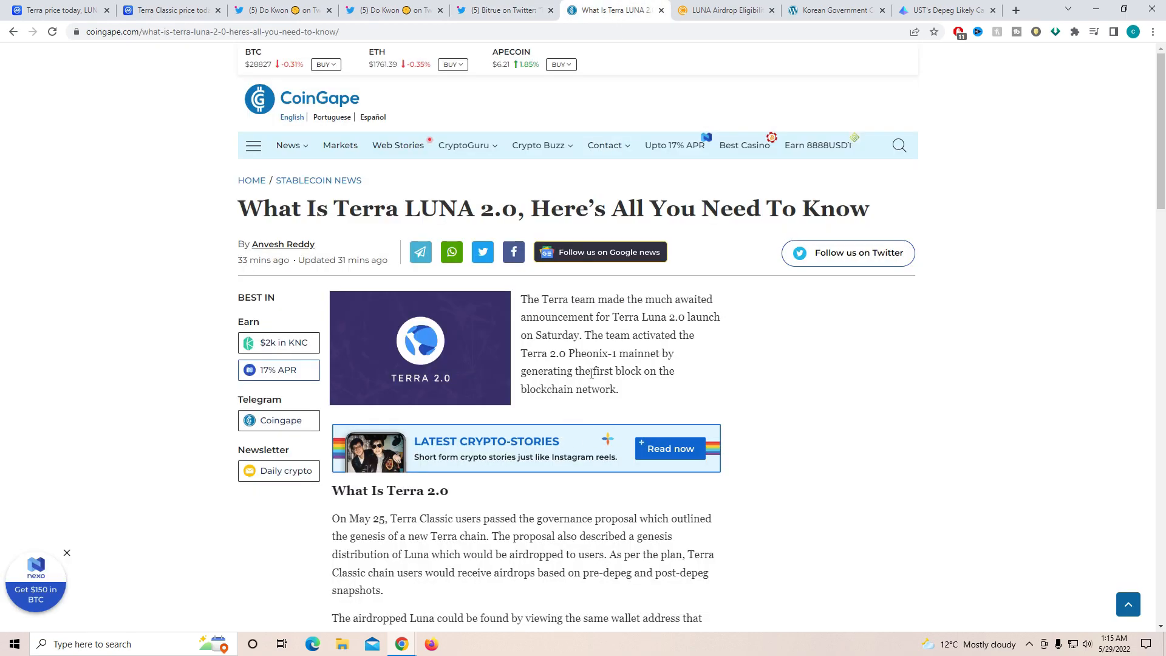
# Step: Read the CoinGape article from 'What Is Terra 2.0' down to the LUNA Airdrop Distribution section
pyautogui.scroll(-3)
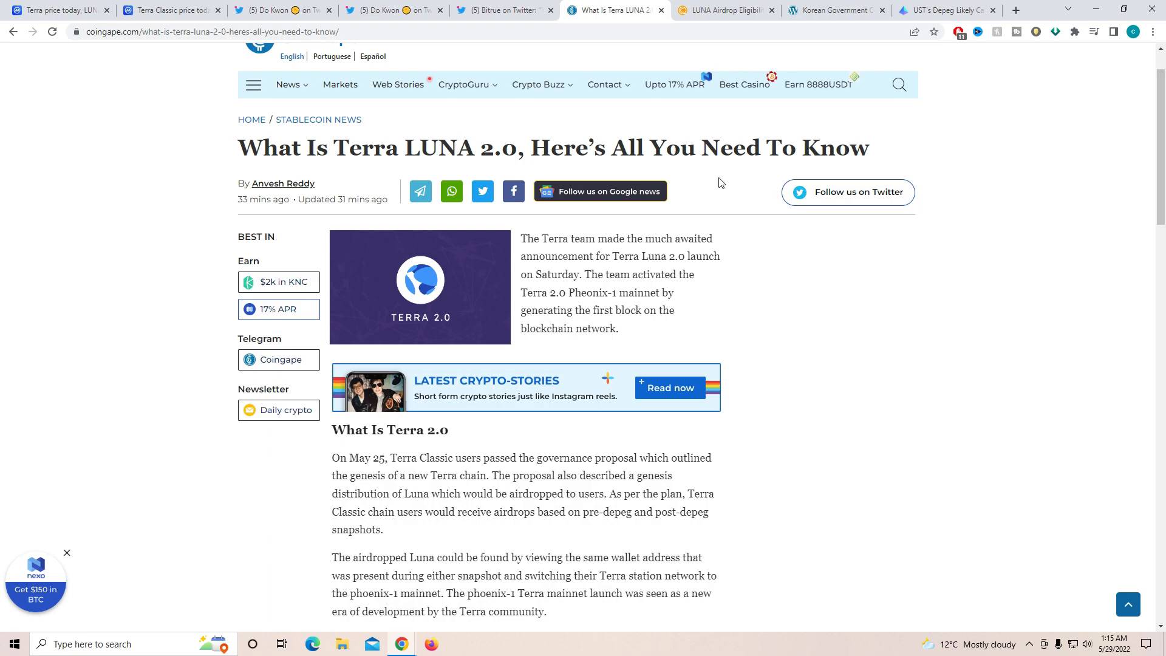
pyautogui.scroll(-3)
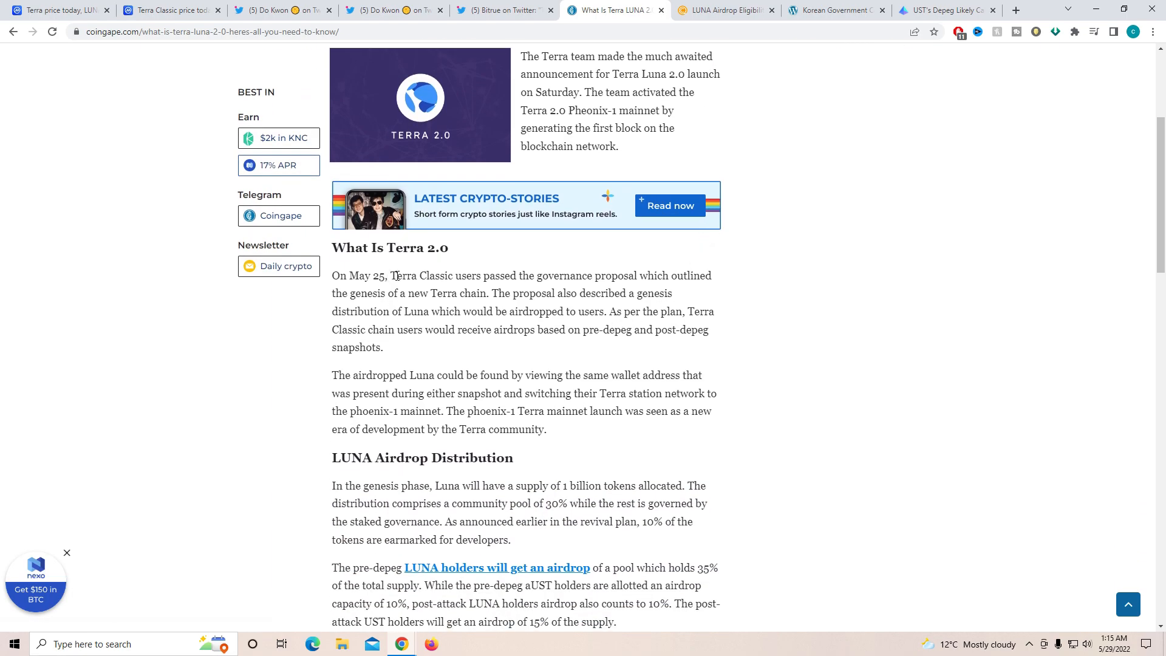
pyautogui.moveTo(447, 284)
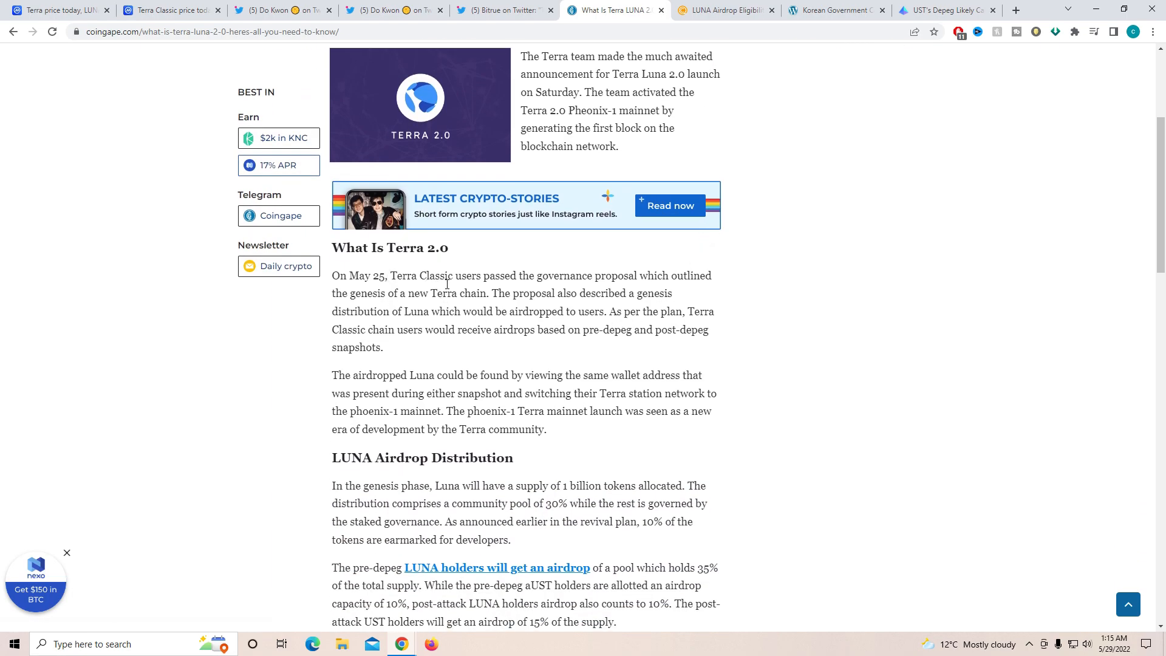
pyautogui.scroll(-3)
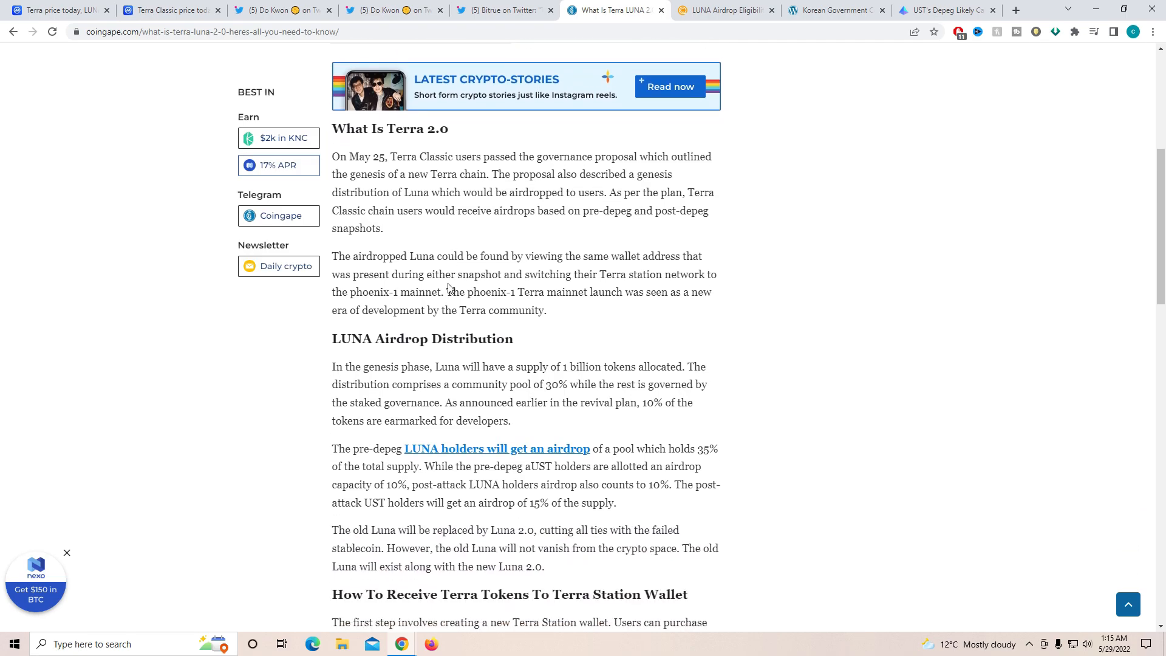
pyautogui.scroll(-3)
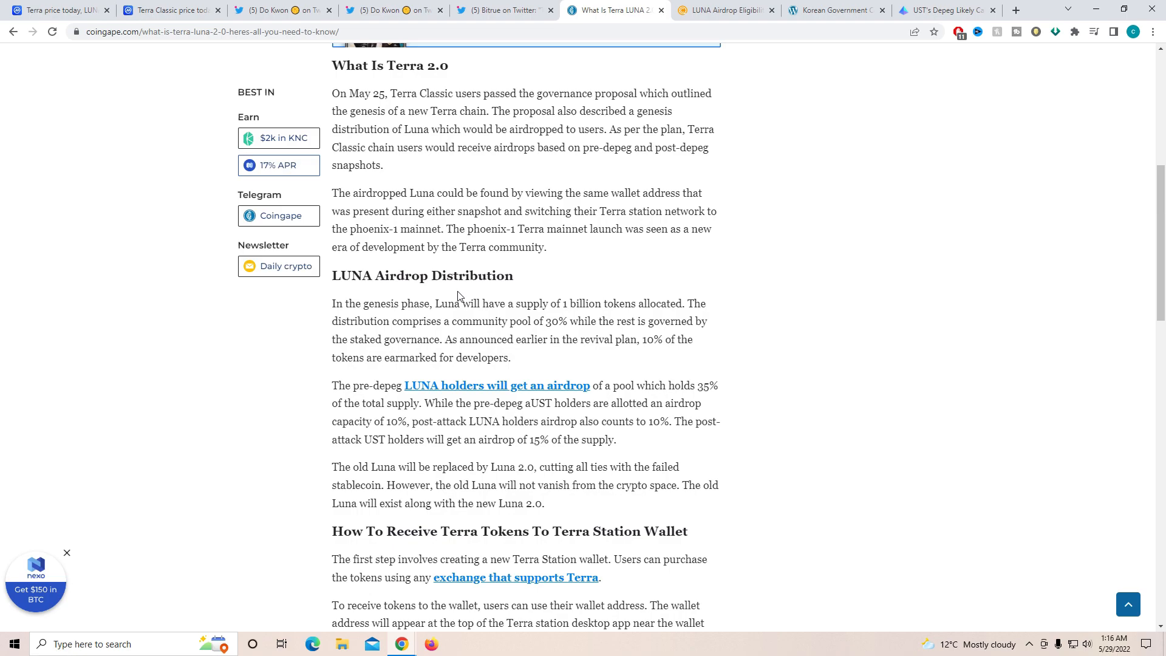
pyautogui.scroll(-3)
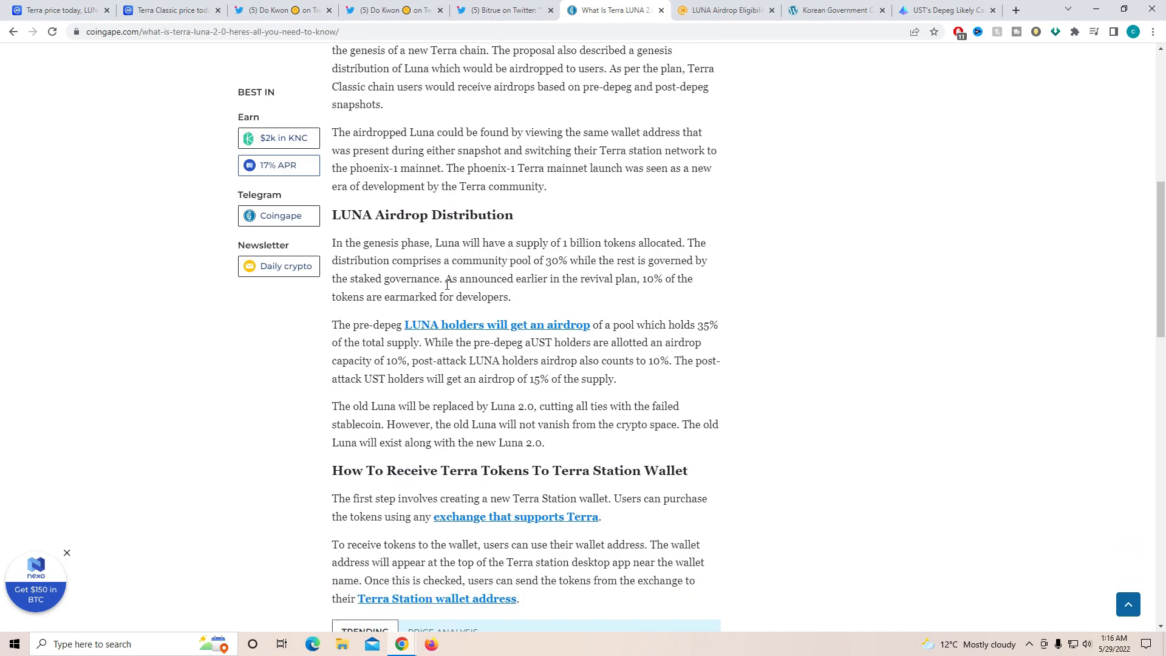
pyautogui.moveTo(386, 512)
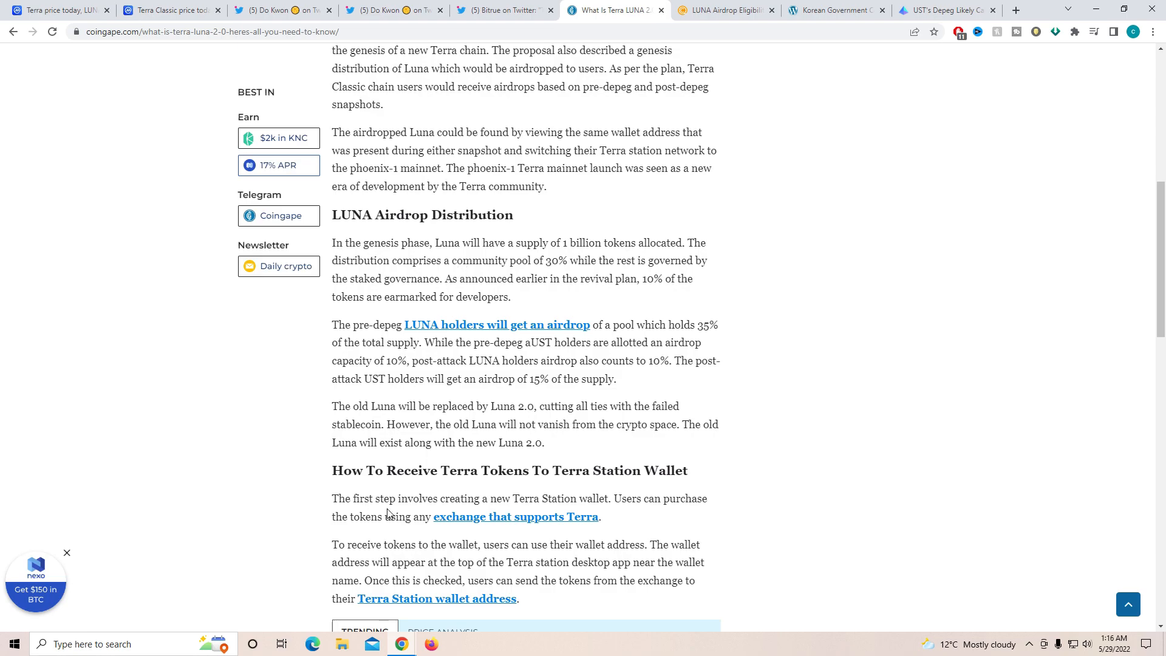
# Step: Continue down to 'How To Receive Terra Tokens To Terra Station Wallet' and the Trending box
pyautogui.scroll(-3)
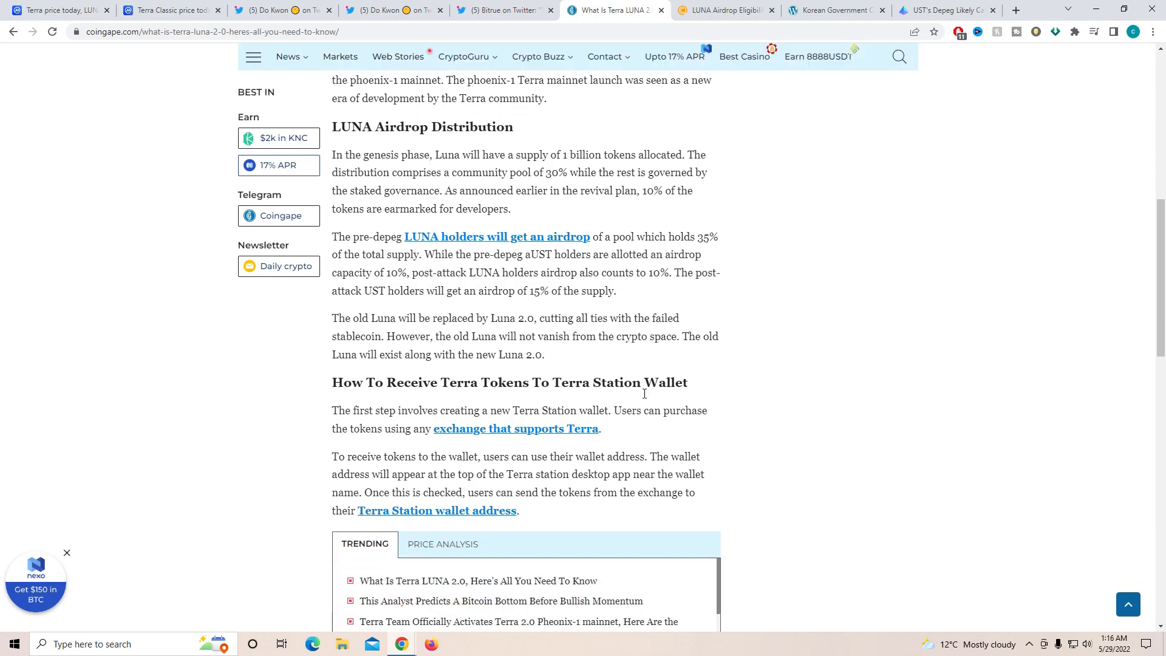
pyautogui.scroll(-3)
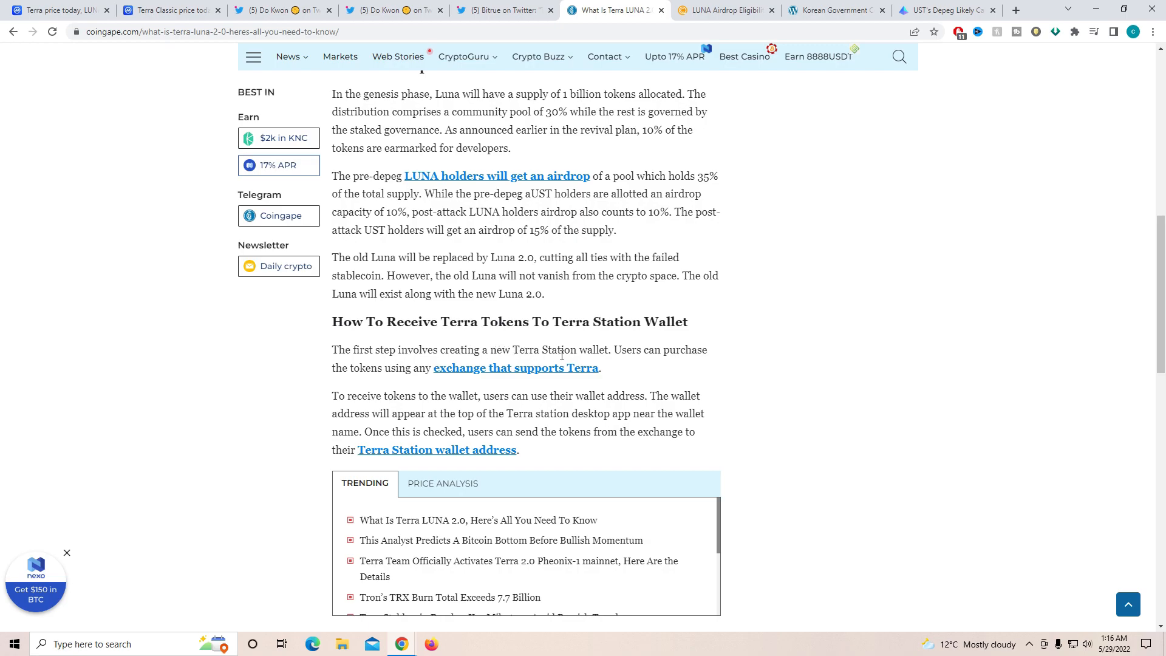
pyautogui.moveTo(419, 381)
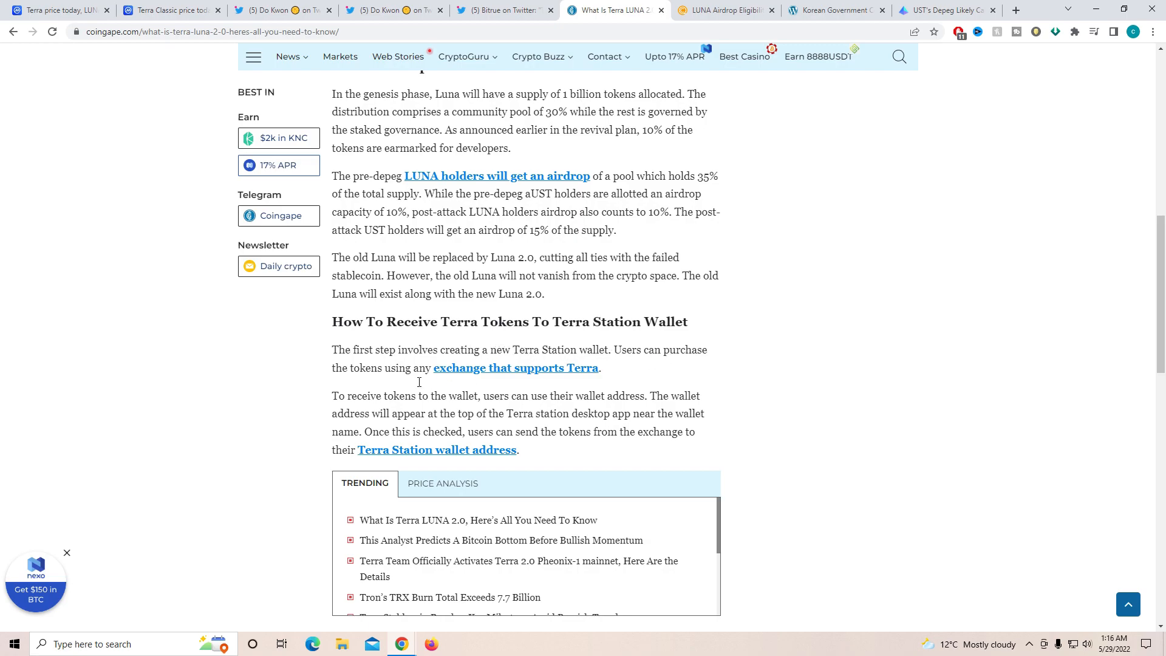
pyautogui.moveTo(580, 379)
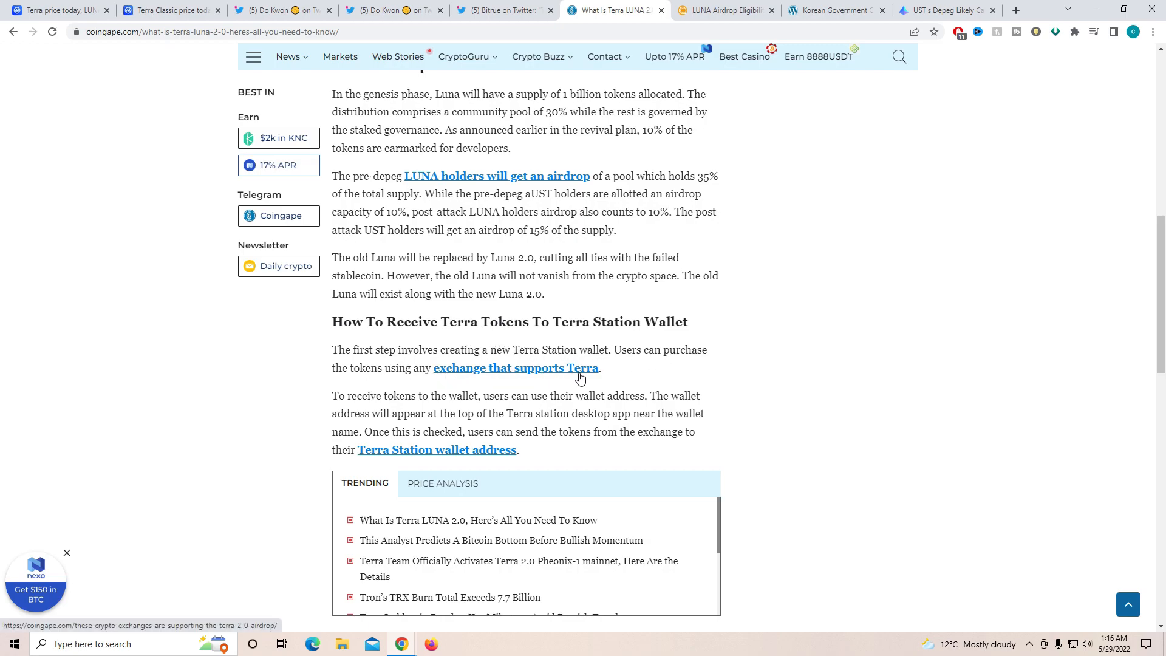
pyautogui.scroll(-3)
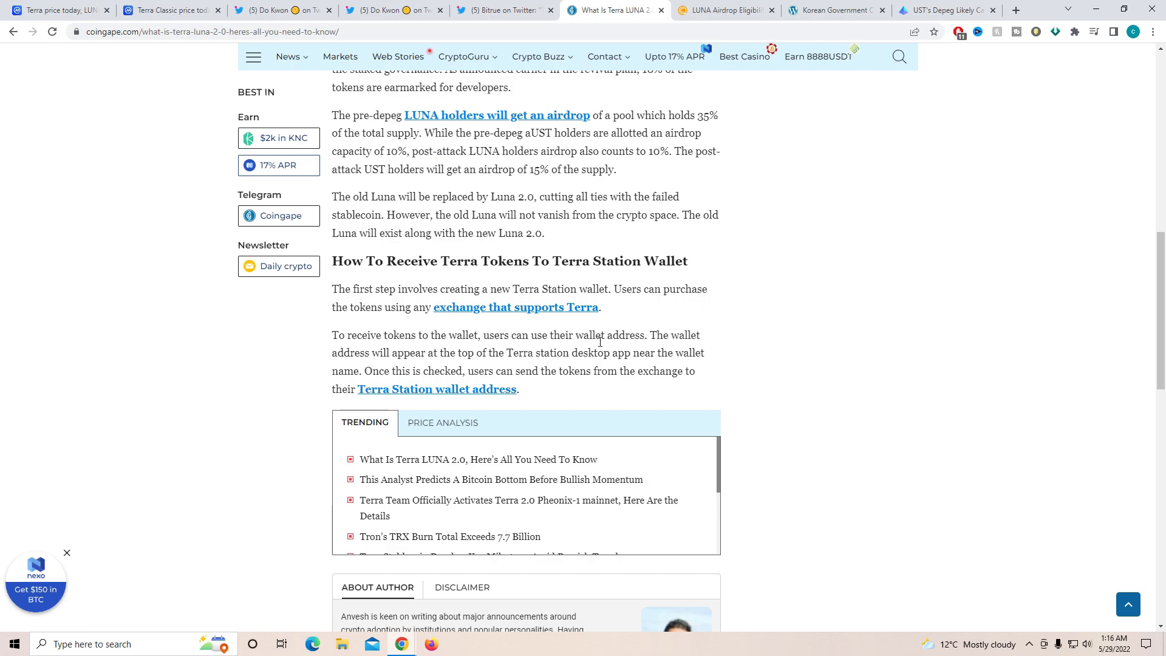
pyautogui.moveTo(453, 357)
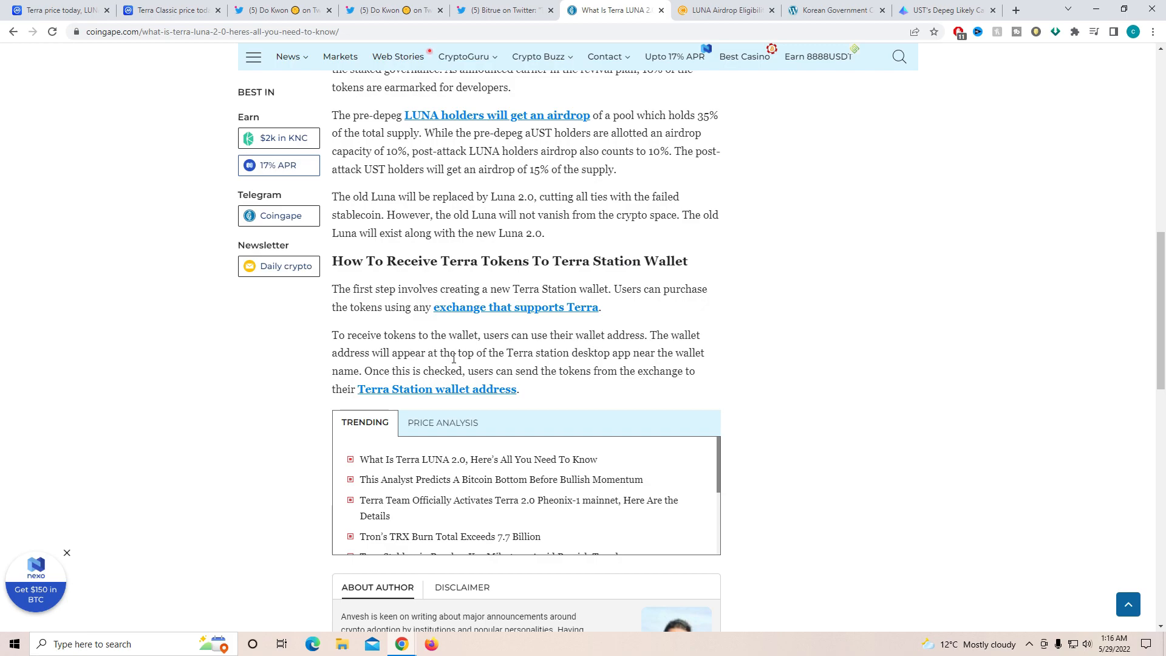
pyautogui.moveTo(531, 376)
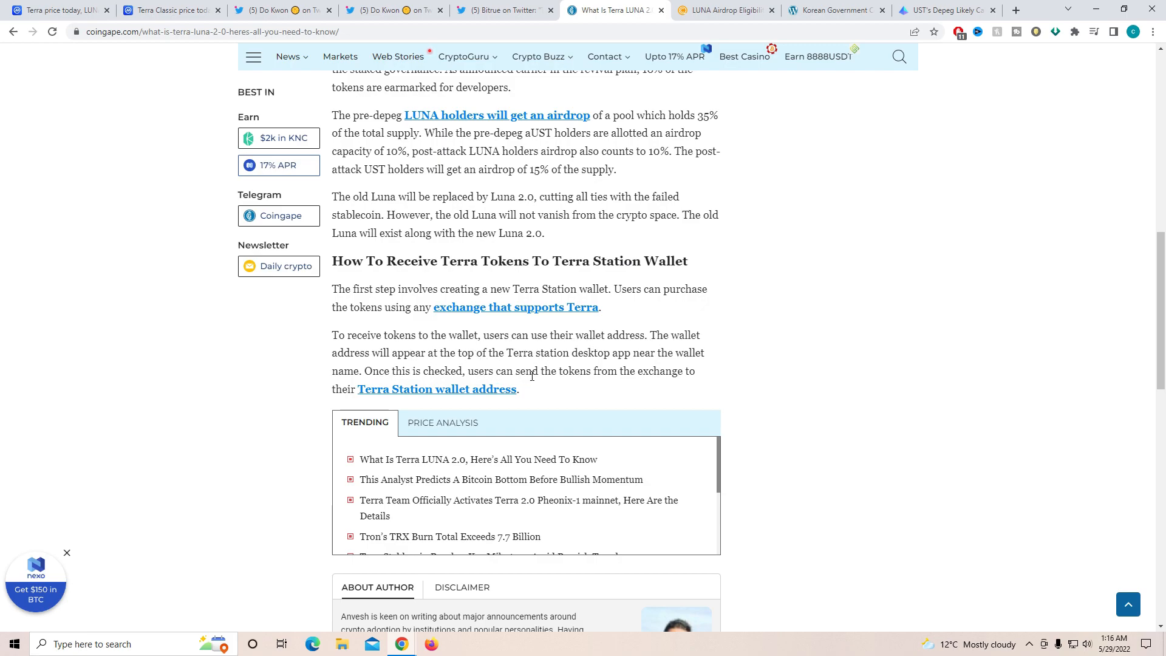
pyautogui.moveTo(653, 375)
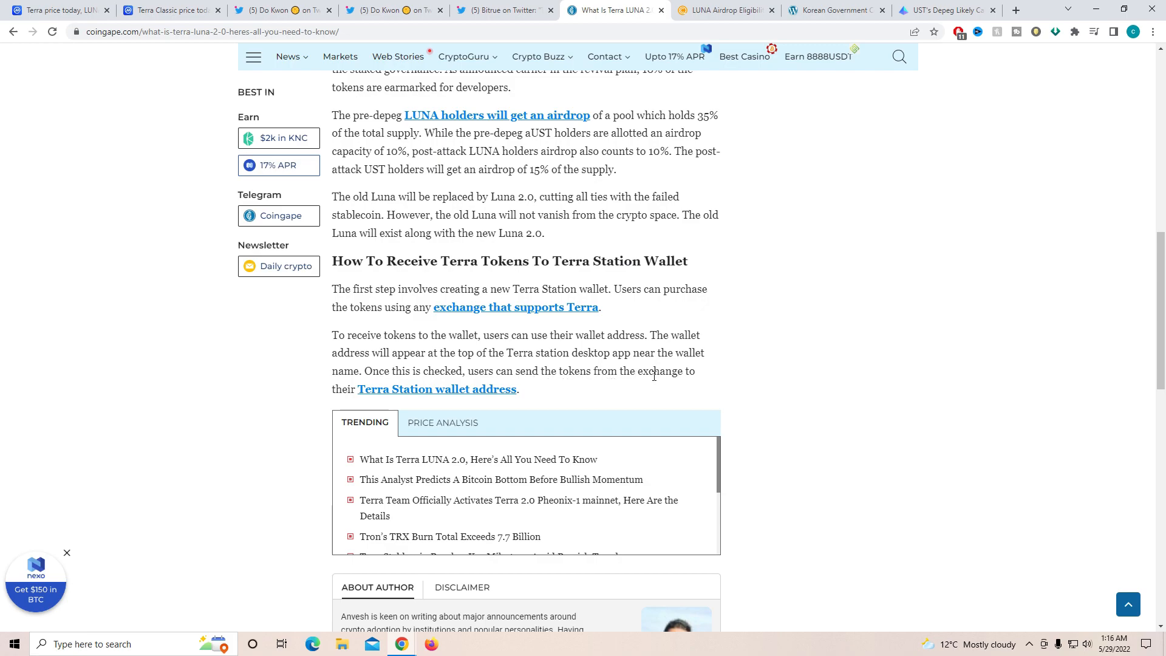
pyautogui.scroll(-3)
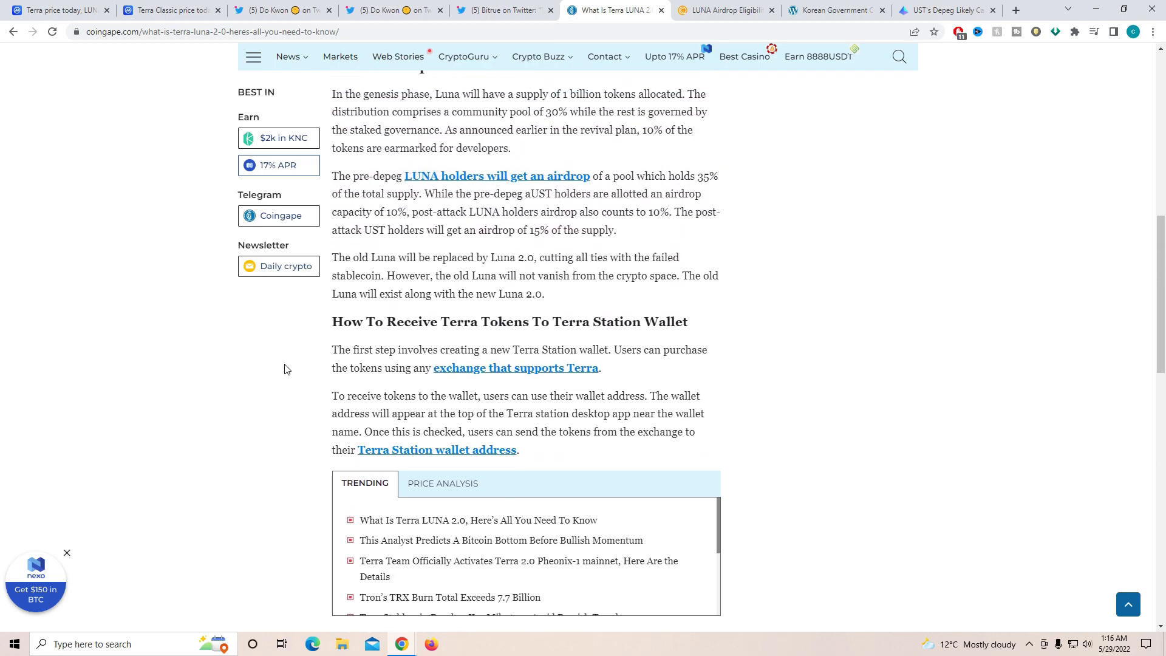
# Step: Return to the CoinGape article's headline, then move to Coinquora's LUNA airdrop eligibility article
pyautogui.scroll(3)
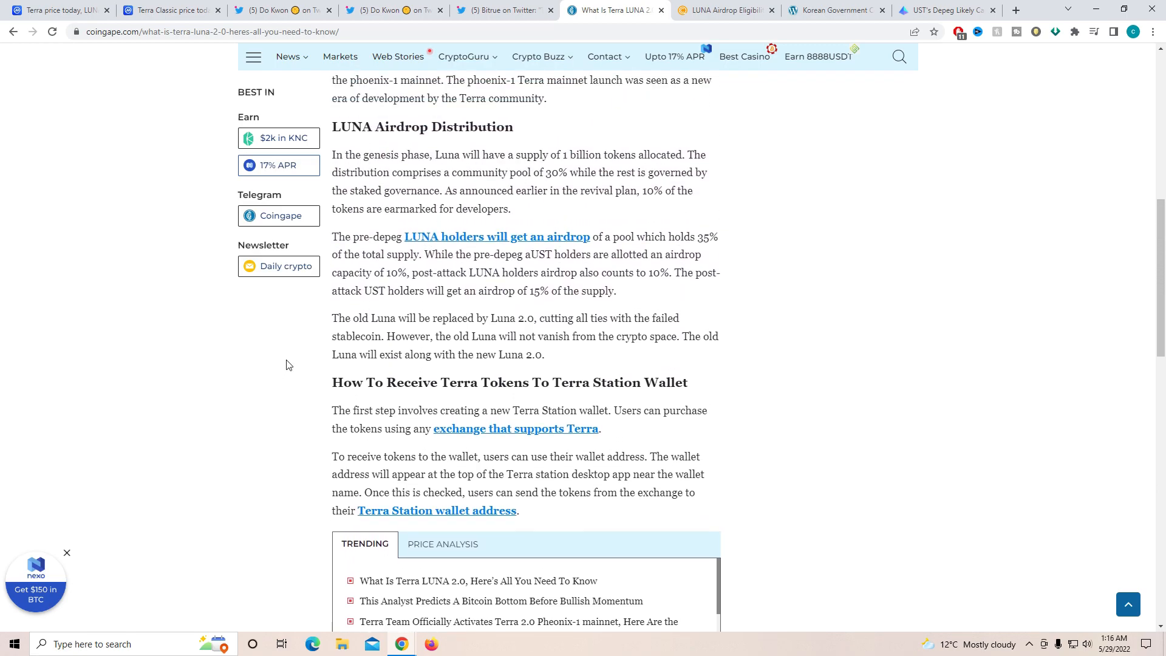
pyautogui.scroll(3)
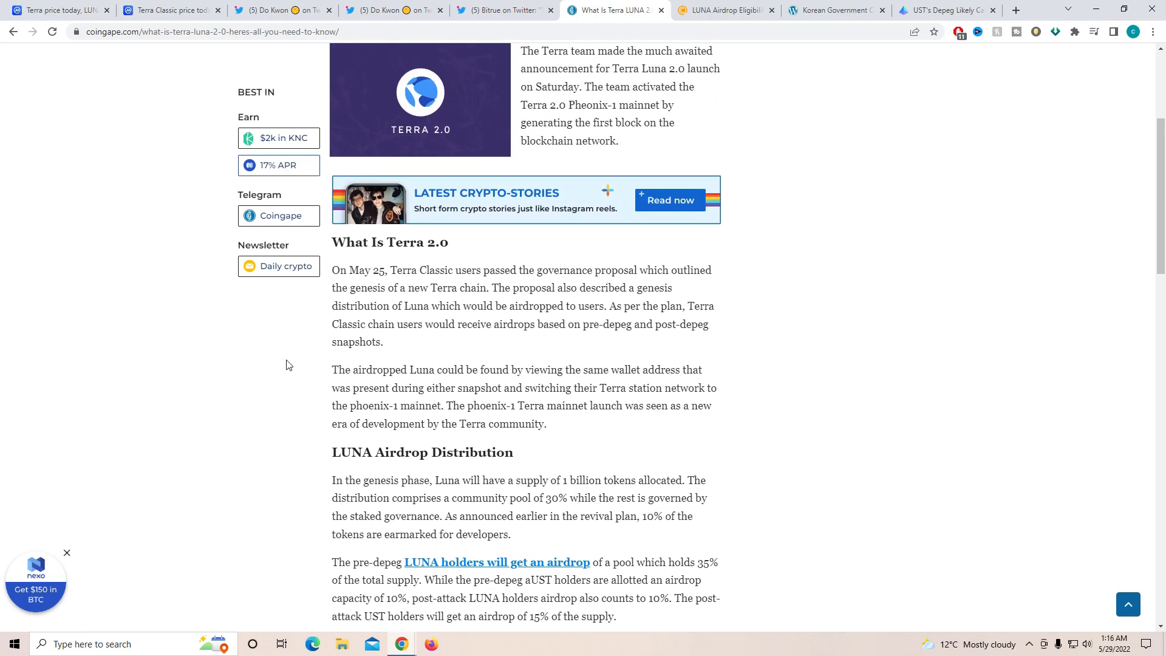
pyautogui.scroll(3)
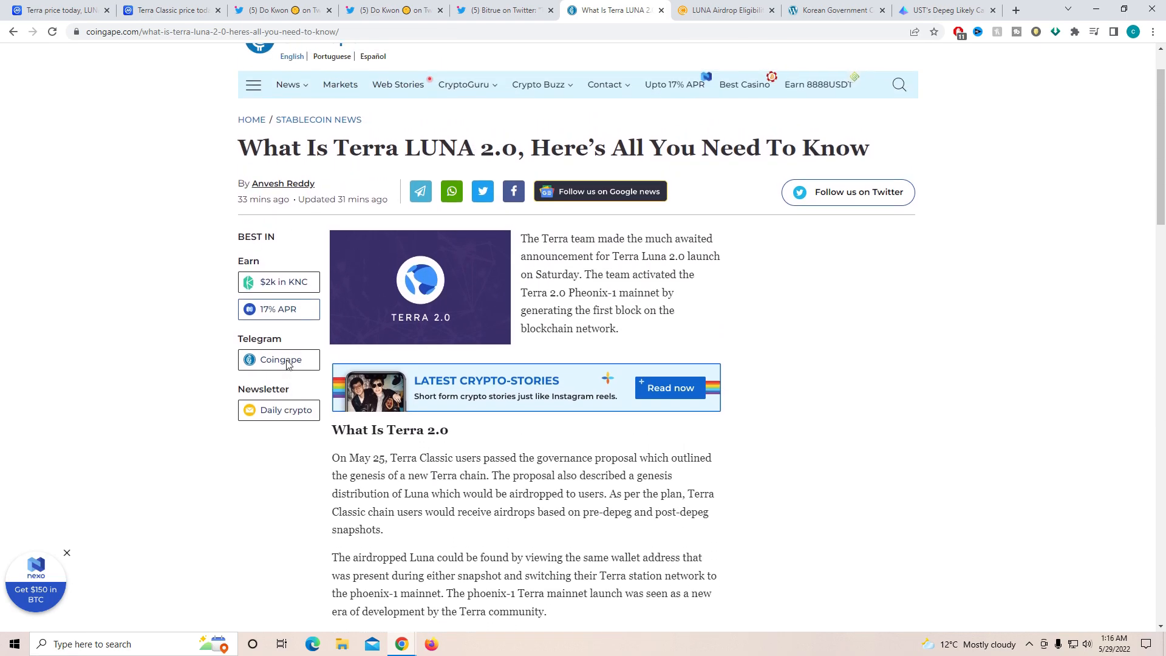
pyautogui.moveTo(587, 316)
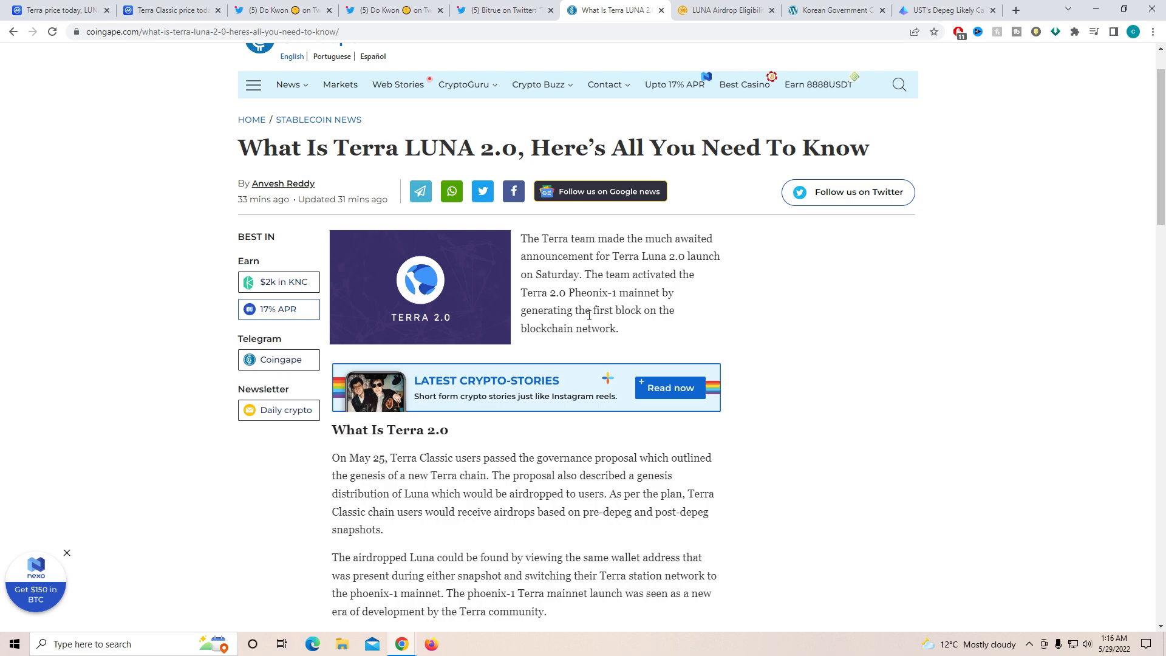
pyautogui.moveTo(592, 296)
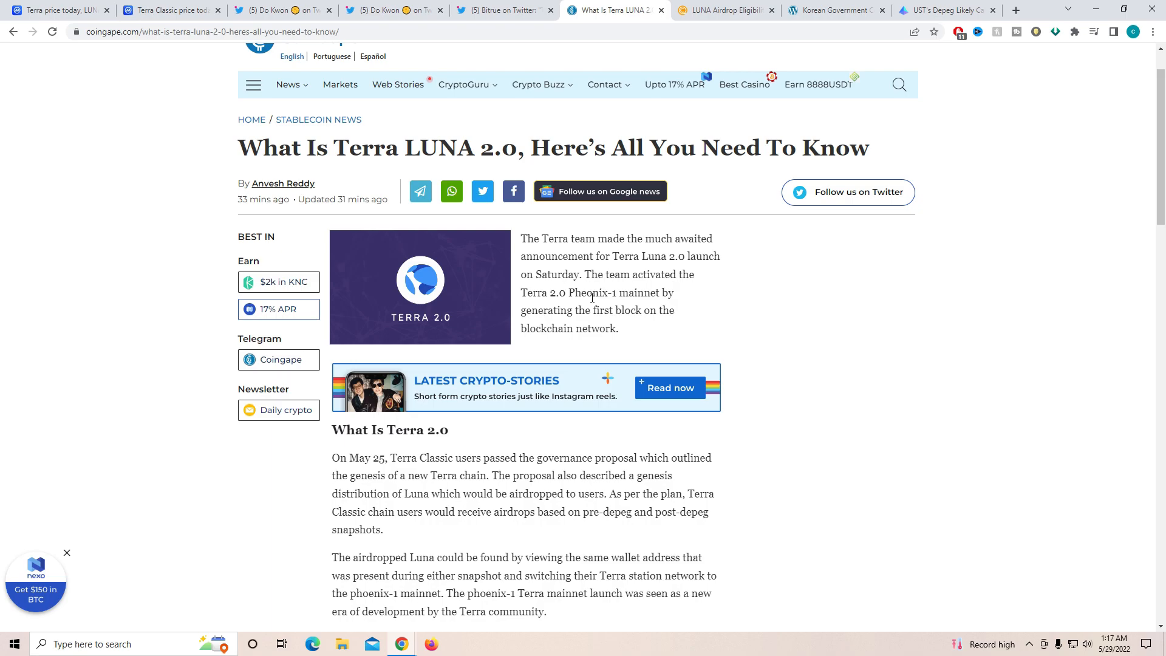
pyautogui.click(721, 10)
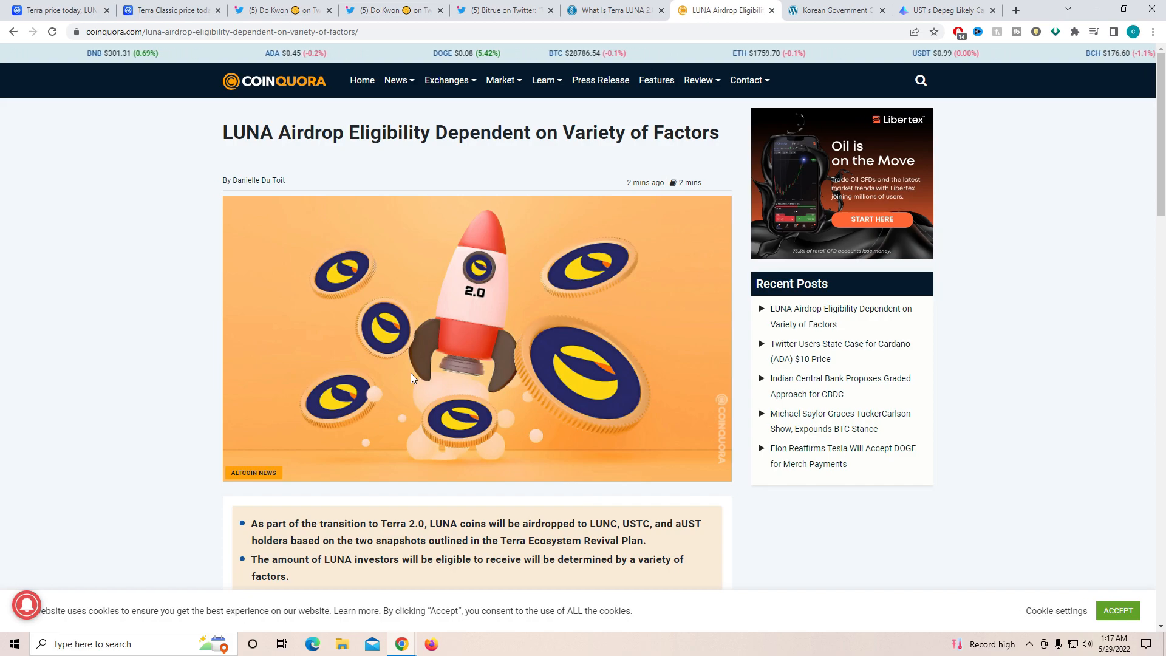
pyautogui.moveTo(380, 137)
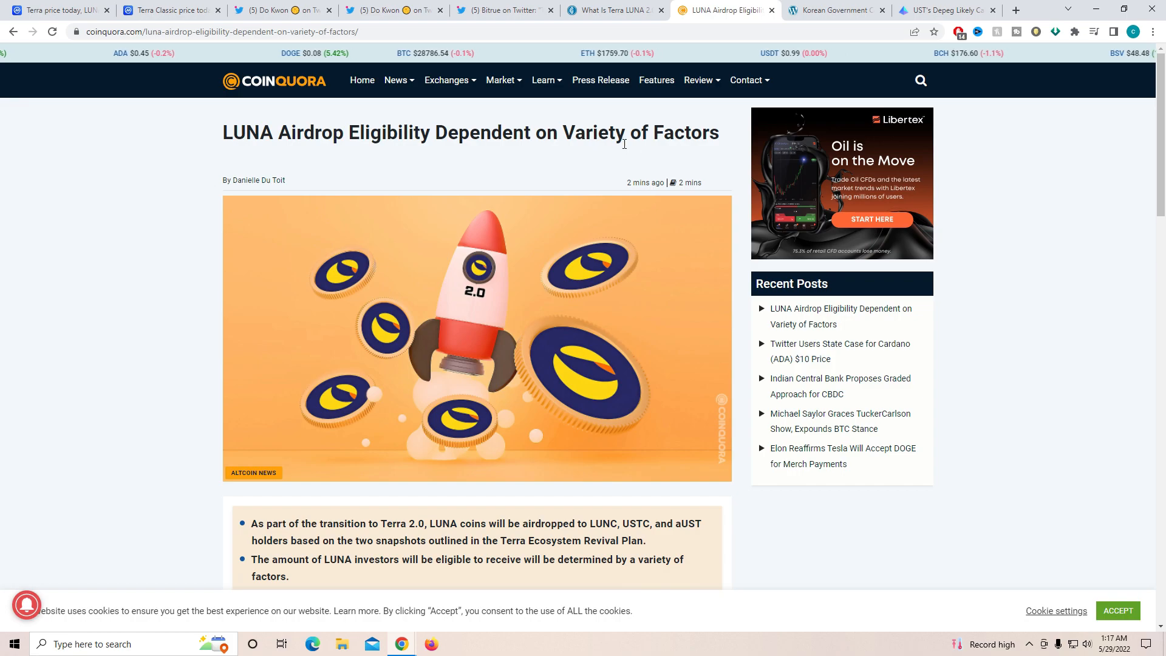
# Step: Read Coinquora's airdrop ratio and staking derivative tables, then go back to the key-point summary
pyautogui.scroll(-3)
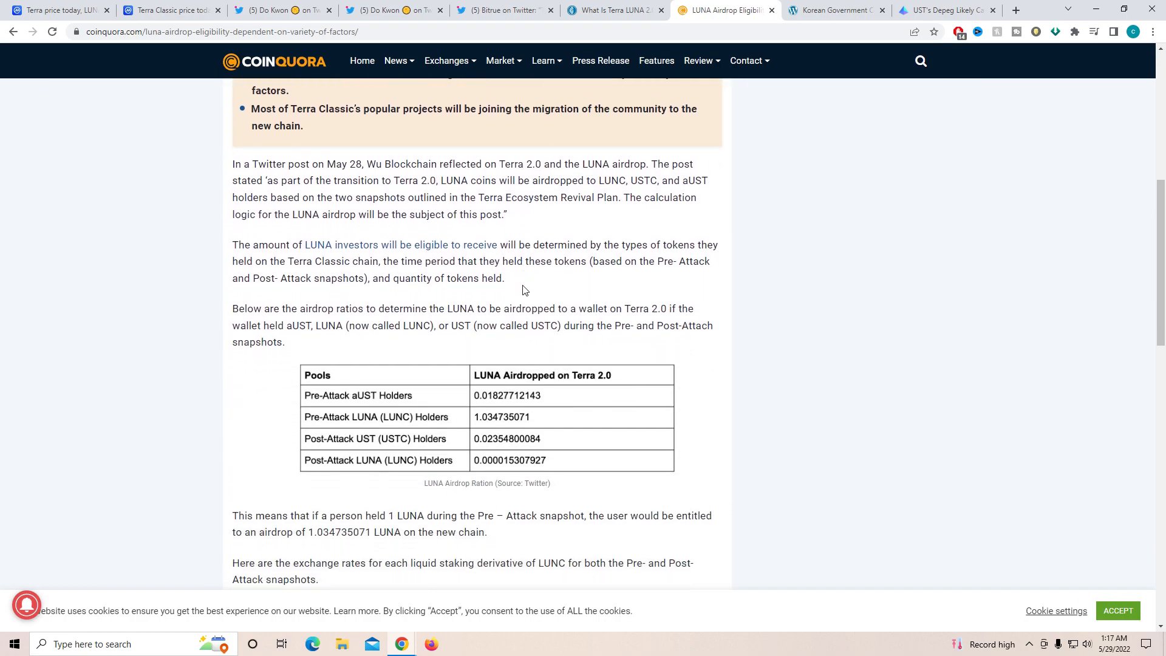
pyautogui.scroll(-3)
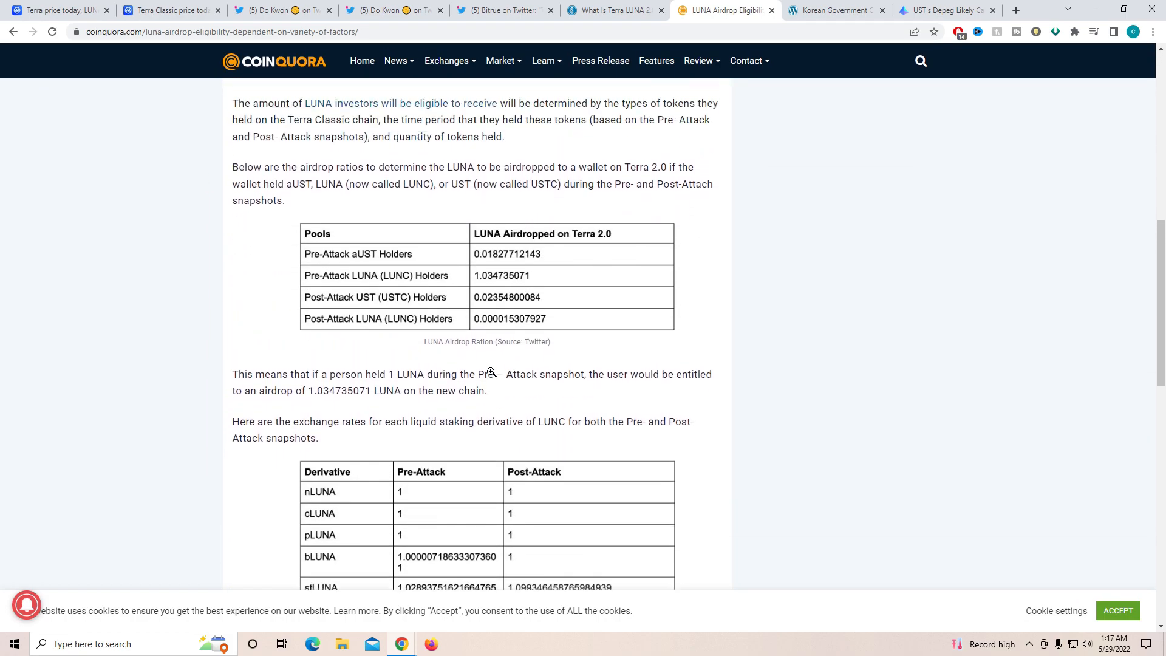
pyautogui.scroll(3)
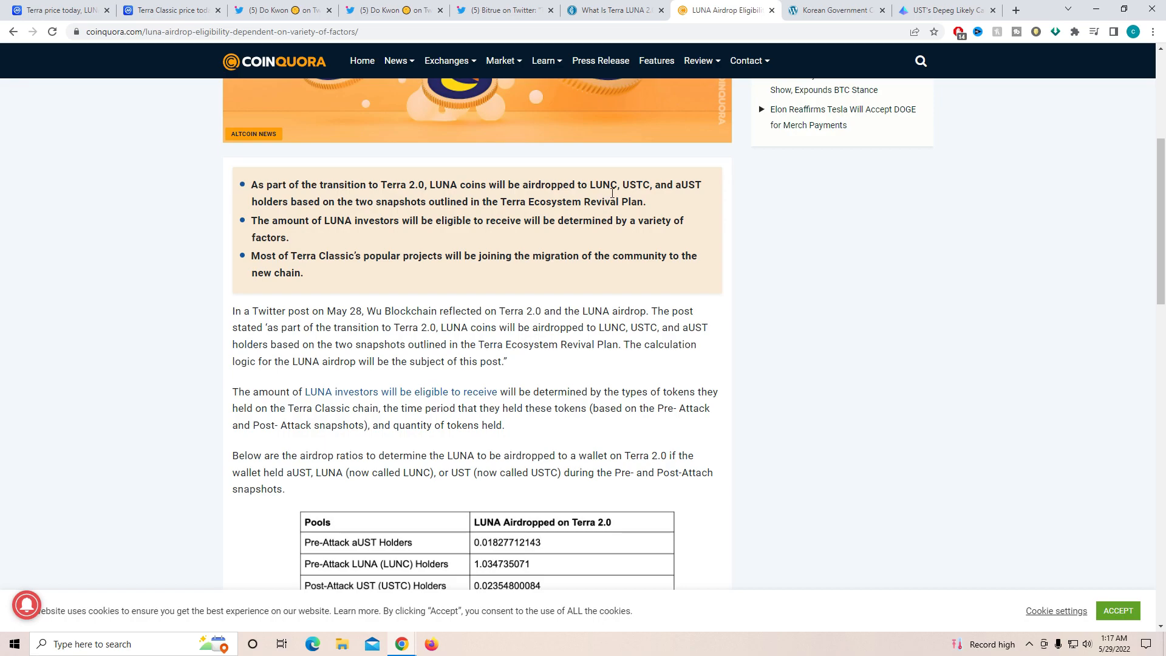
pyautogui.moveTo(694, 194)
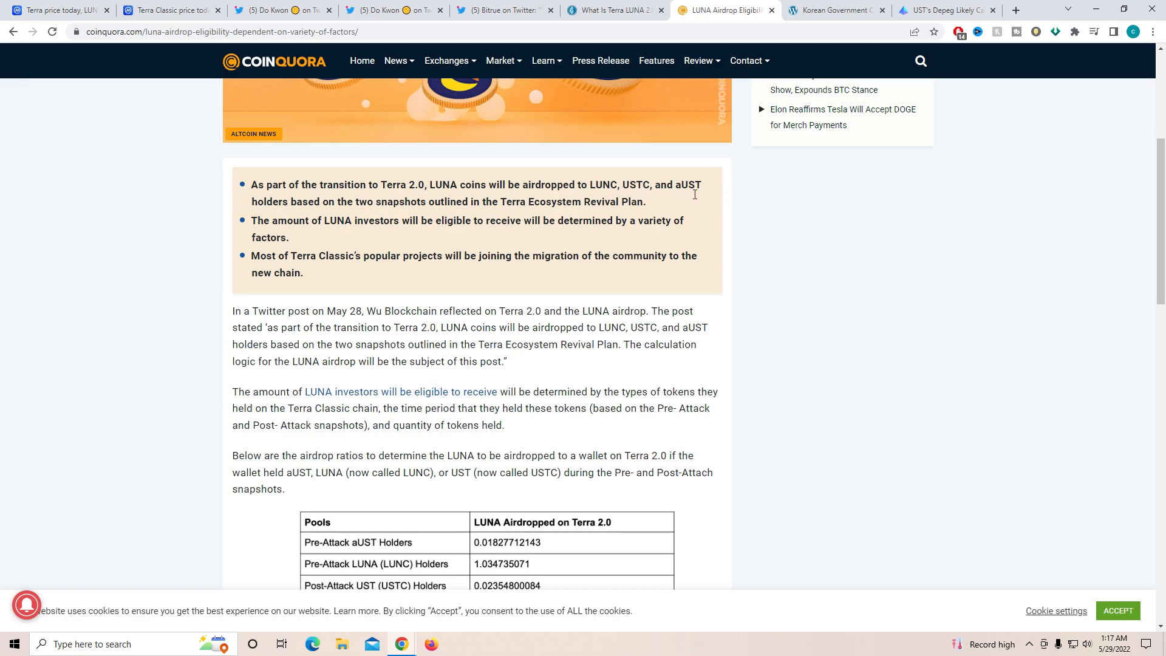
pyautogui.moveTo(405, 206)
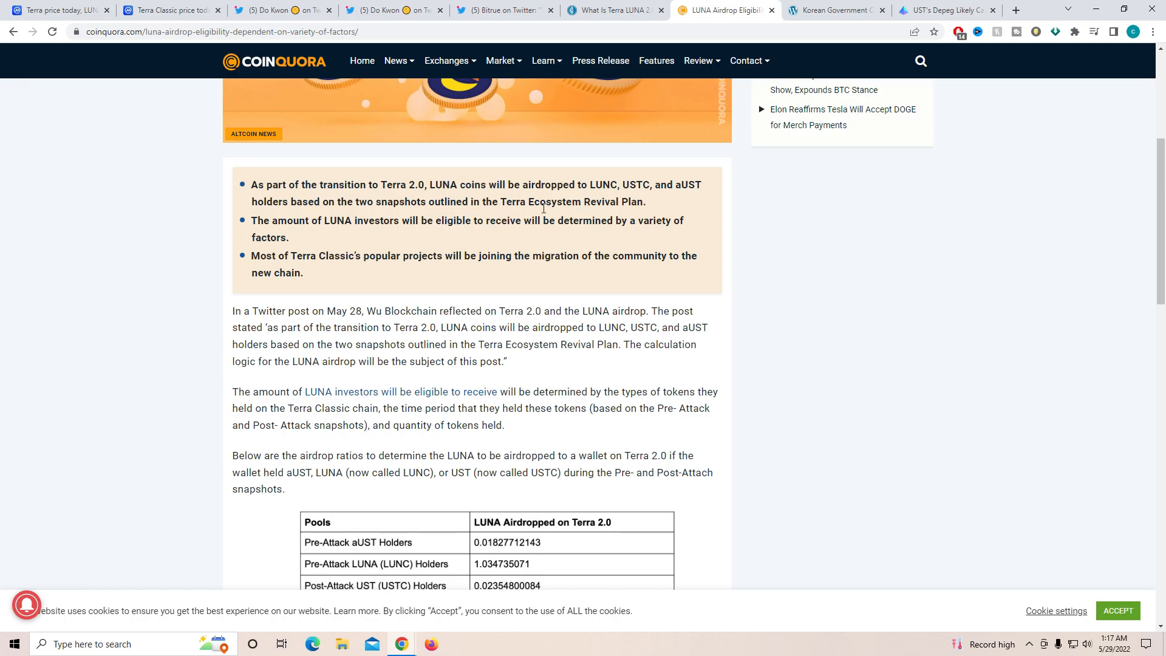
pyautogui.moveTo(356, 229)
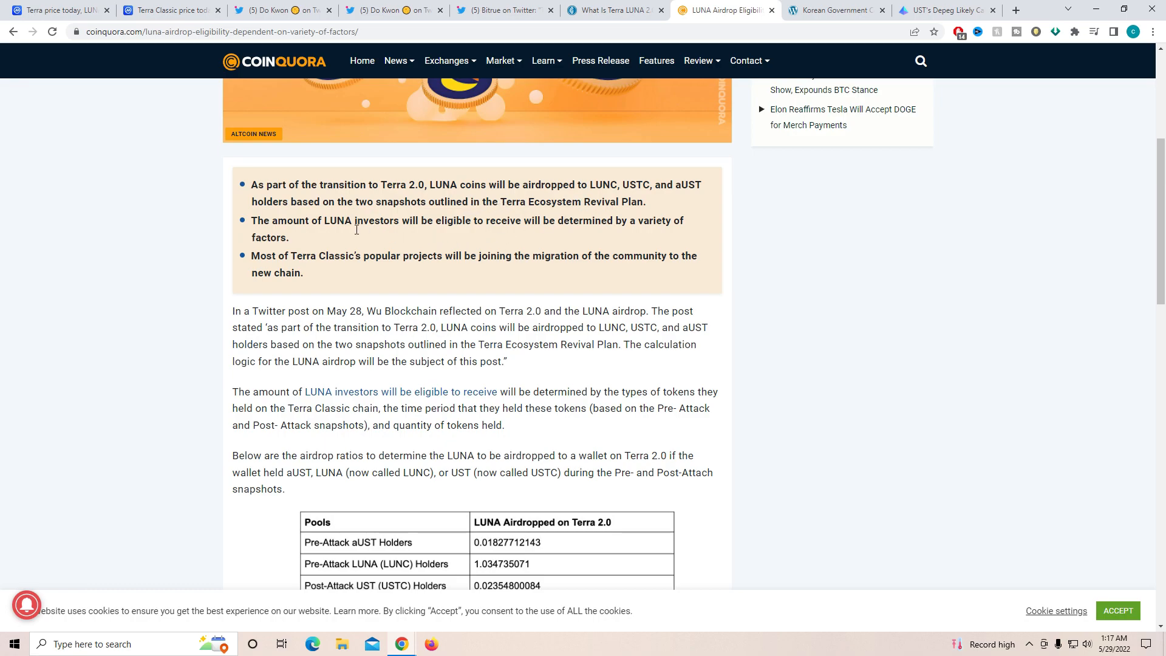
pyautogui.moveTo(459, 227)
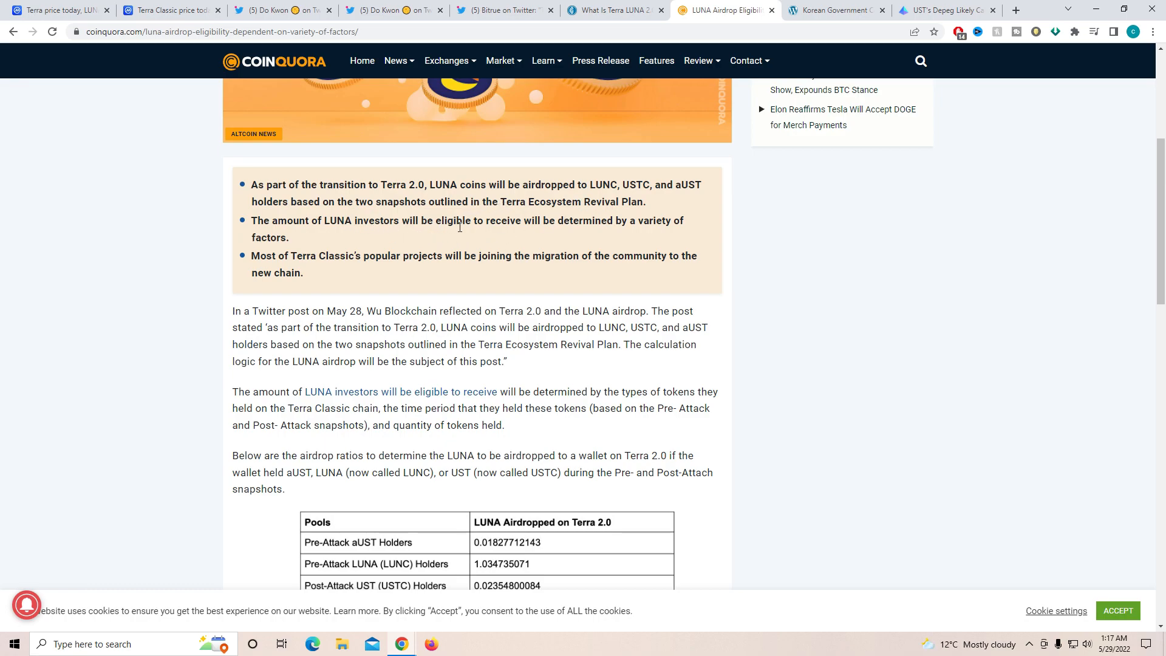
pyautogui.moveTo(614, 224)
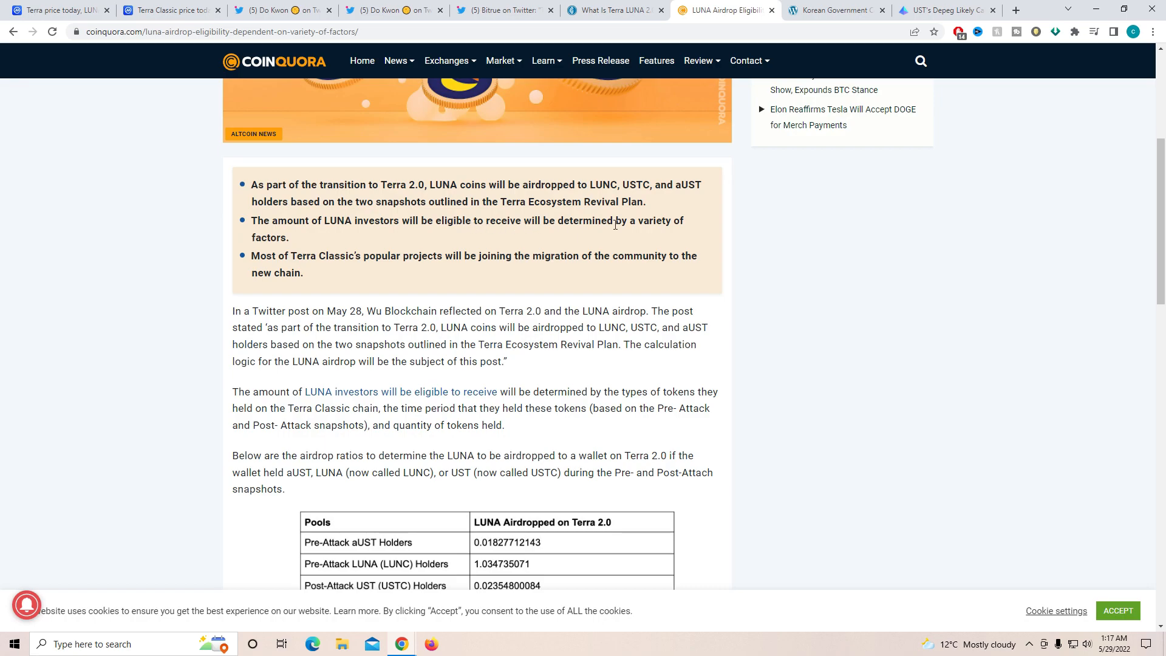
pyautogui.moveTo(321, 266)
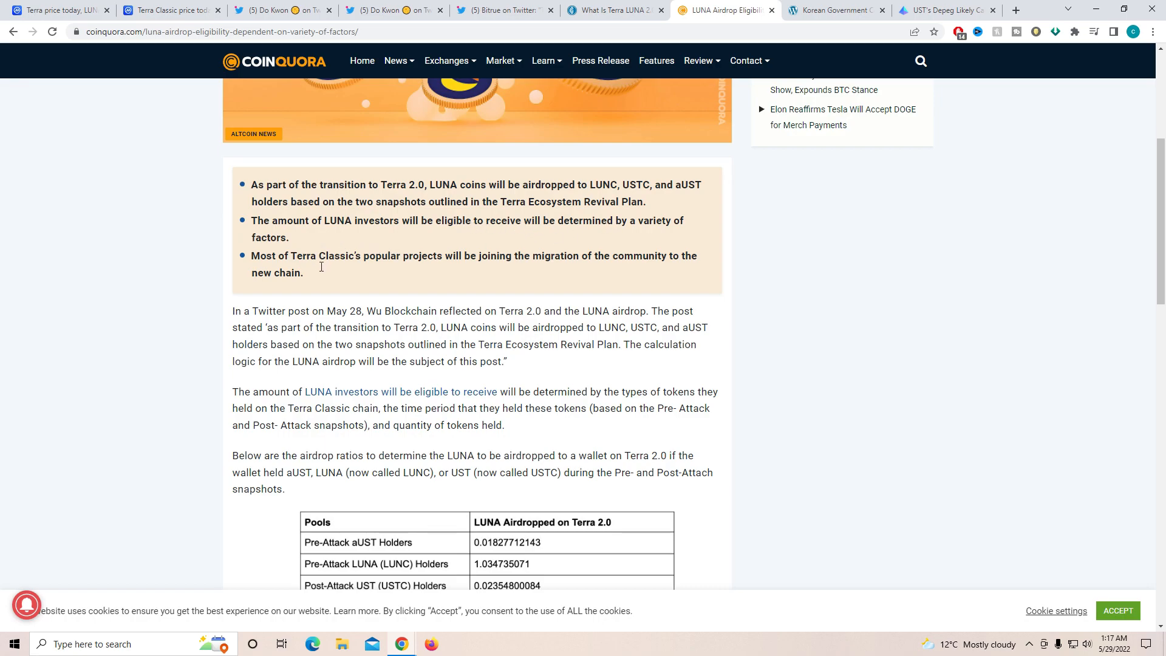
pyautogui.moveTo(448, 267)
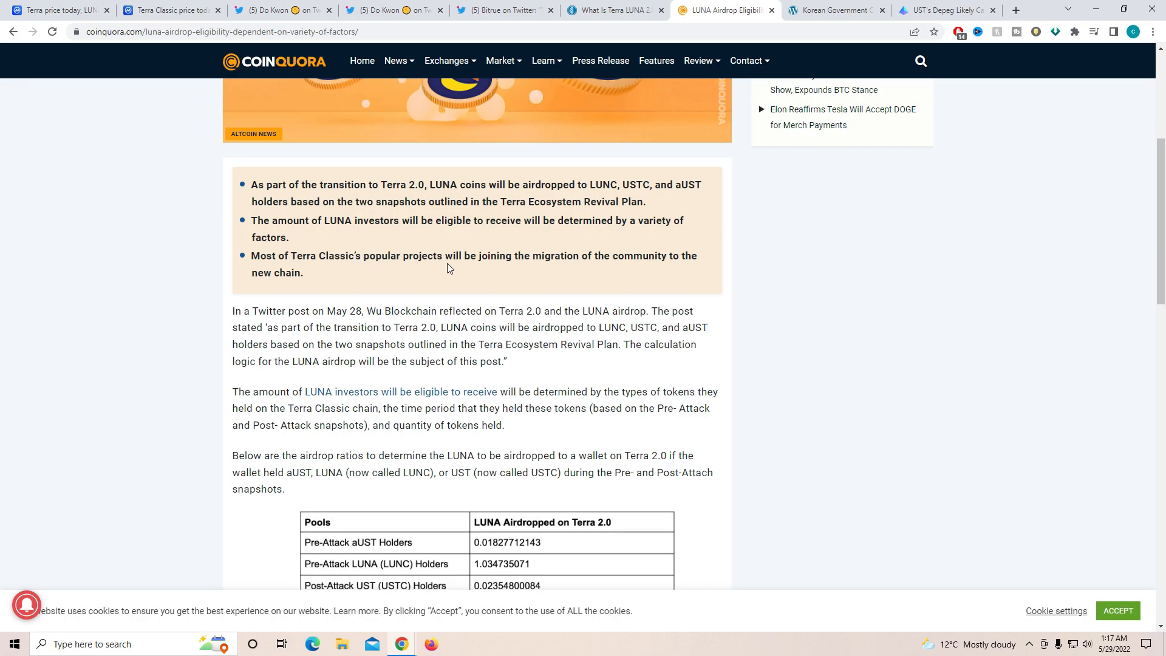
pyautogui.moveTo(662, 264)
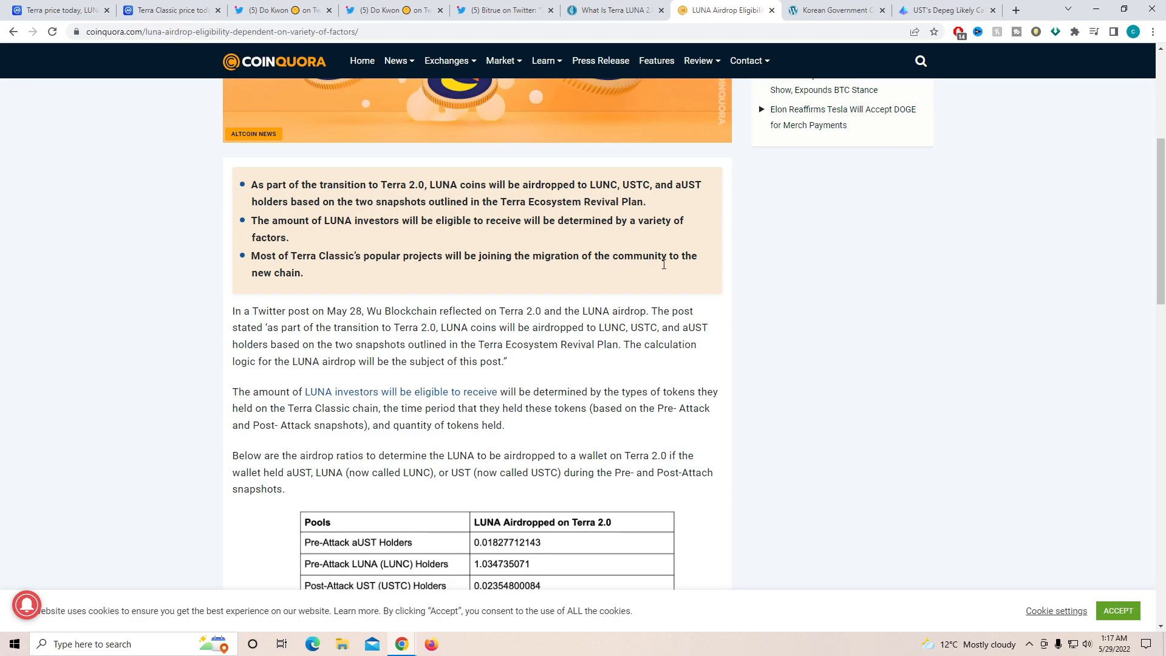
pyautogui.moveTo(295, 284)
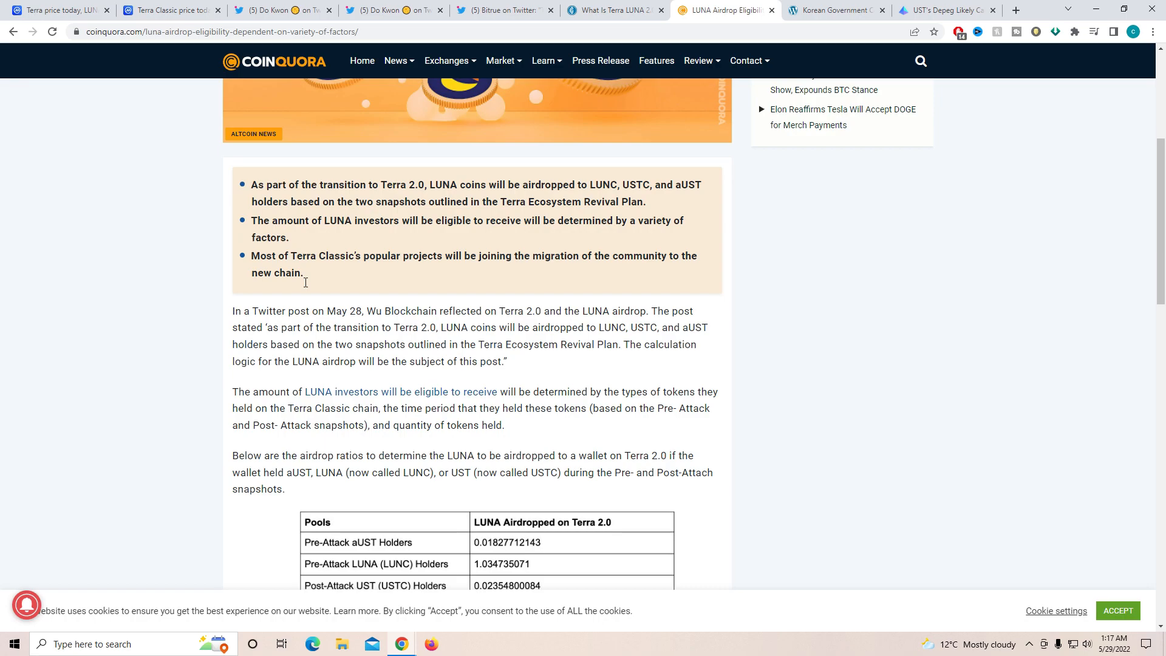
pyautogui.moveTo(848, 6)
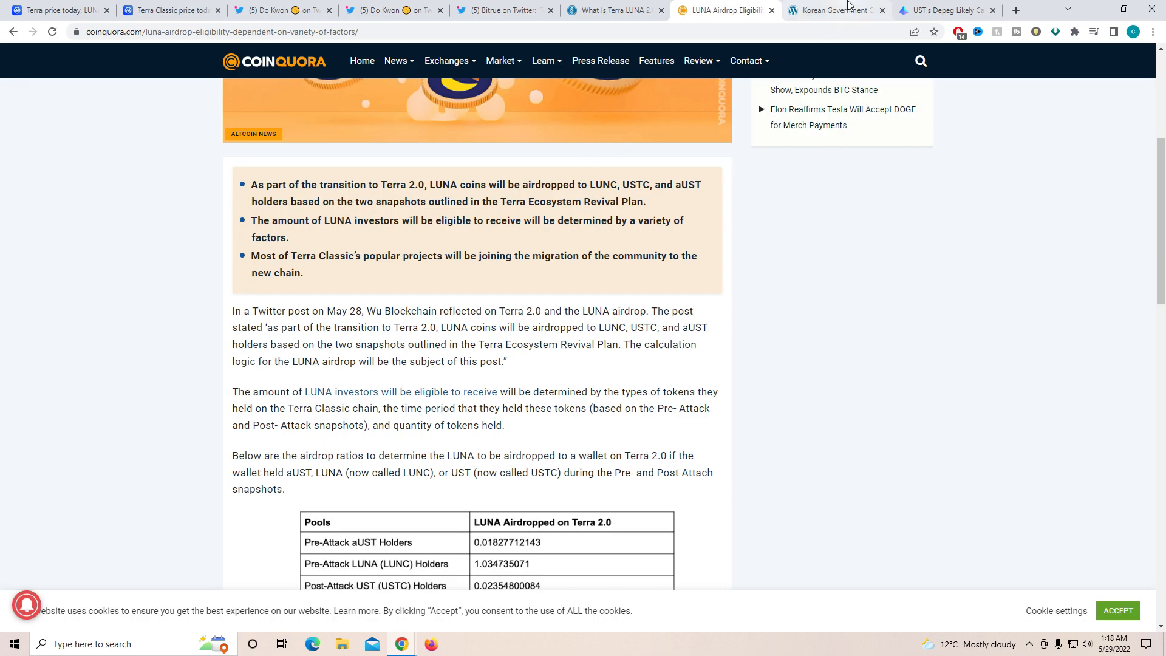
# Step: Read Bitcoin.com's Korea unified exchange listing standard article into its government meeting section
pyautogui.click(833, 10)
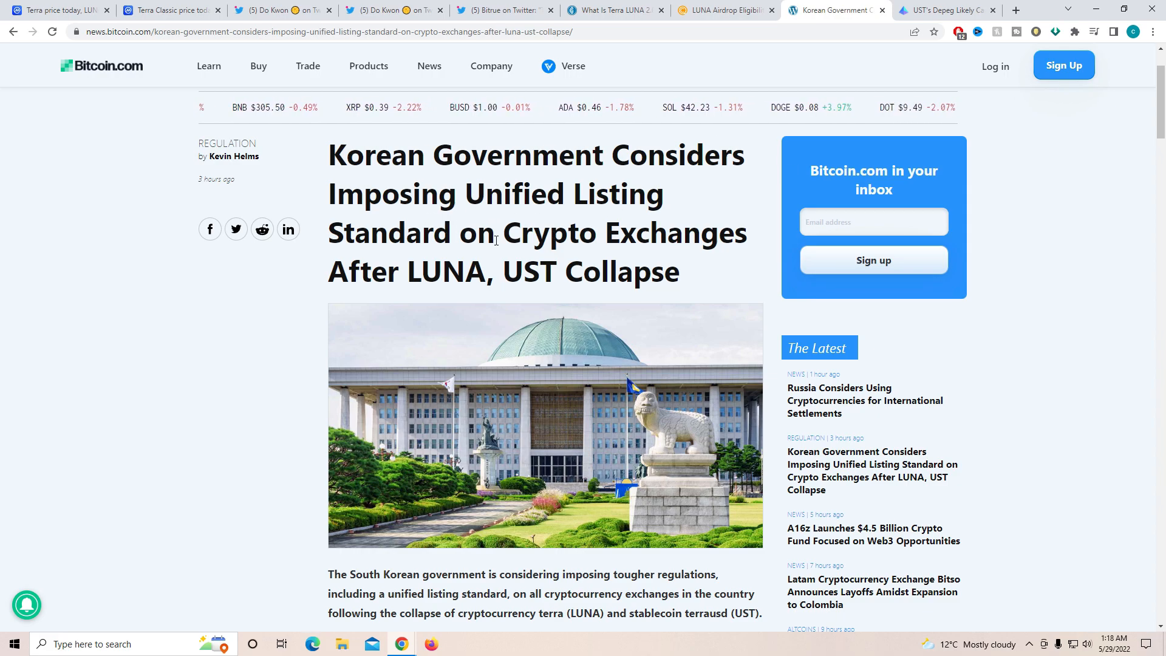
pyautogui.scroll(-3)
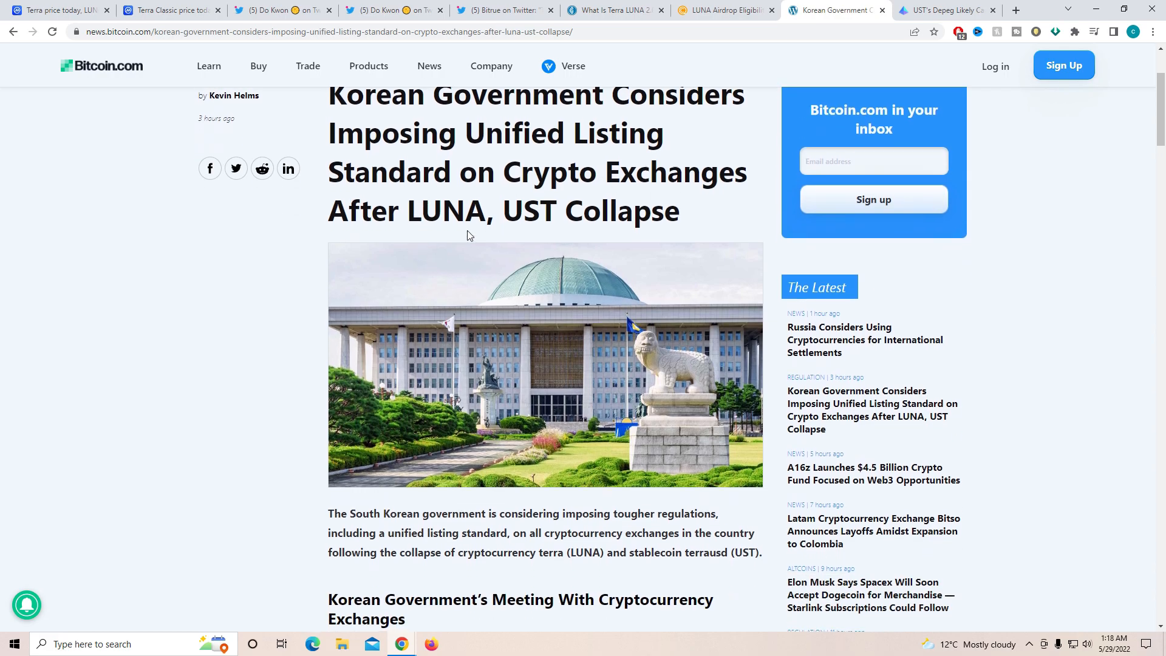
pyautogui.scroll(-3)
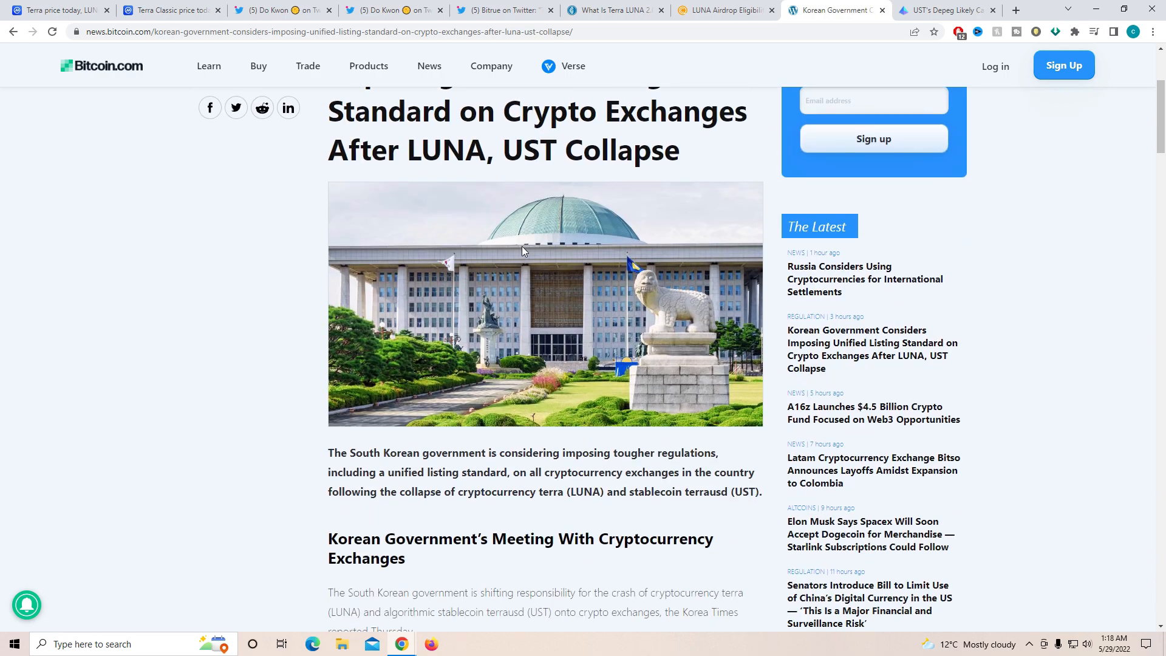
pyautogui.scroll(-3)
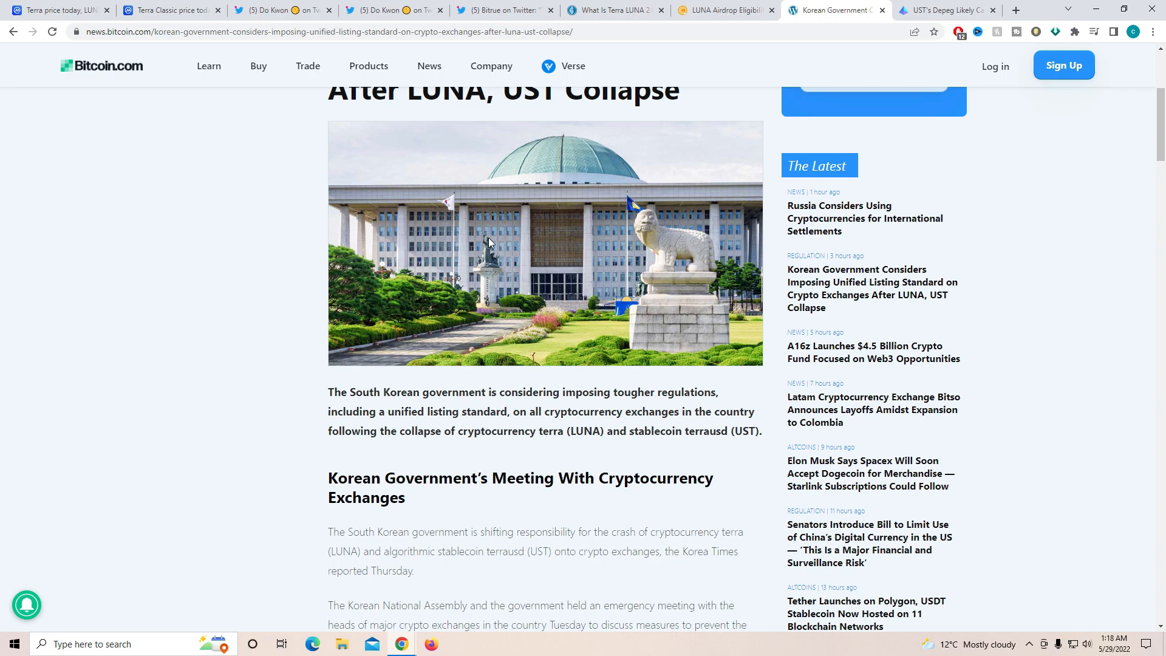
pyautogui.moveTo(491, 247)
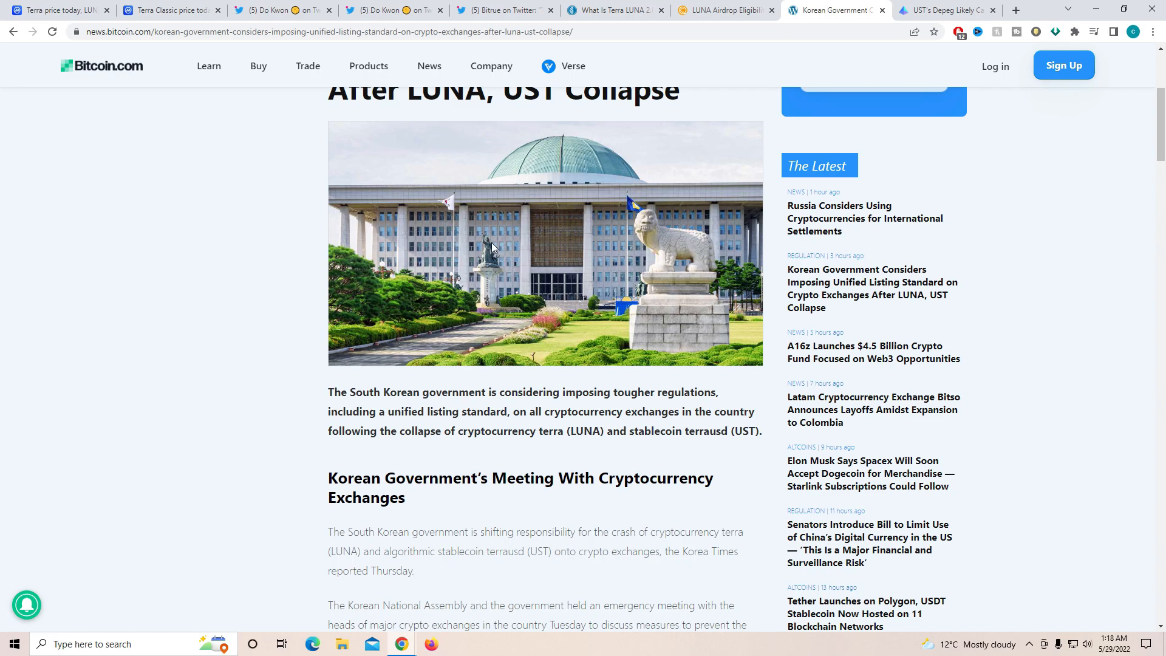
pyautogui.moveTo(461, 280)
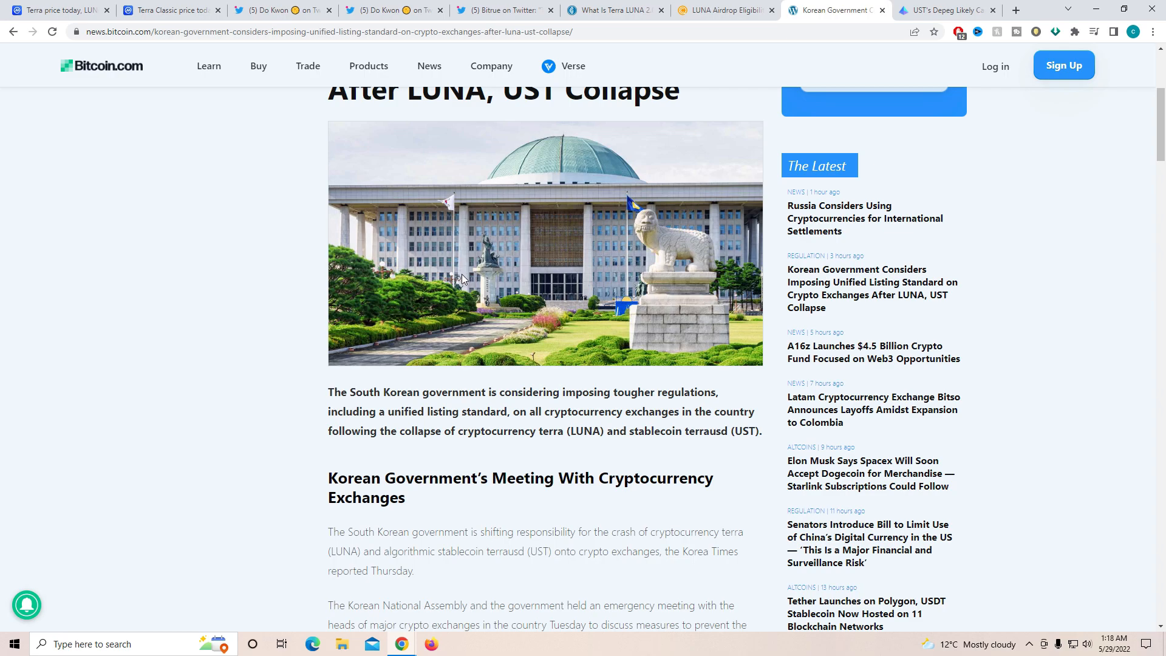
pyautogui.scroll(3)
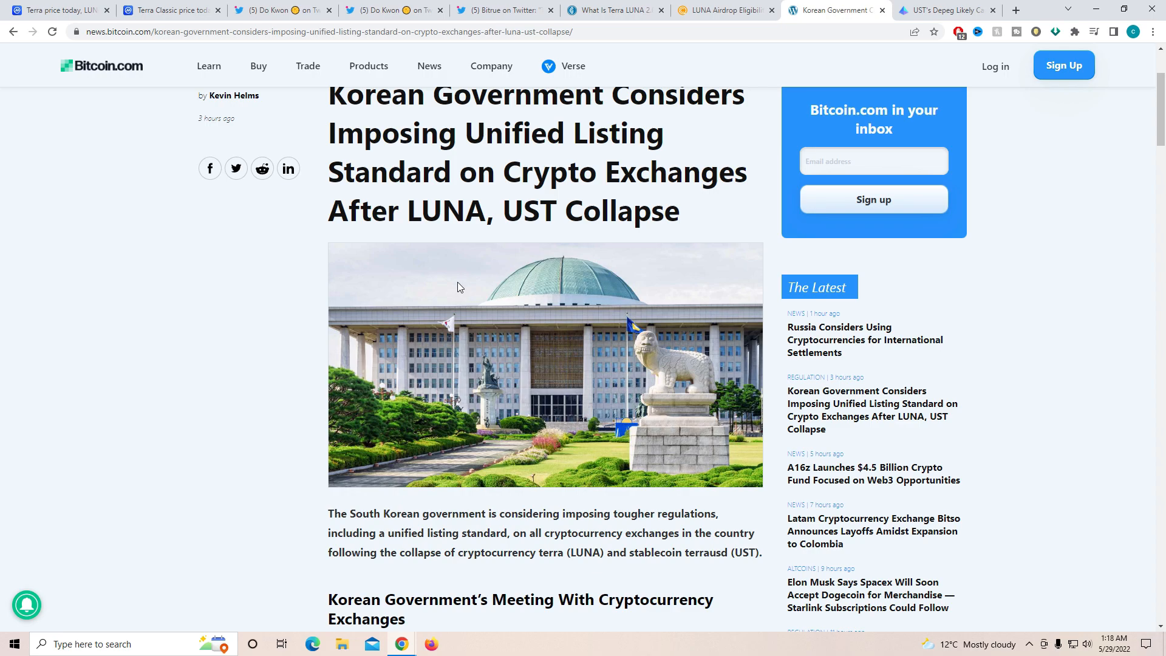
pyautogui.scroll(-3)
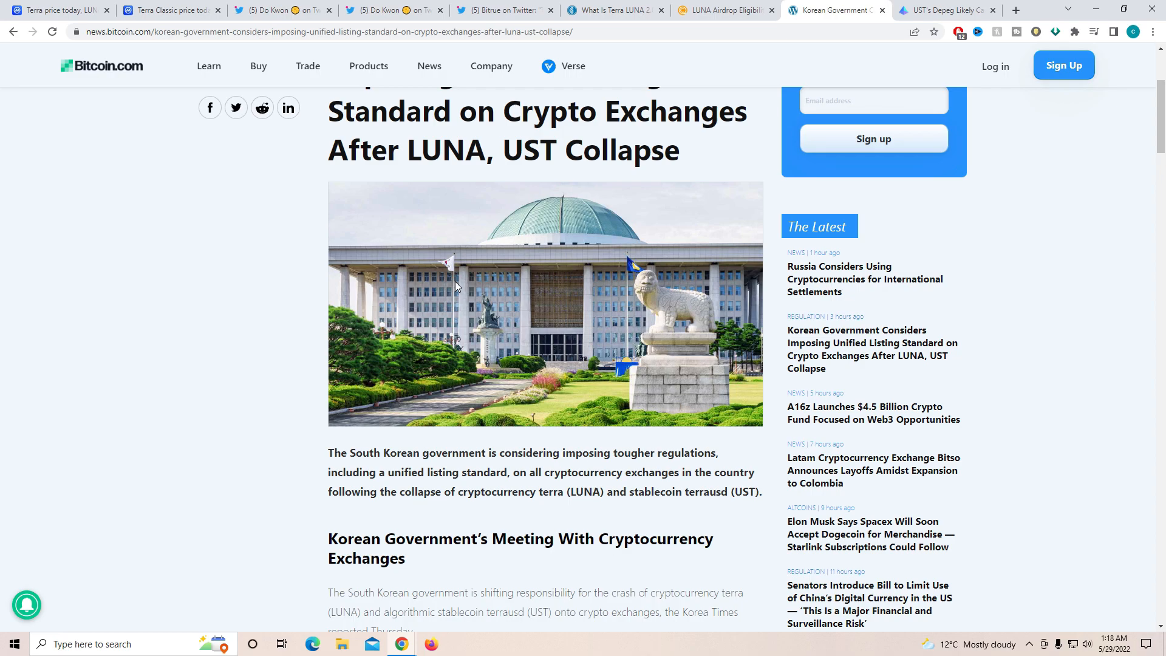
pyautogui.scroll(-3)
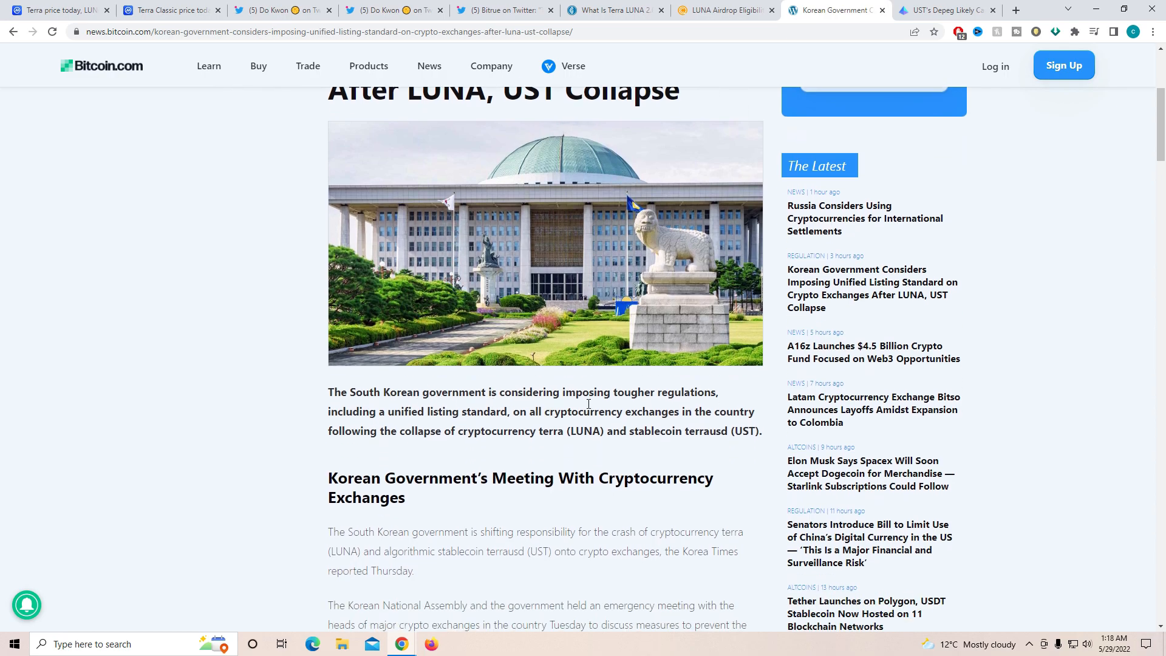
pyautogui.moveTo(690, 402)
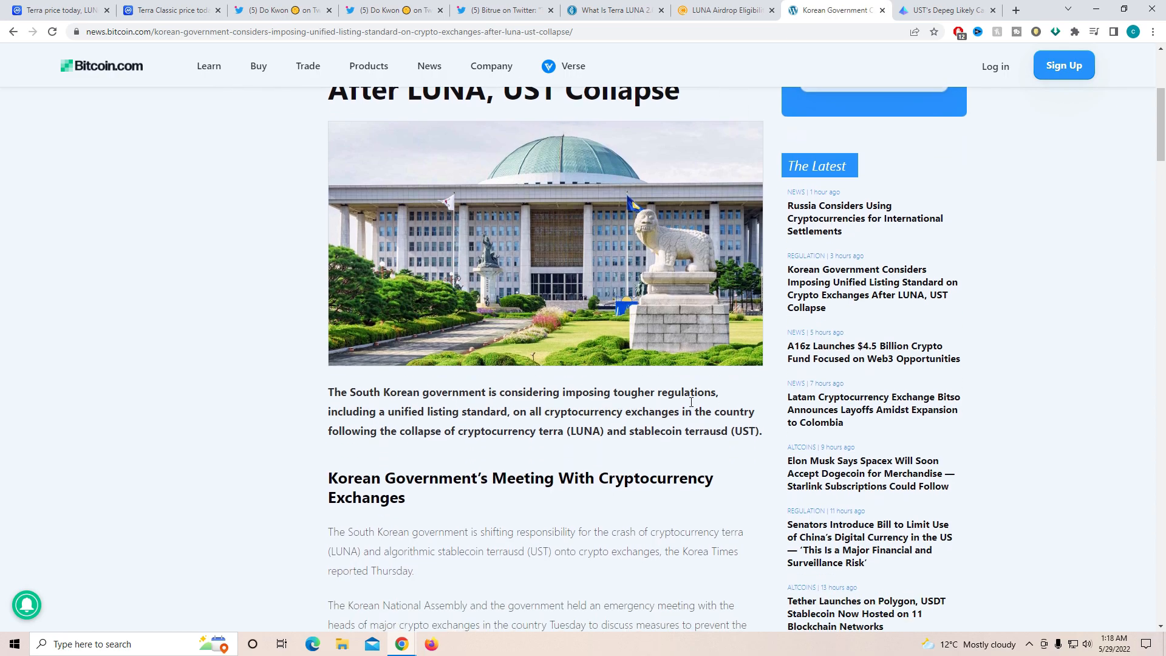
pyautogui.moveTo(609, 413)
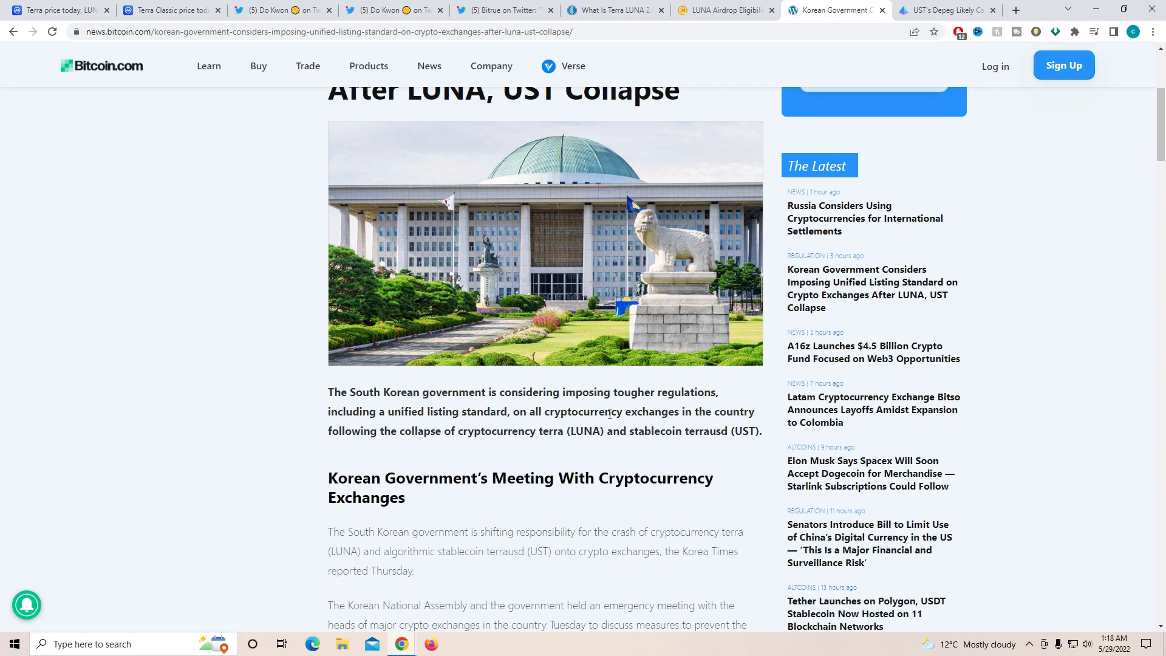
pyautogui.moveTo(608, 413)
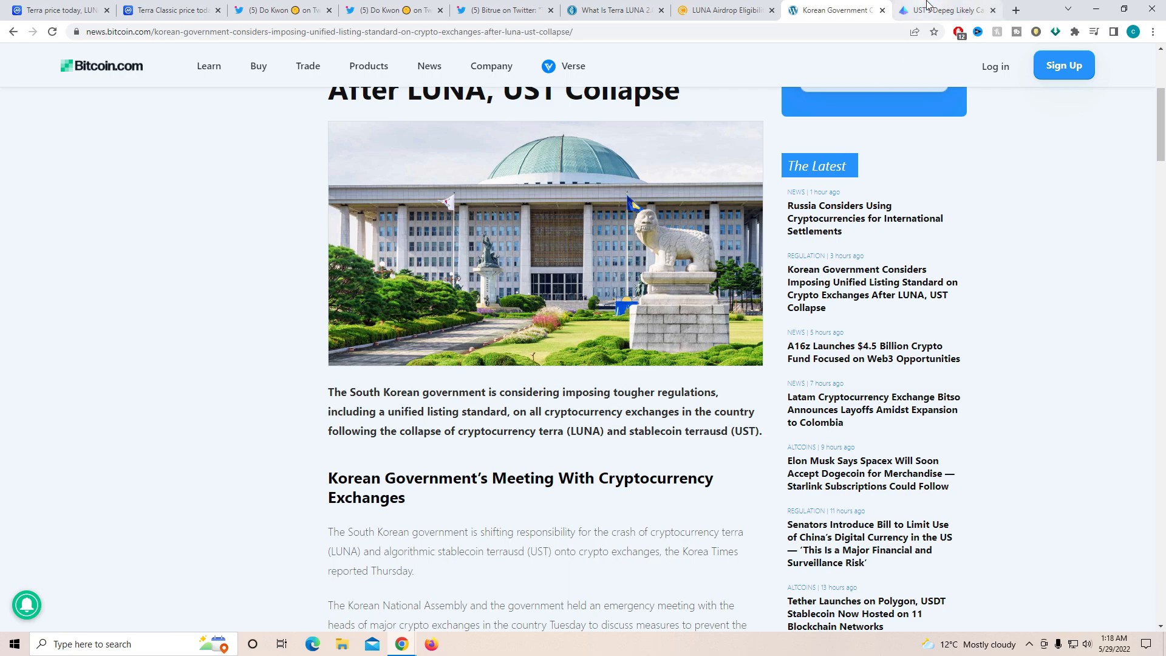
# Step: Switch to the EWN article on seven Terra wallets causing UST's depeg and read its summary bullets
pyautogui.click(944, 10)
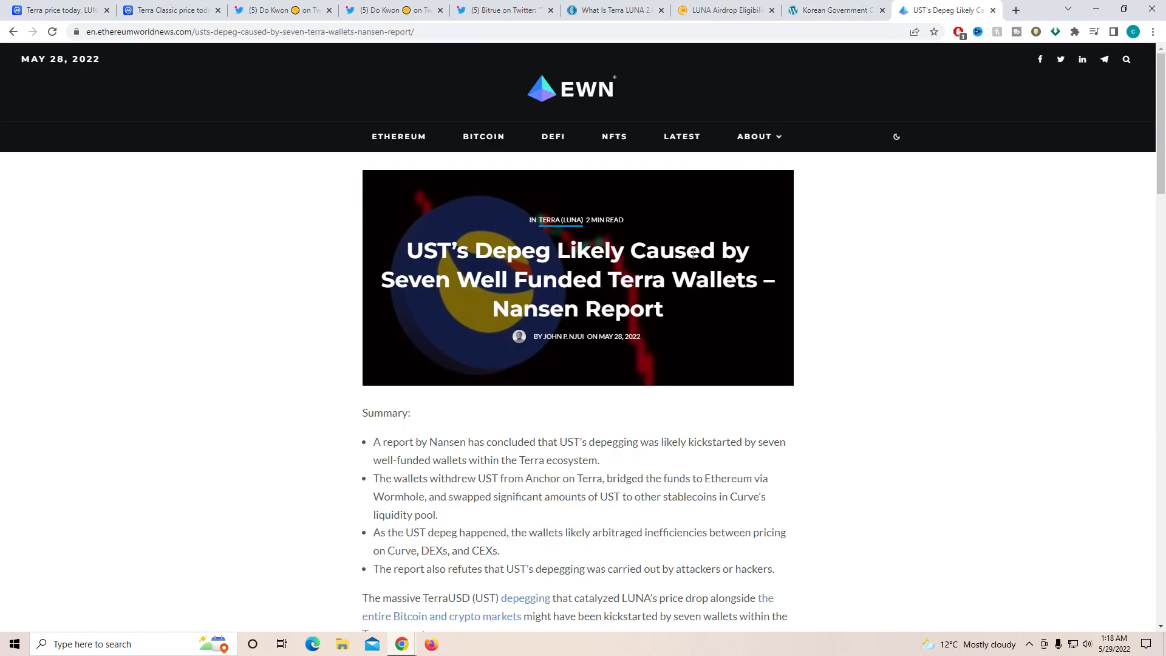
pyautogui.moveTo(683, 287)
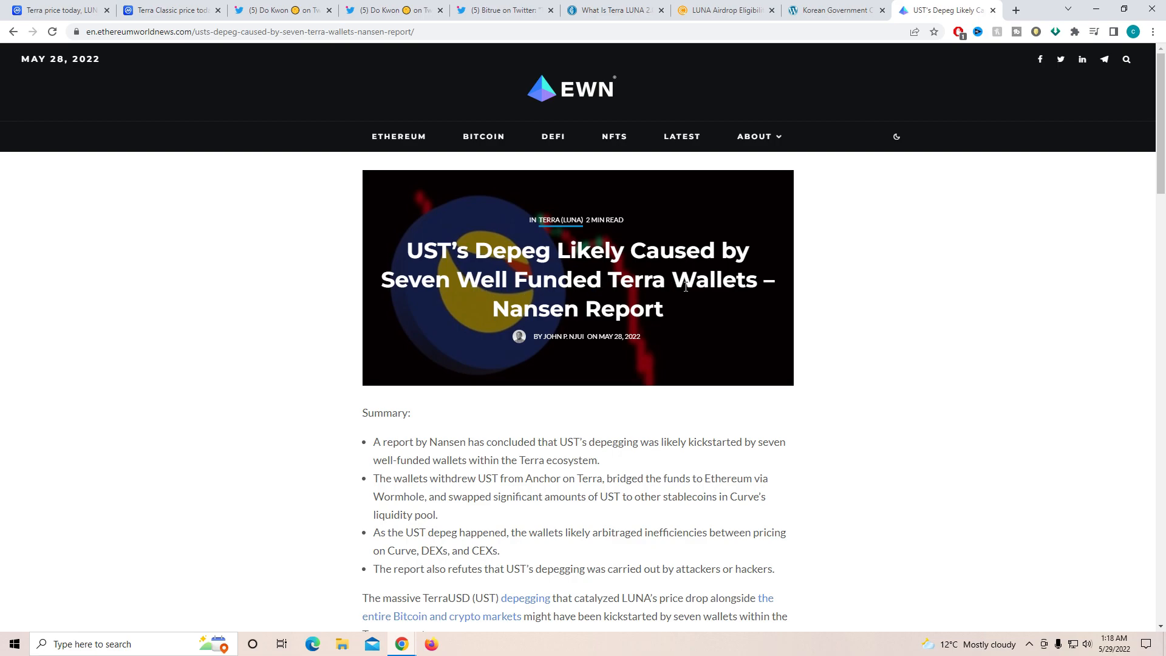
pyautogui.scroll(-3)
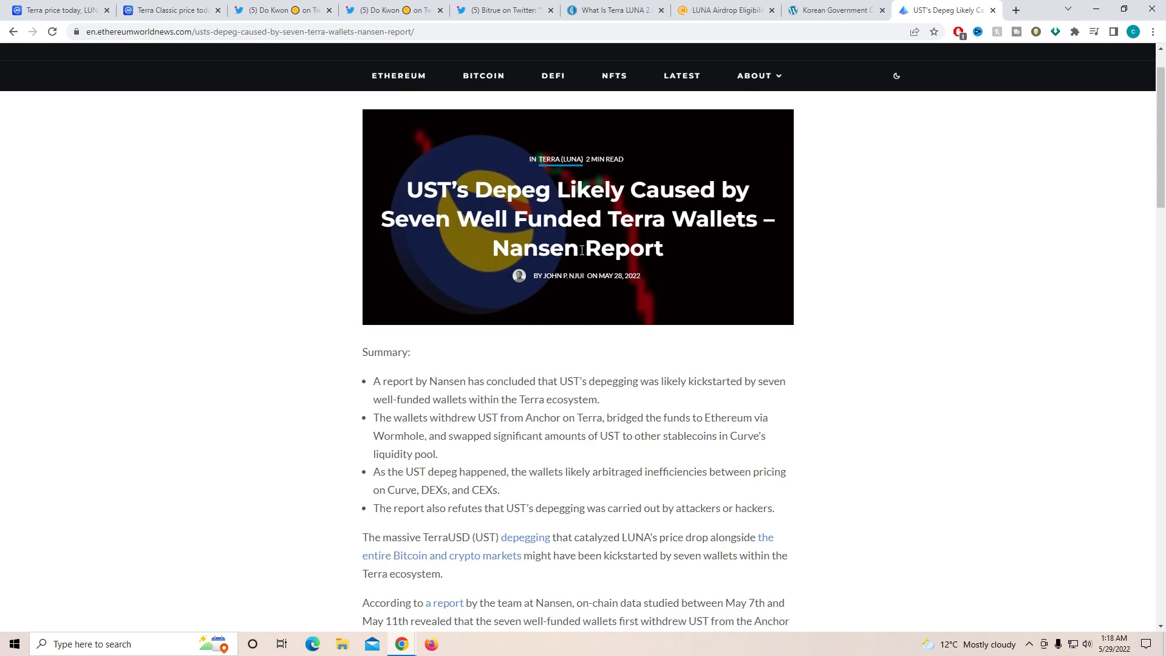
pyautogui.moveTo(549, 352)
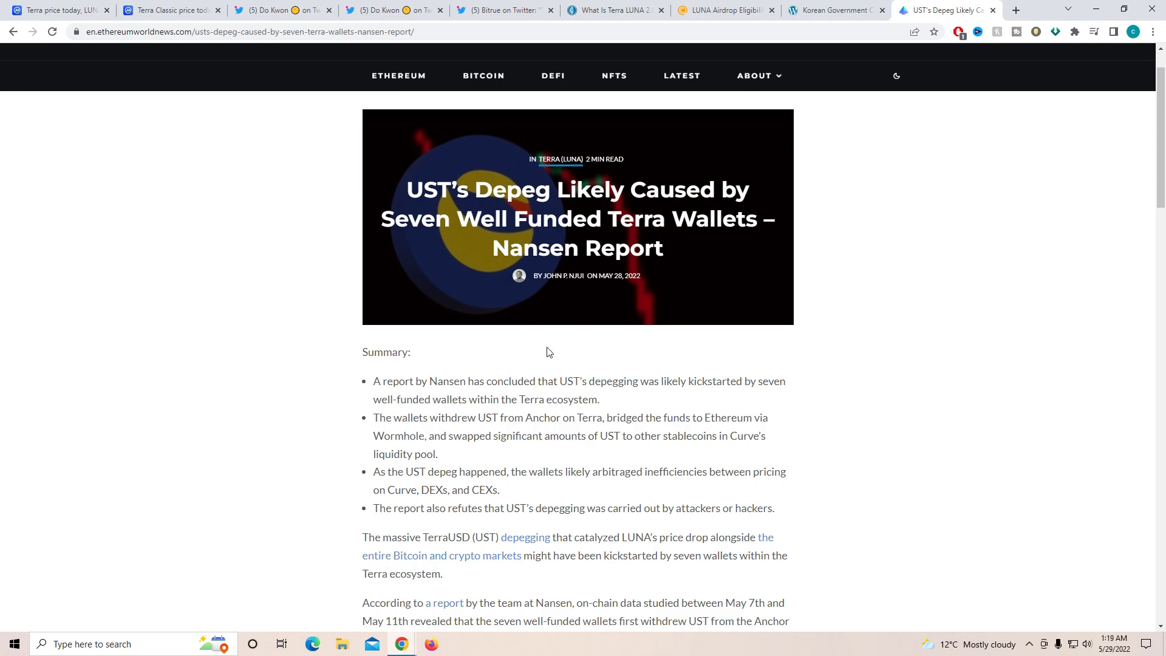
pyautogui.moveTo(547, 395)
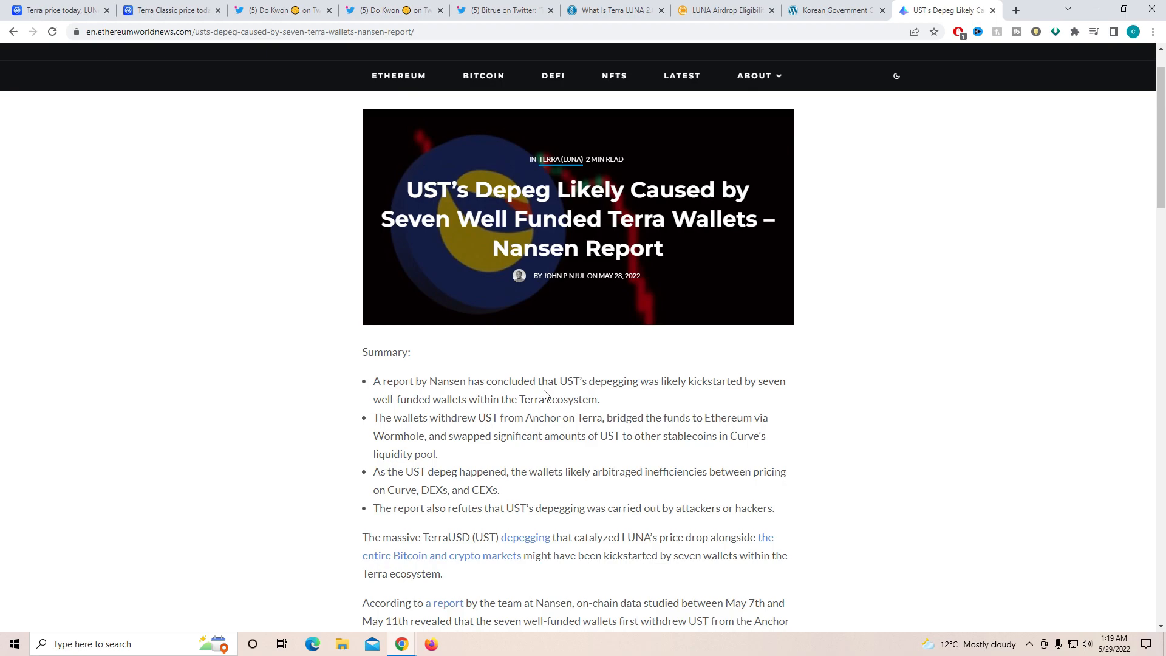
pyautogui.moveTo(555, 202)
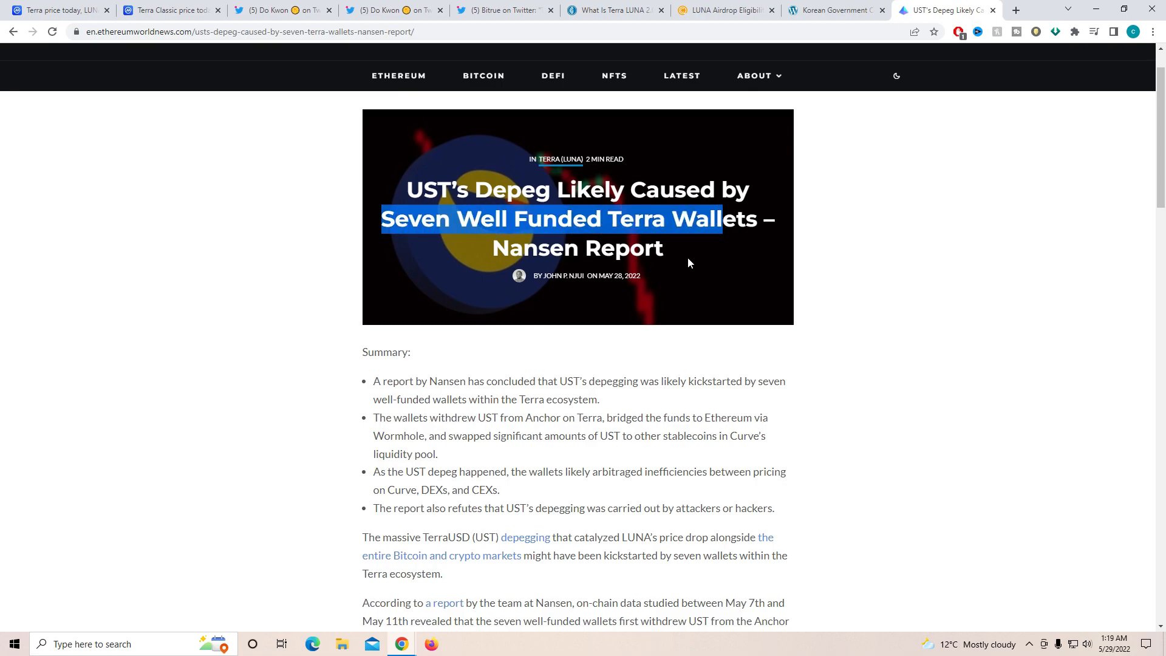
pyautogui.moveTo(505, 445)
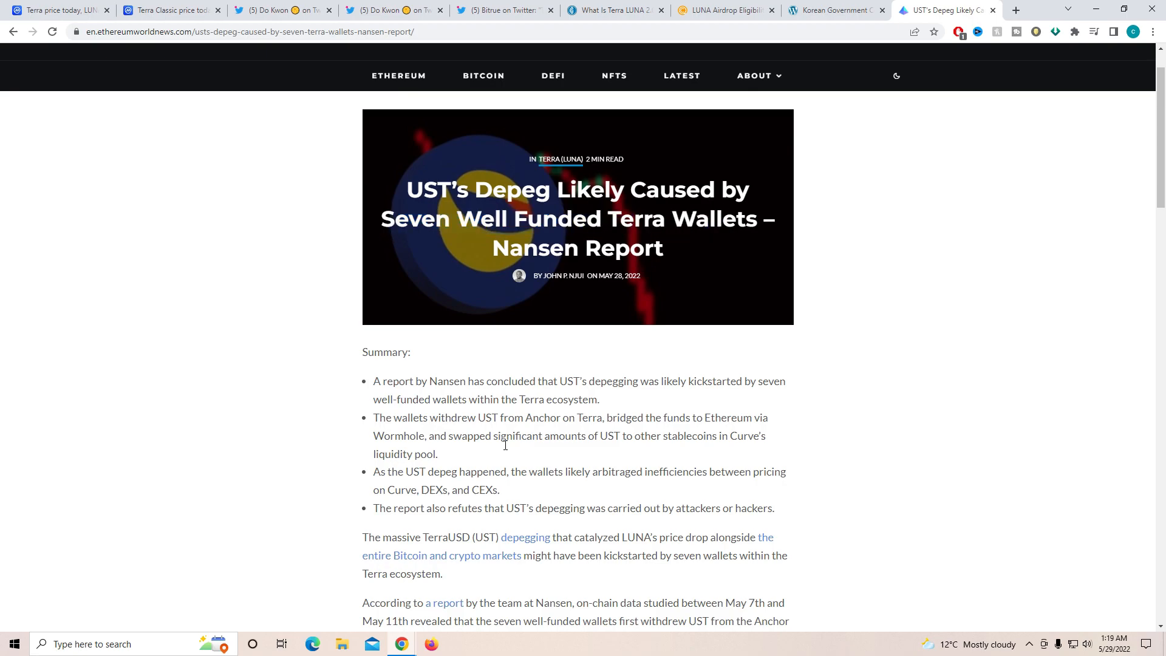
pyautogui.scroll(-3)
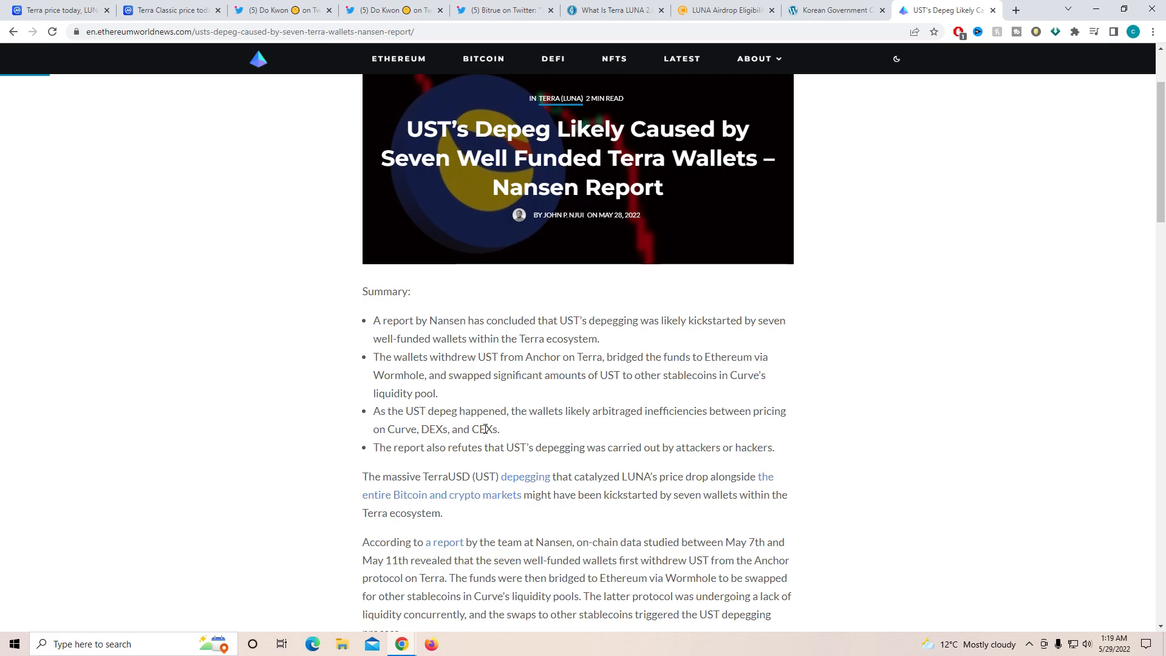
pyautogui.moveTo(462, 458)
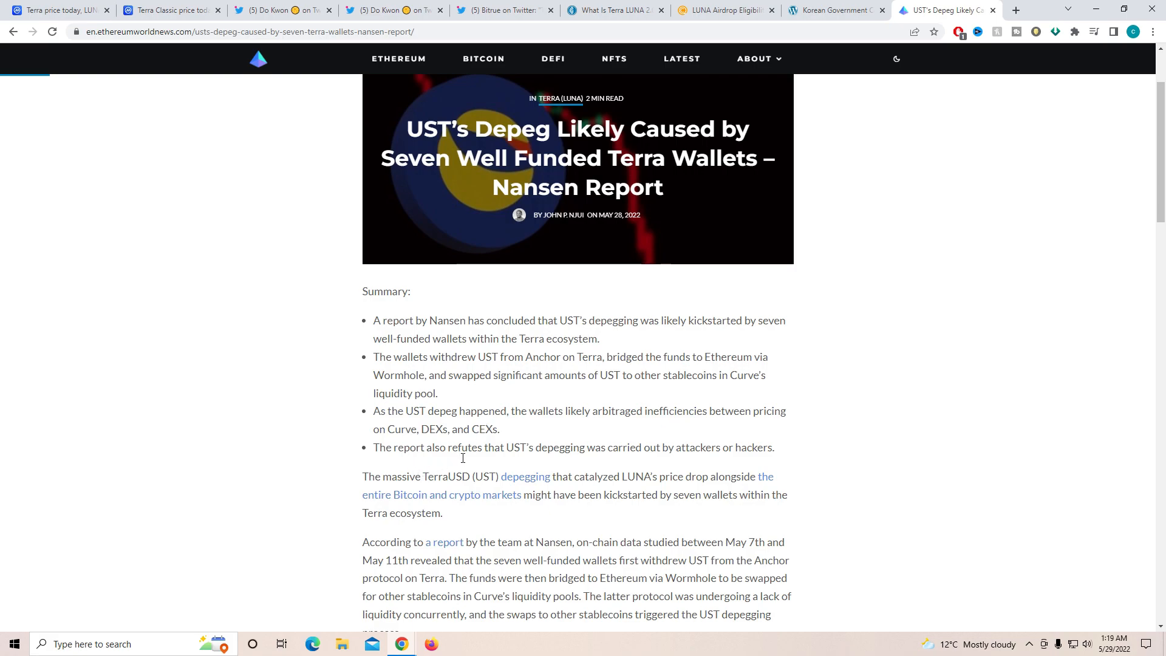
pyautogui.moveTo(623, 458)
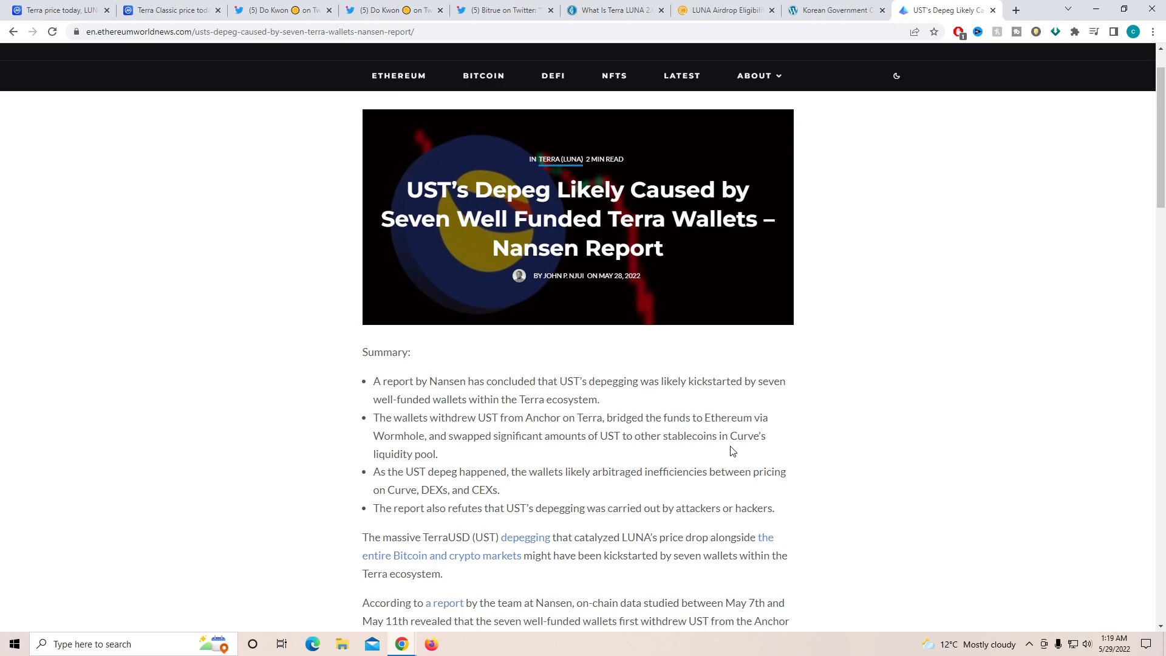
pyautogui.moveTo(565, 312)
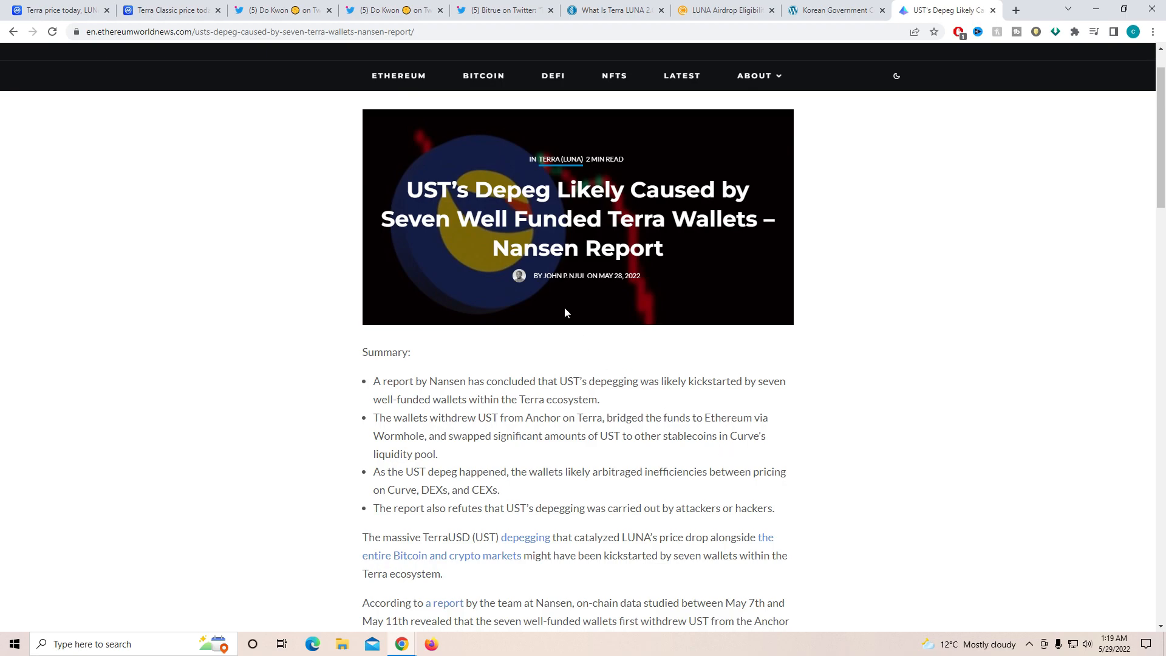
pyautogui.moveTo(595, 485)
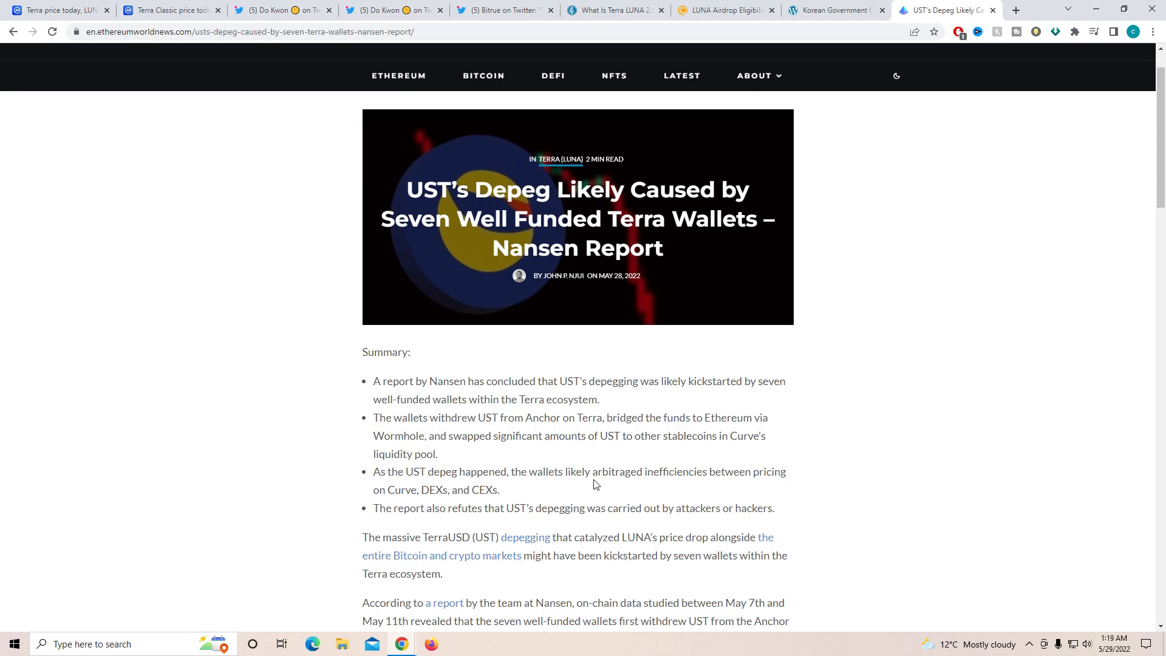
pyautogui.moveTo(588, 490)
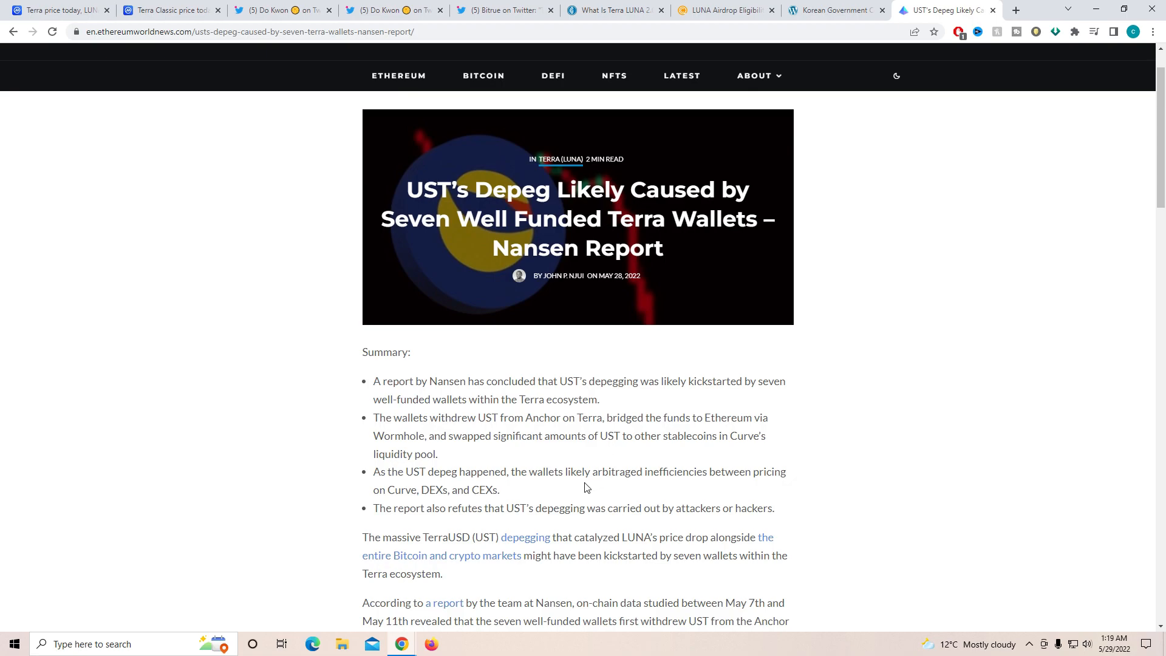